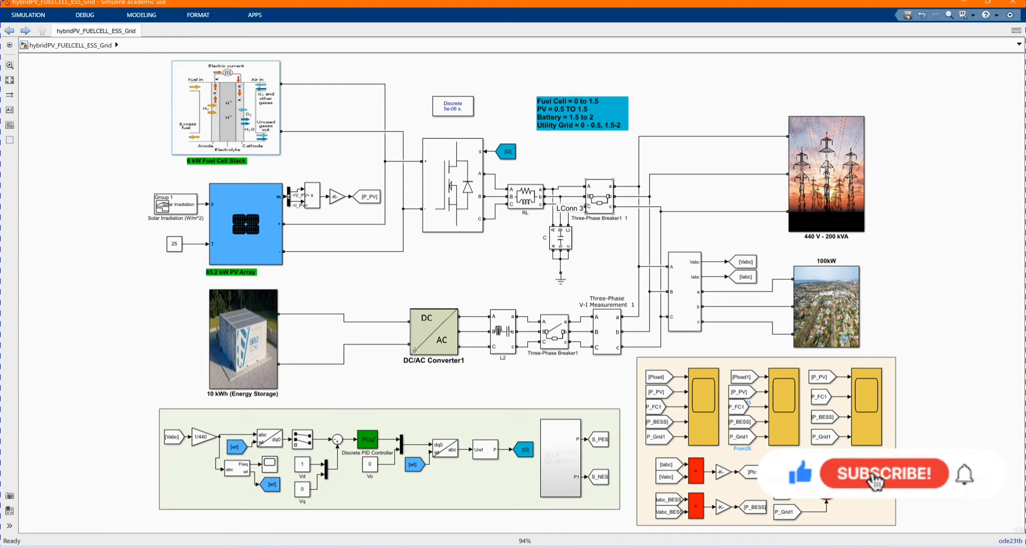
Edit the timing note so PV reads 0.5 to 1.5 and Utility Grid reads 0 to 0.5, 1.5 to 2.
left_click(884, 474)
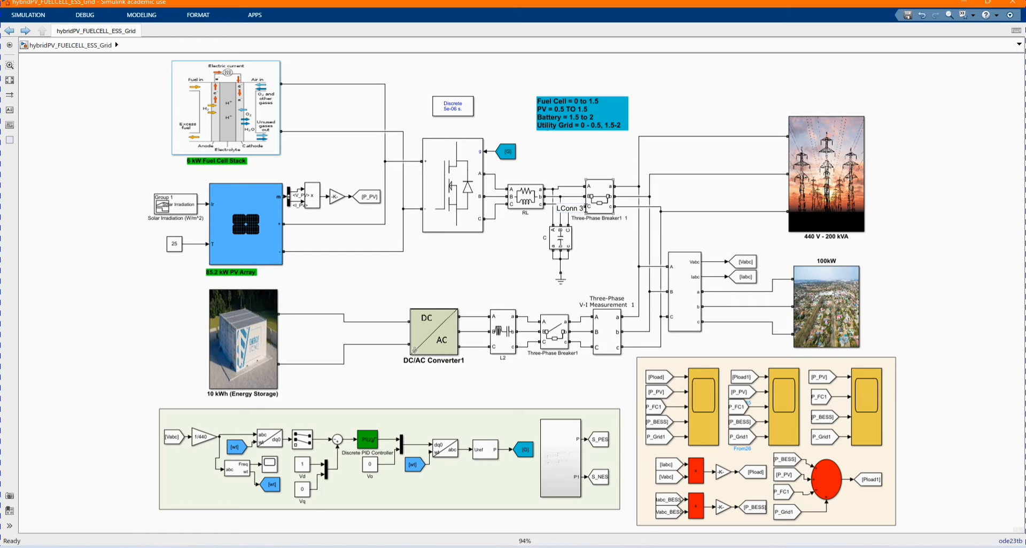
mouse_move(603, 259)
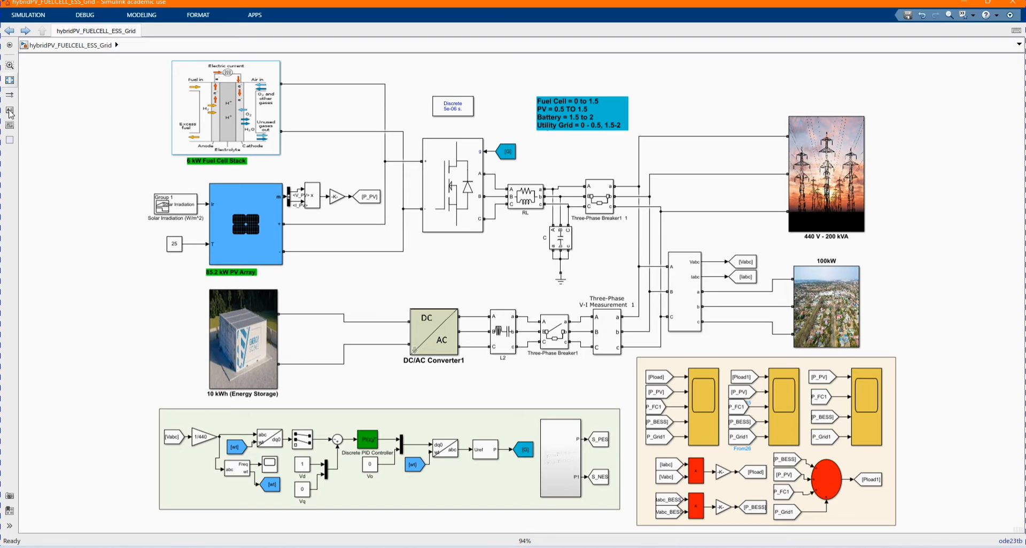
mouse_move(56, 302)
type(" cell")
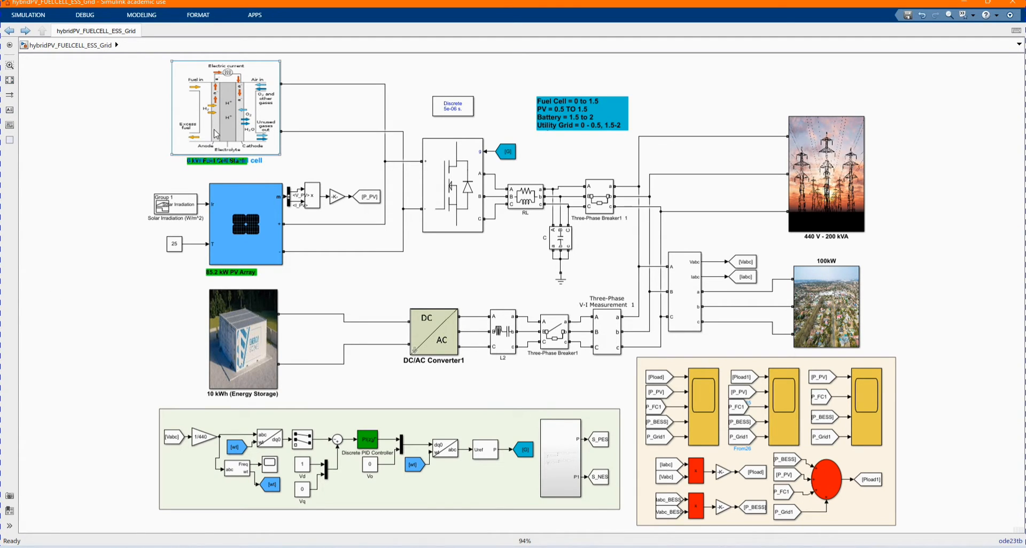
left_click(246, 224)
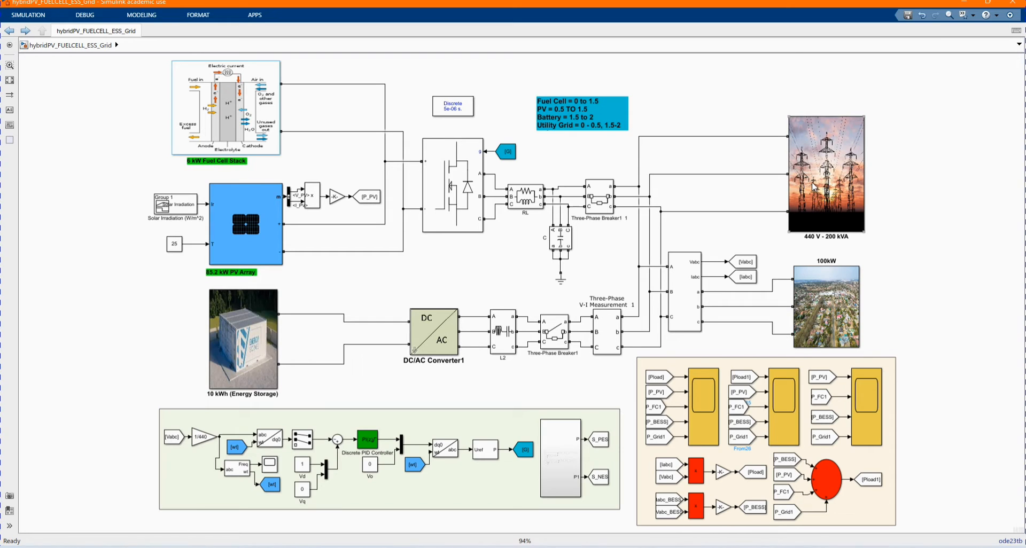
left_click(826, 176)
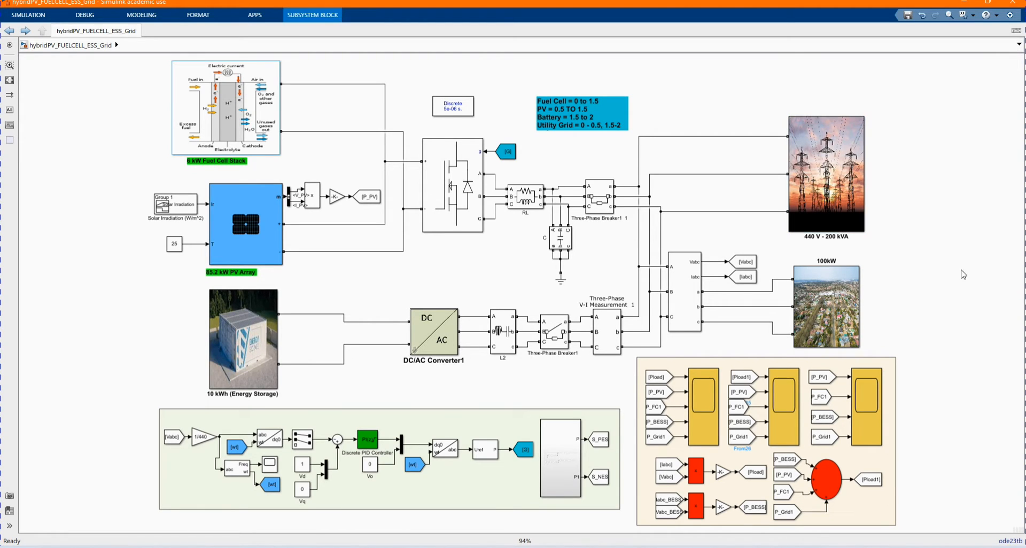
left_click(825, 306)
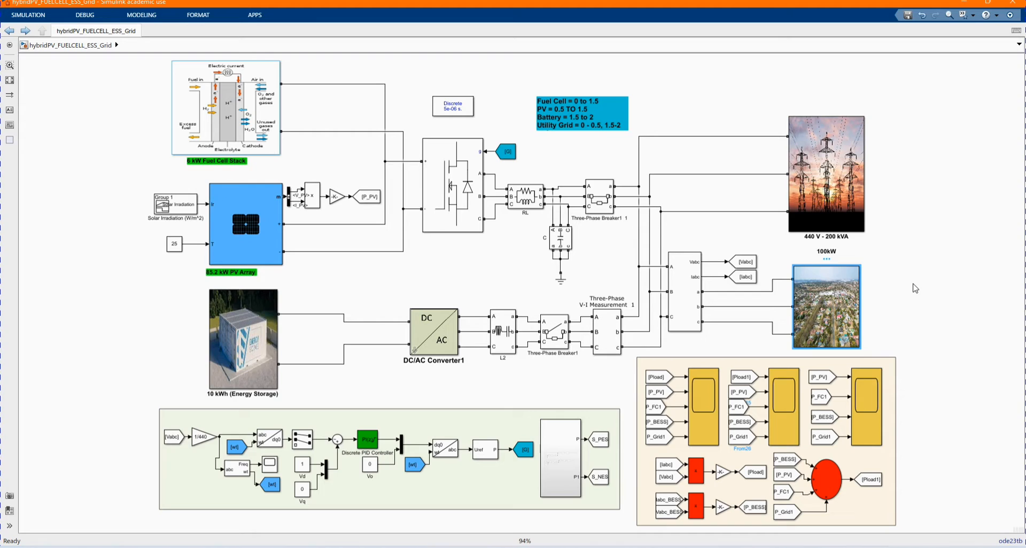
left_click(826, 305)
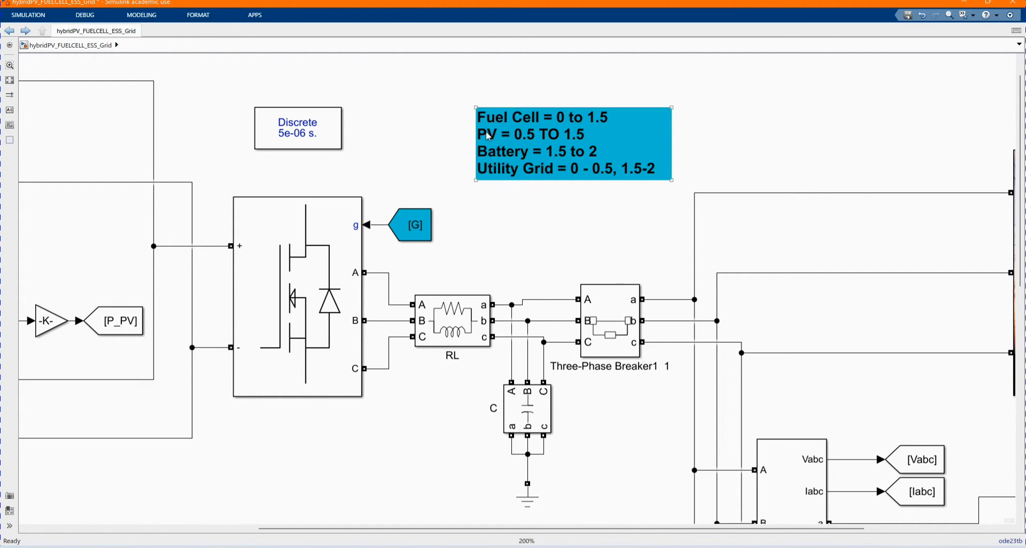
mouse_move(536, 145)
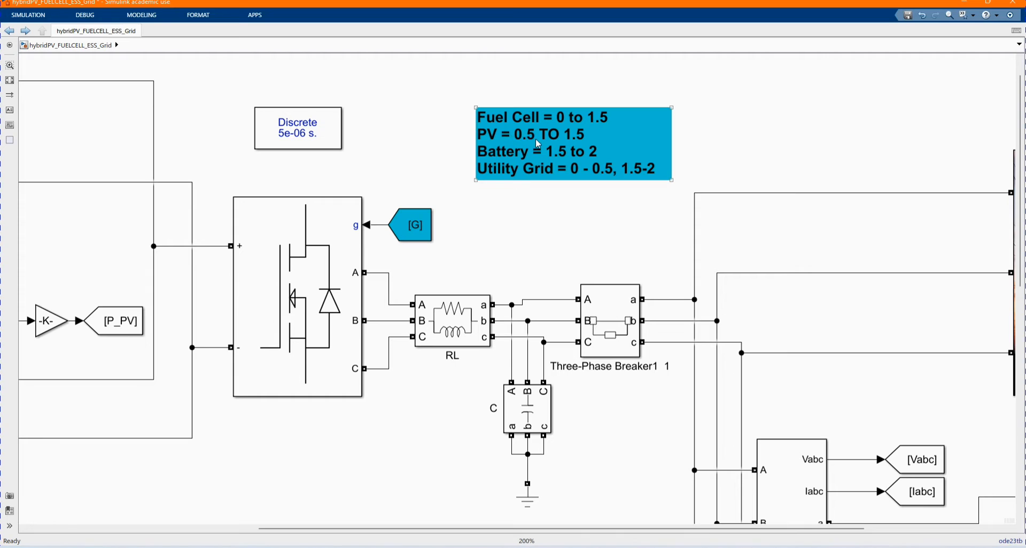
double_click(549, 134)
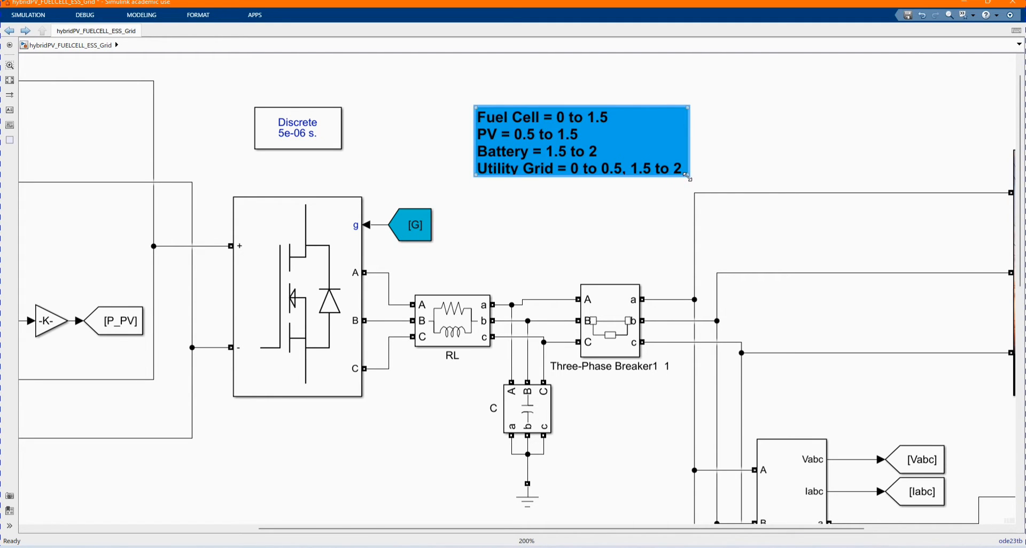
left_click(618, 241)
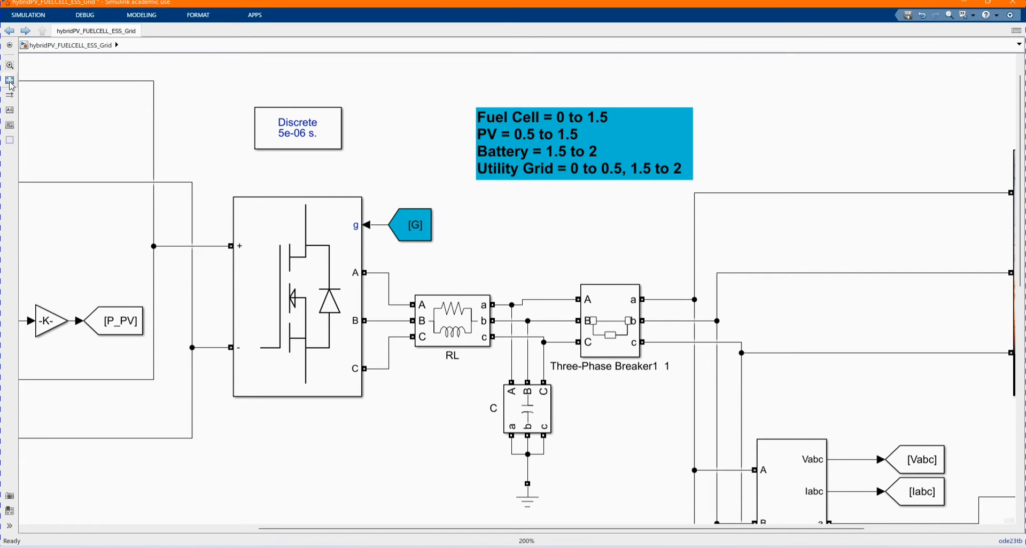
Fit the whole hybrid model to the window and select the 6 kW Fuel Cell Stack subsystem.
left_click(9, 80)
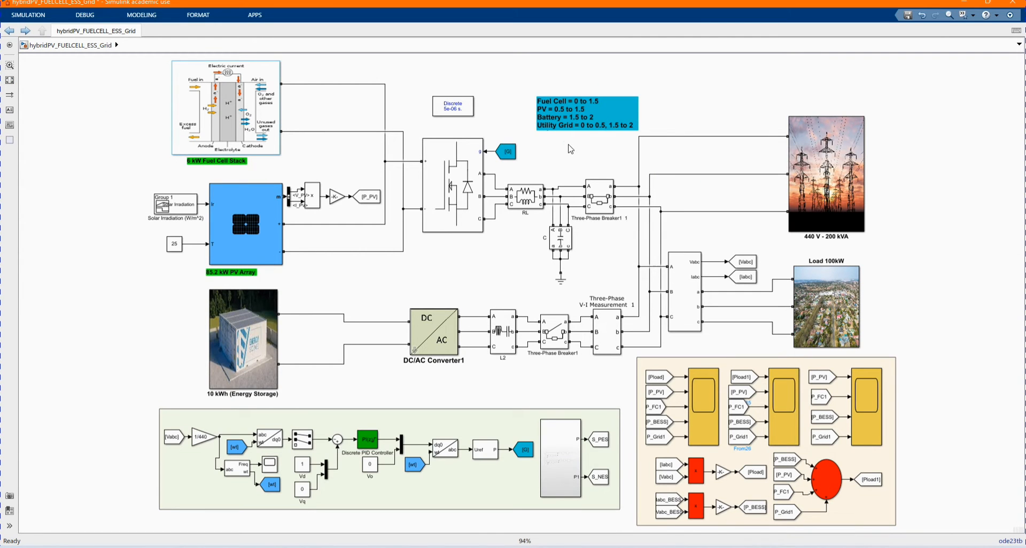
mouse_move(582, 146)
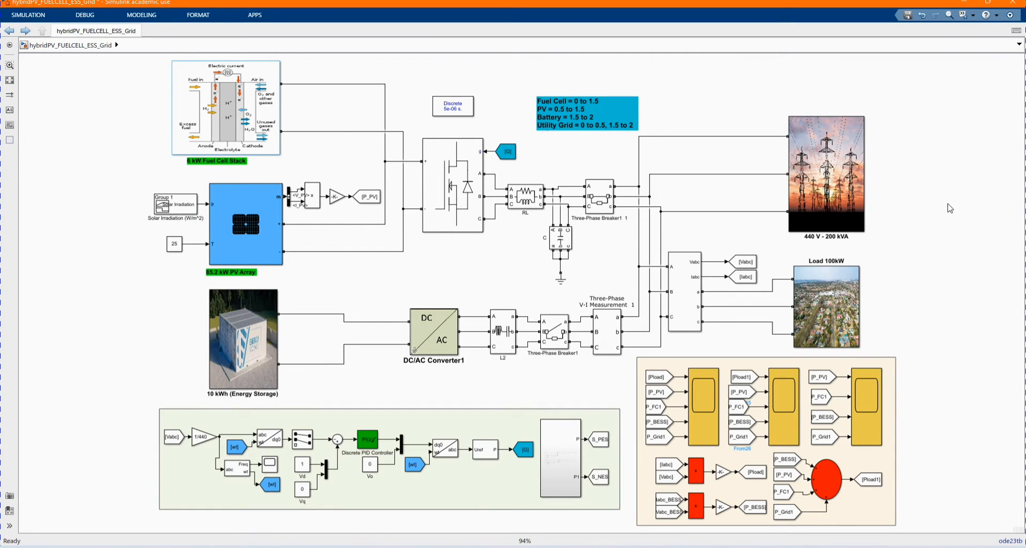
left_click(226, 108)
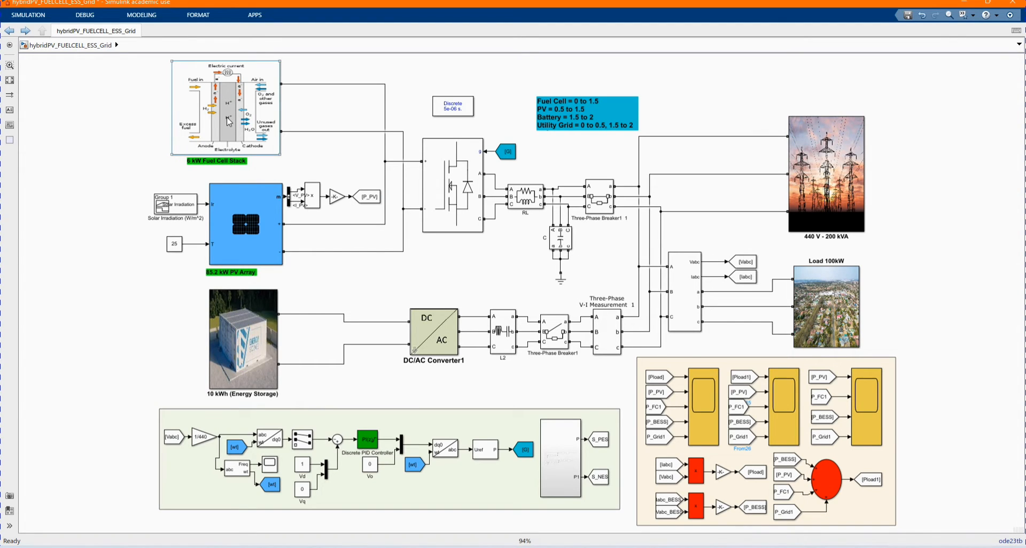
left_click(225, 108)
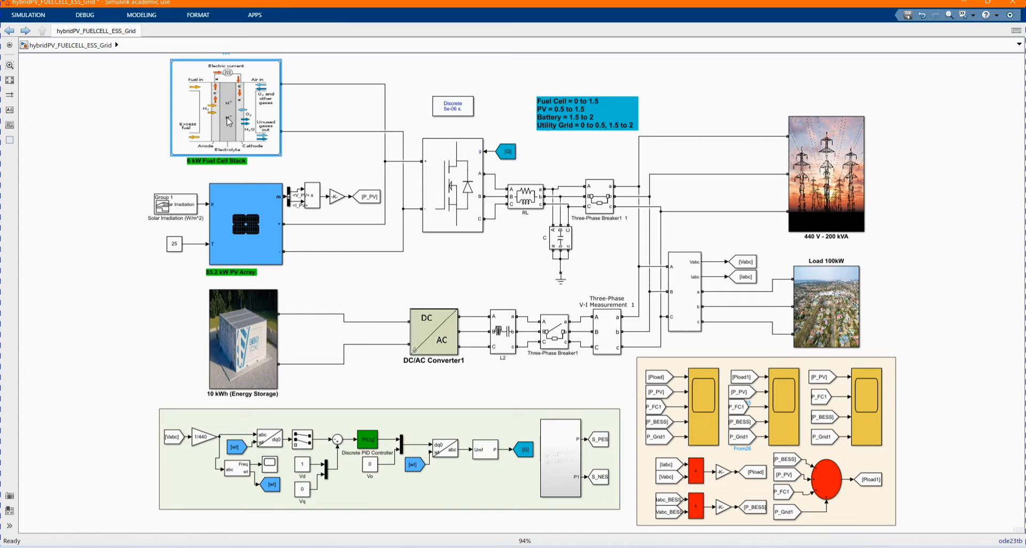
Enter the 6 kW 45 V DC fuel cell subsystem and review the Fuel Cell Stack parameters.
double_click(225, 107)
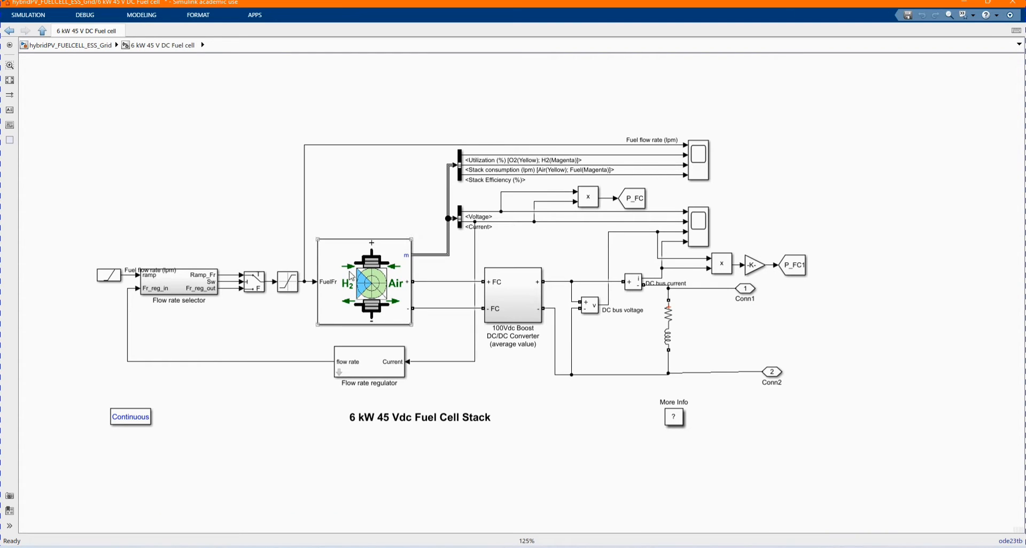
double_click(363, 283)
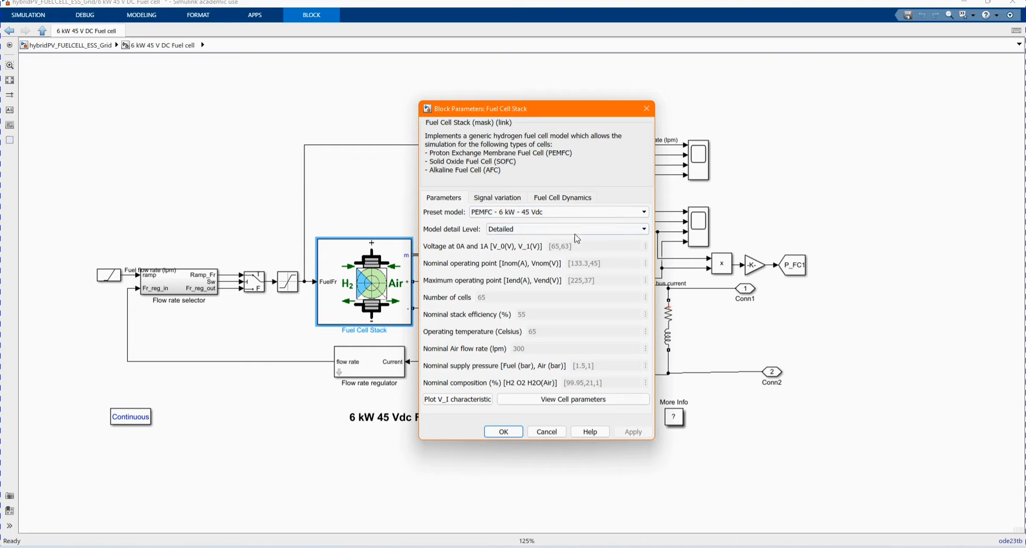
mouse_move(558, 182)
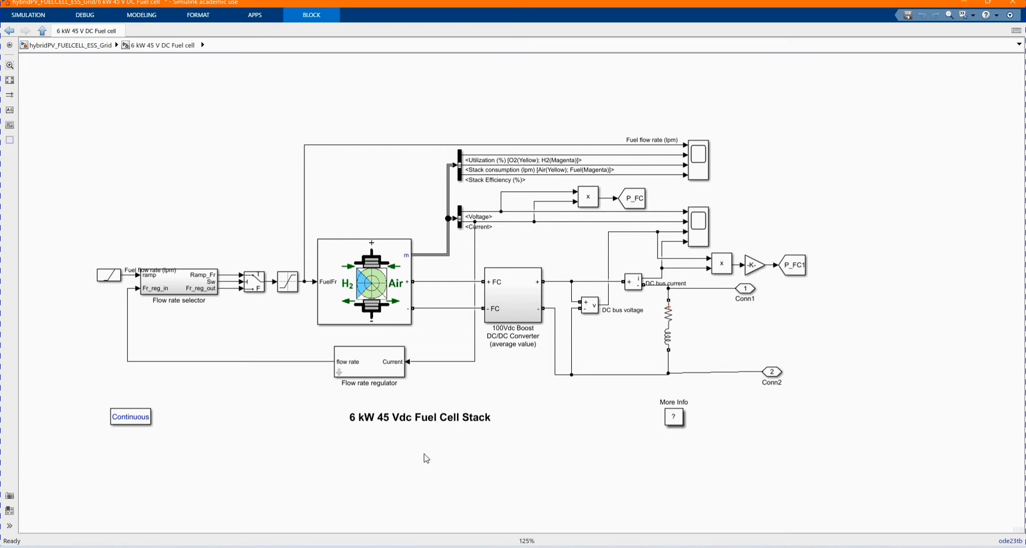
left_click(178, 281)
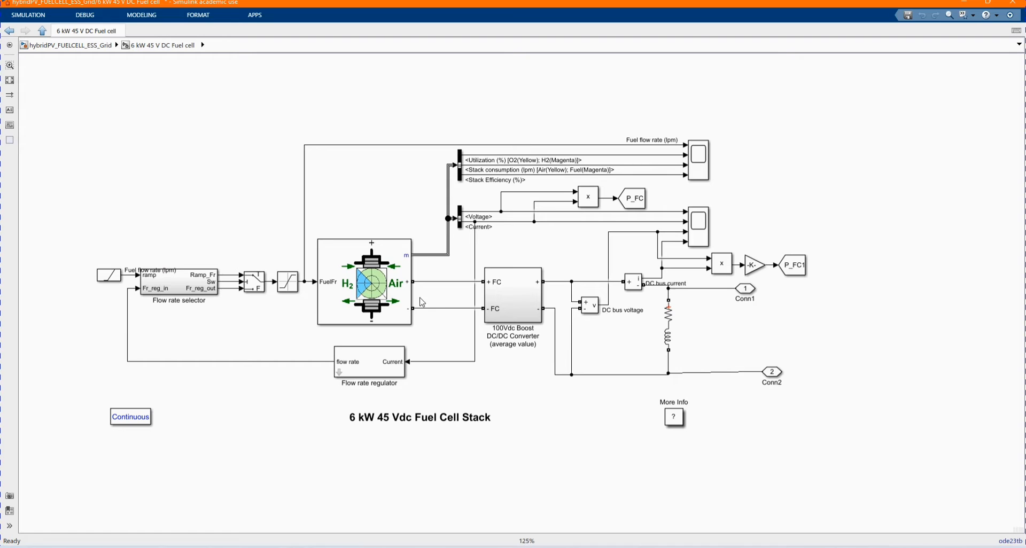
Inspect the boost DC/DC converter's Chopper parameters and return to the fuel cell subsystem.
left_click(512, 296)
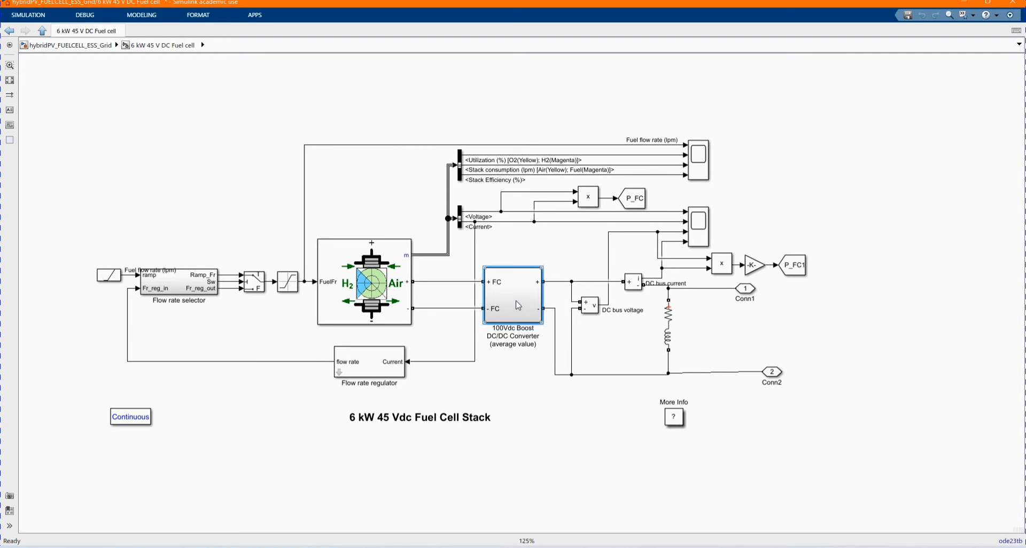
double_click(512, 295)
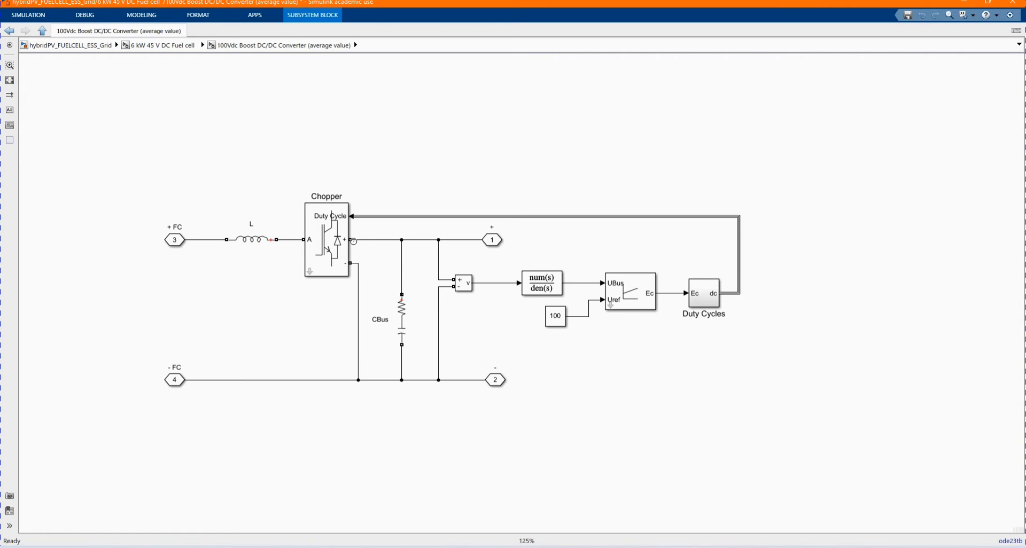
double_click(326, 241)
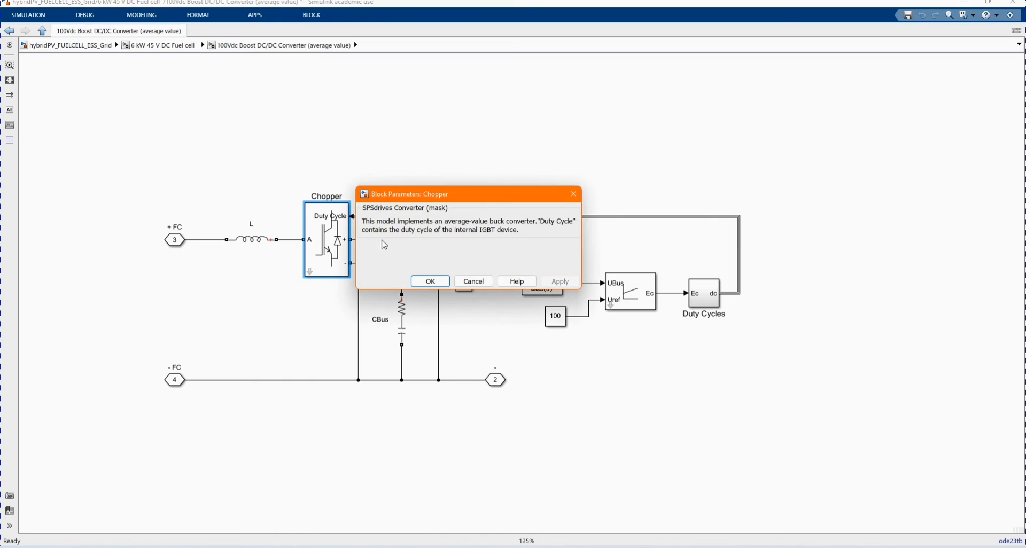
left_click(430, 281)
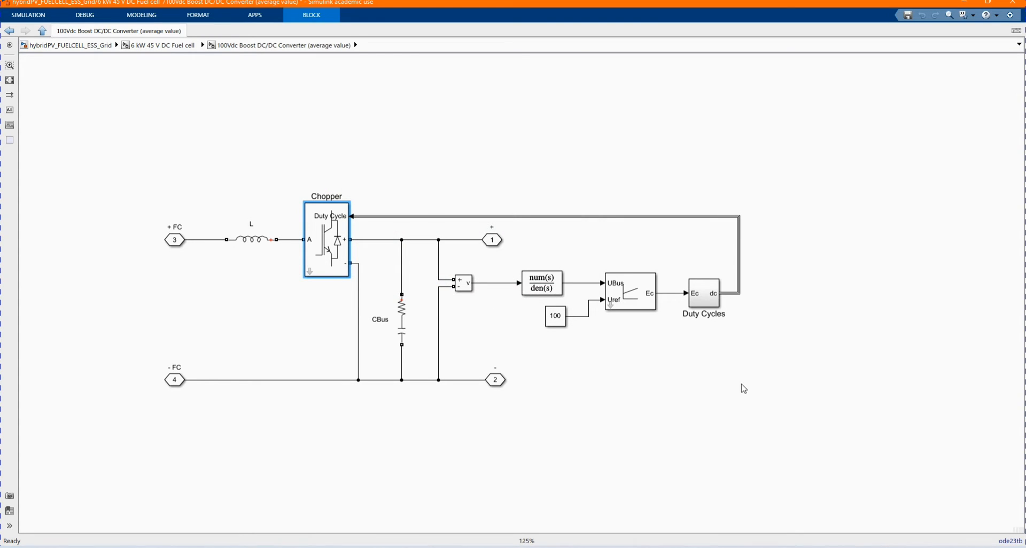
left_click(42, 31)
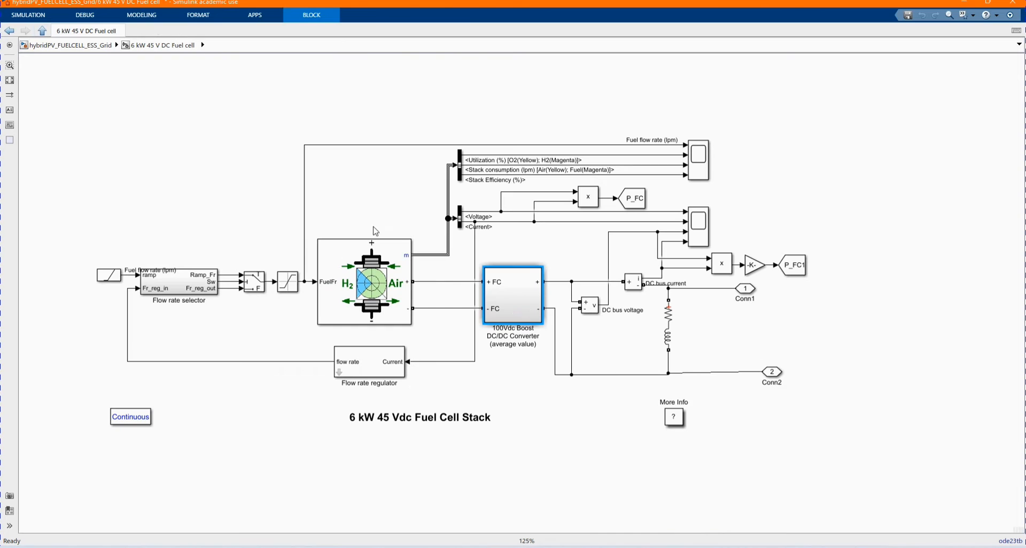
Review the Series RLC Branch parameters and keep the PEMFC 6 kW 45 Vdc stack preset unchanged.
left_click(772, 374)
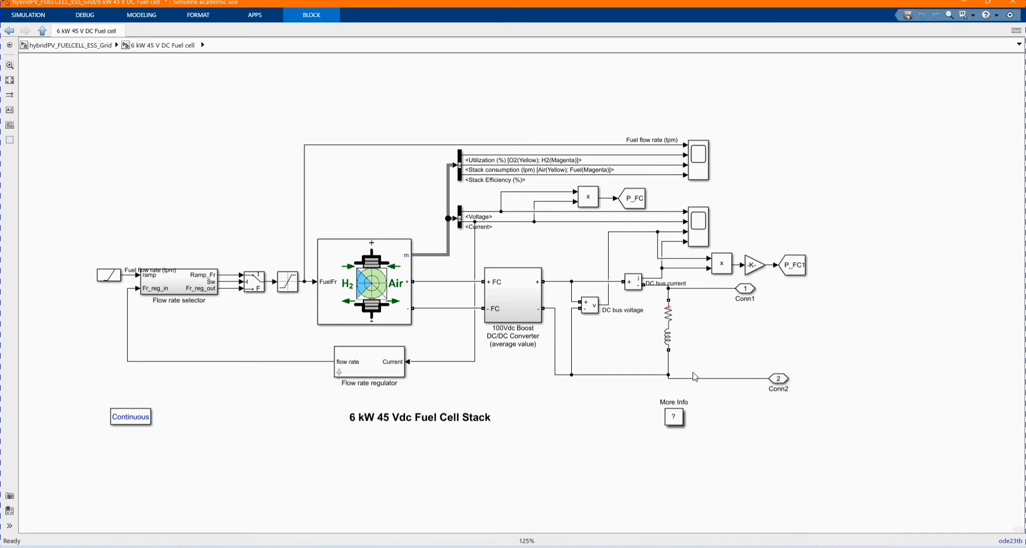
double_click(668, 325)
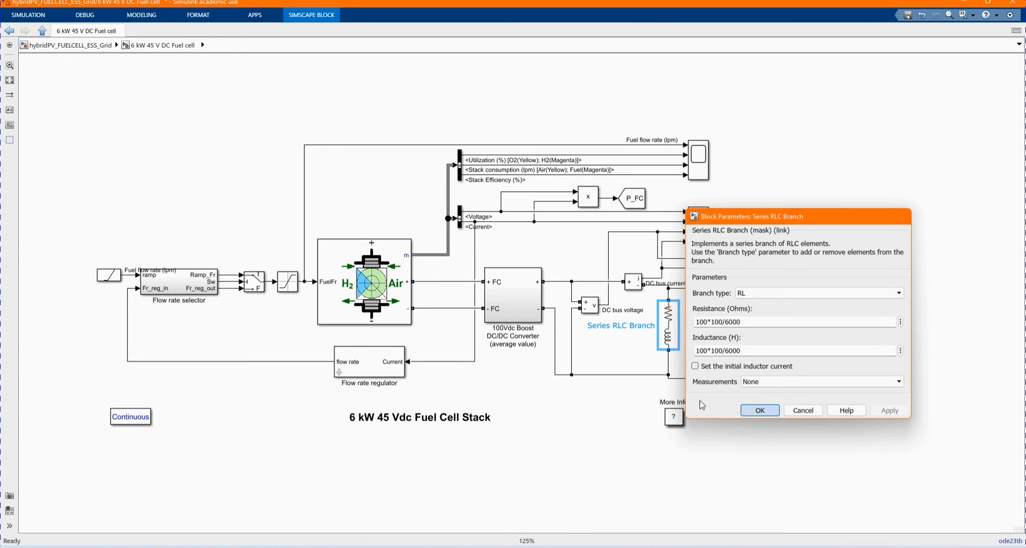
left_click(759, 410)
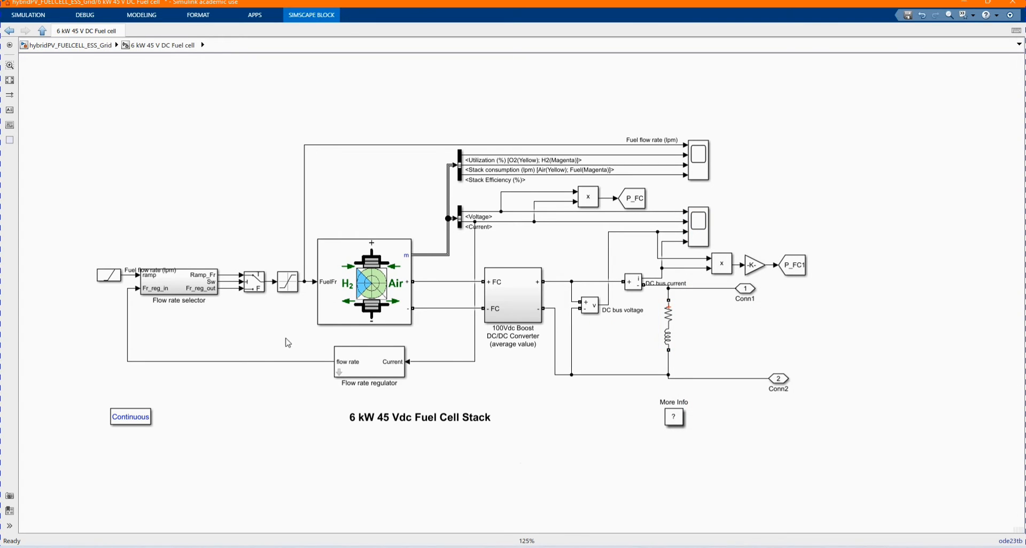
left_click(363, 282)
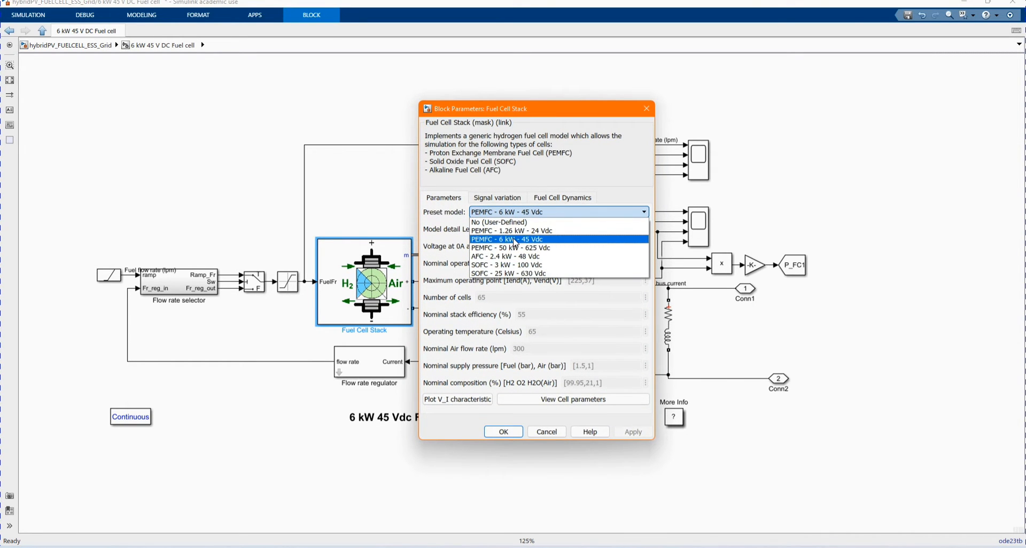
left_click(507, 239)
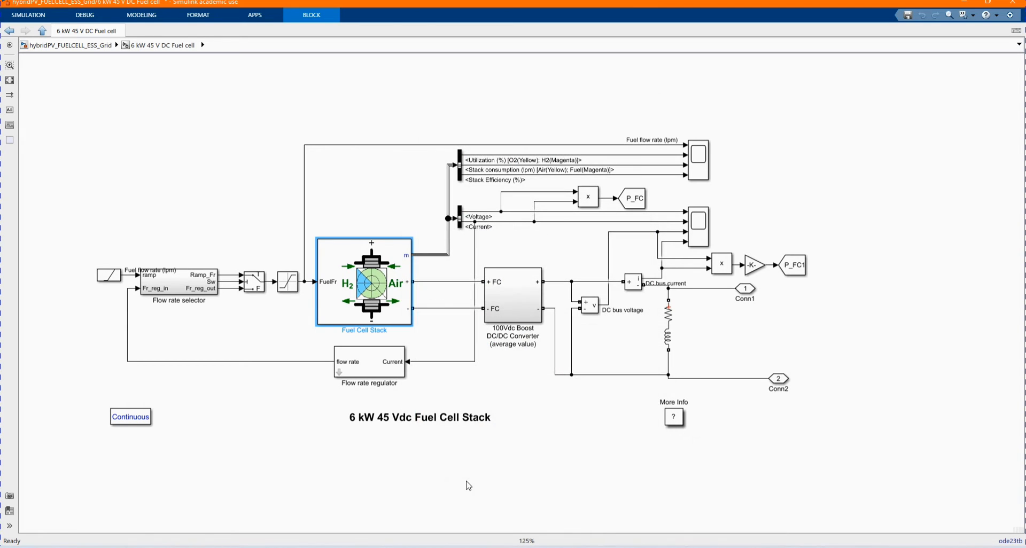
left_click(41, 31)
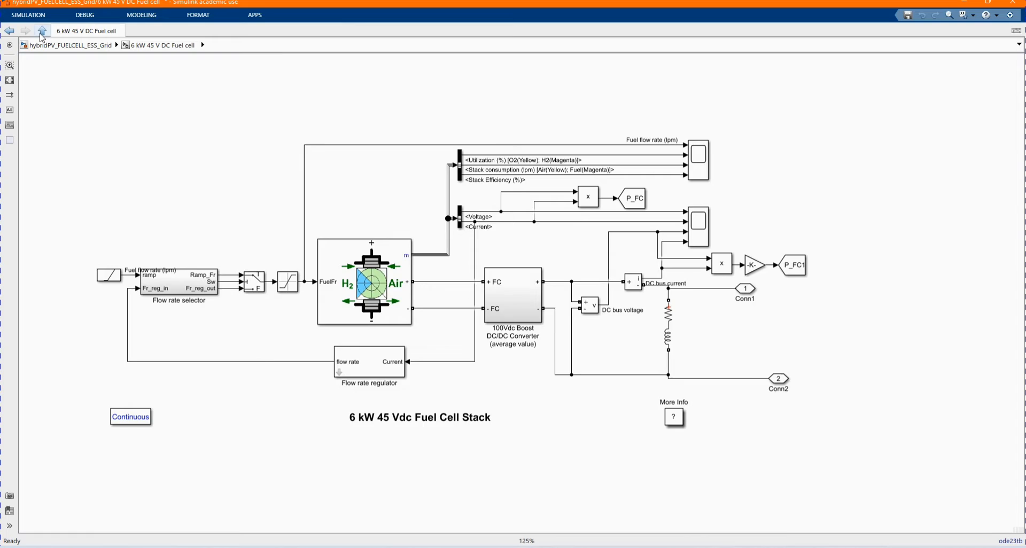
left_click(42, 31)
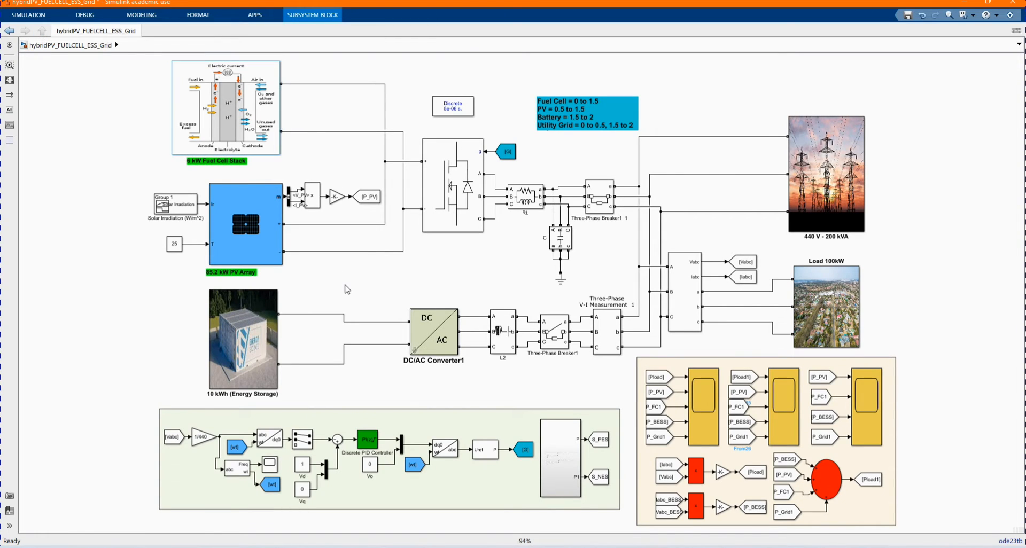
left_click(246, 223)
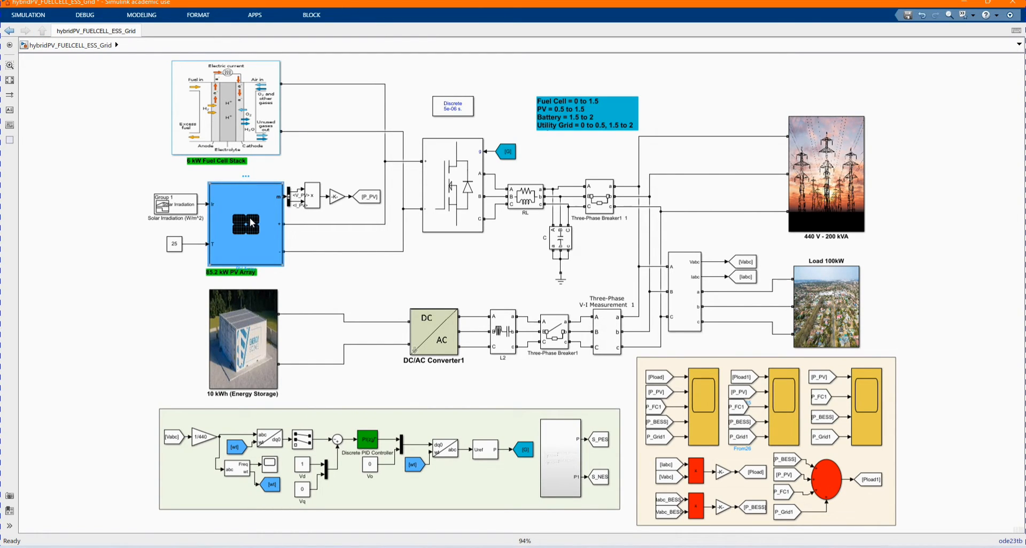
left_click(311, 14)
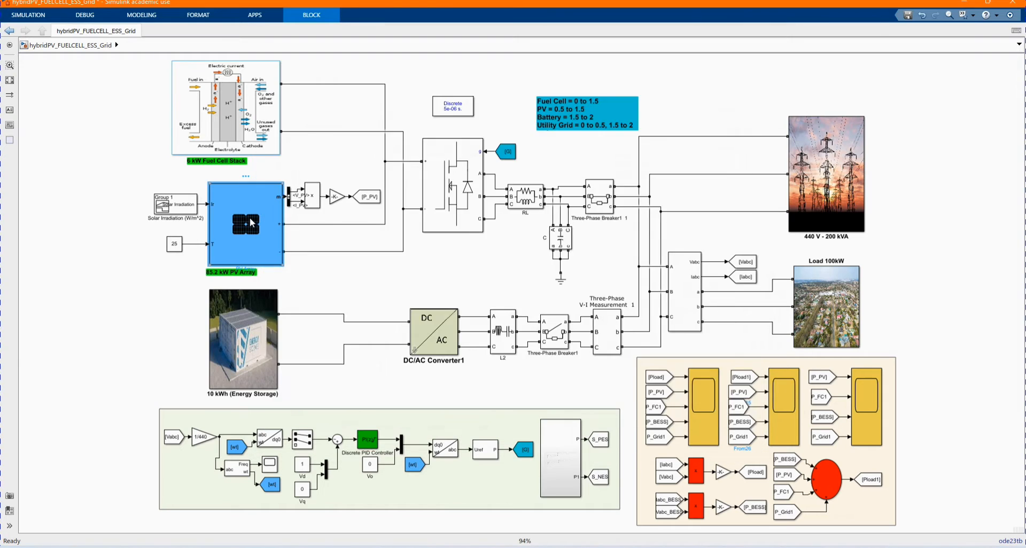
double_click(245, 222)
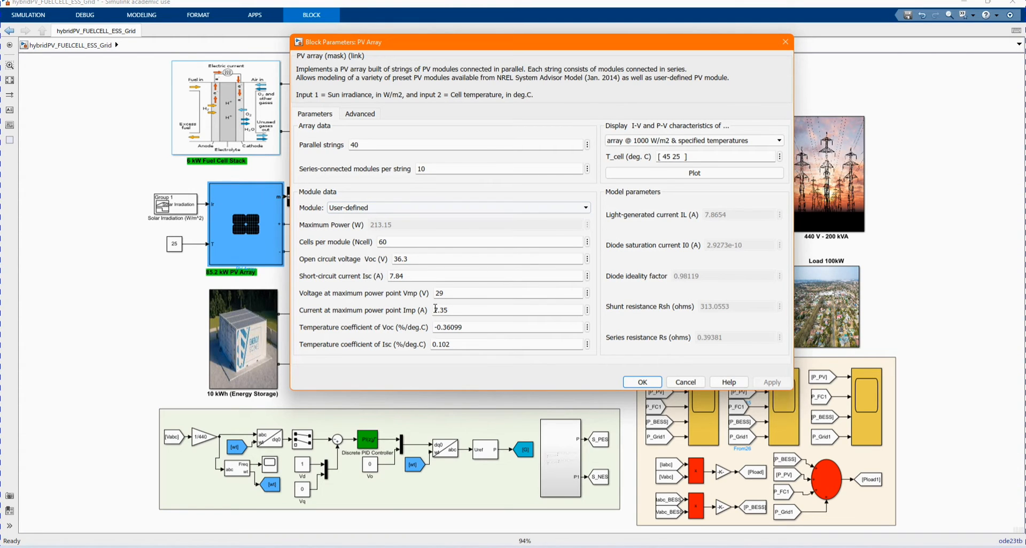
left_click(359, 114)
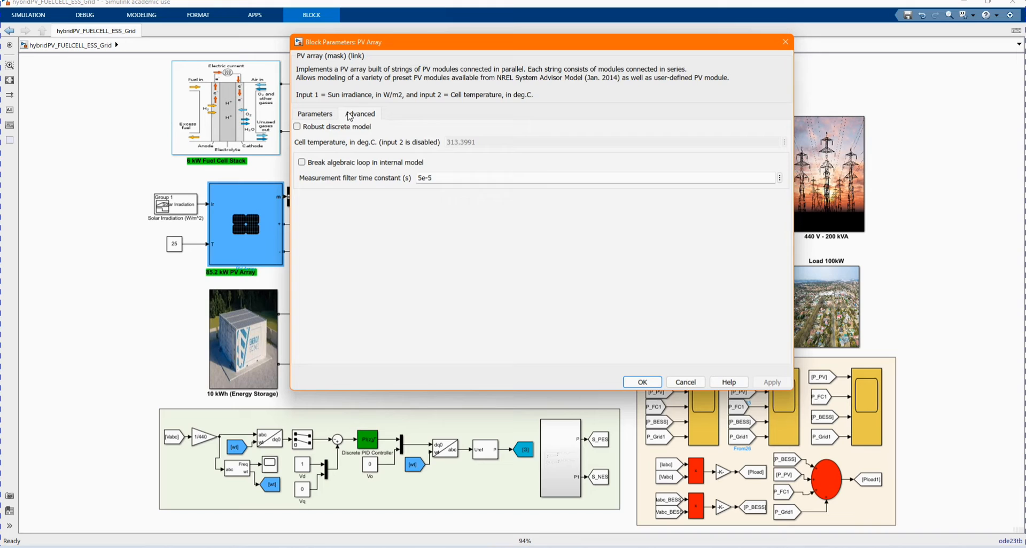
left_click(314, 113)
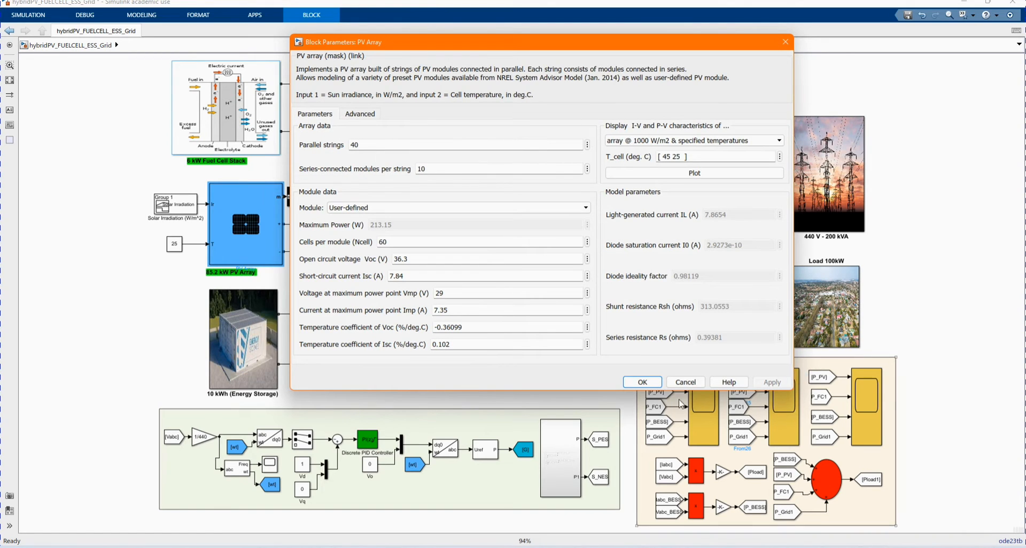
left_click(684, 382)
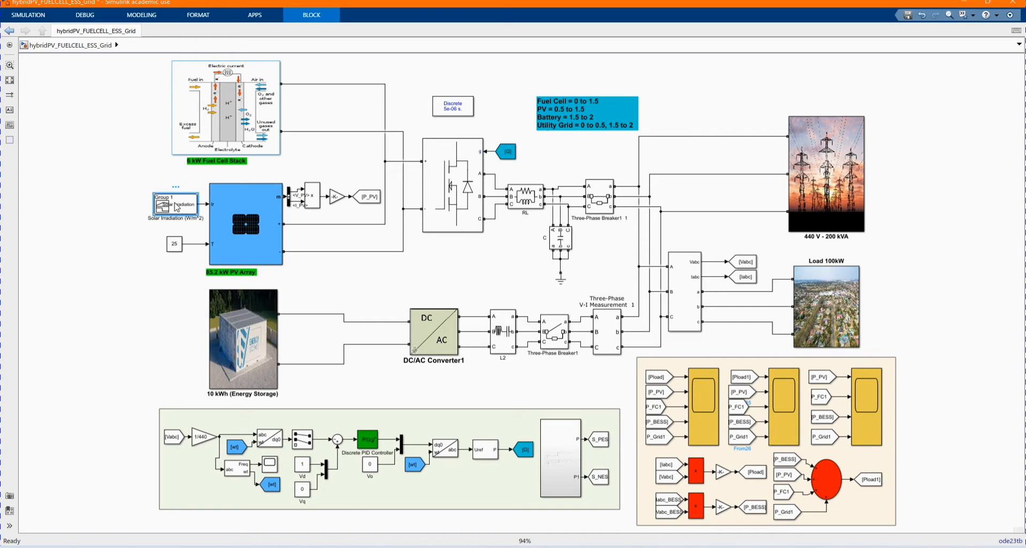
double_click(176, 203)
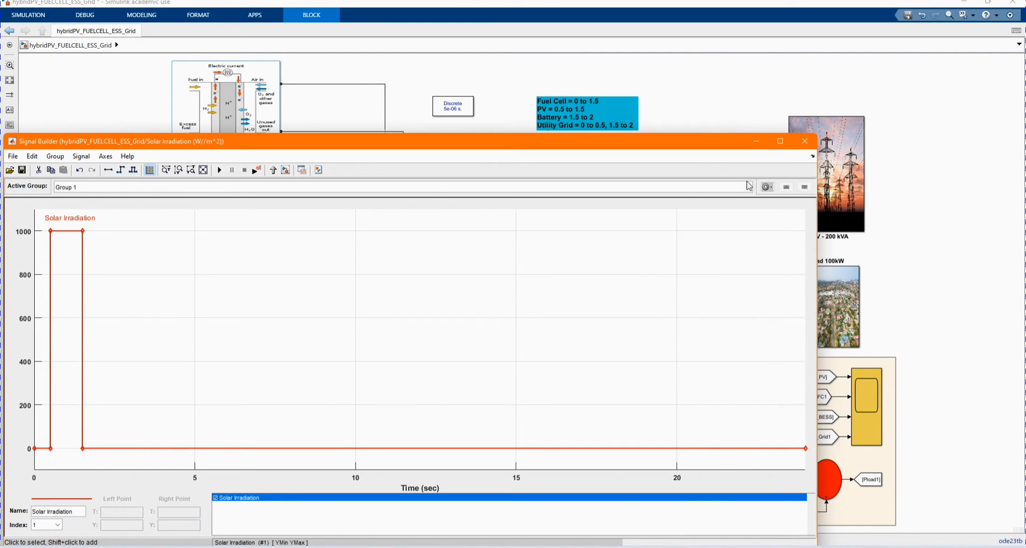
mouse_move(805, 141)
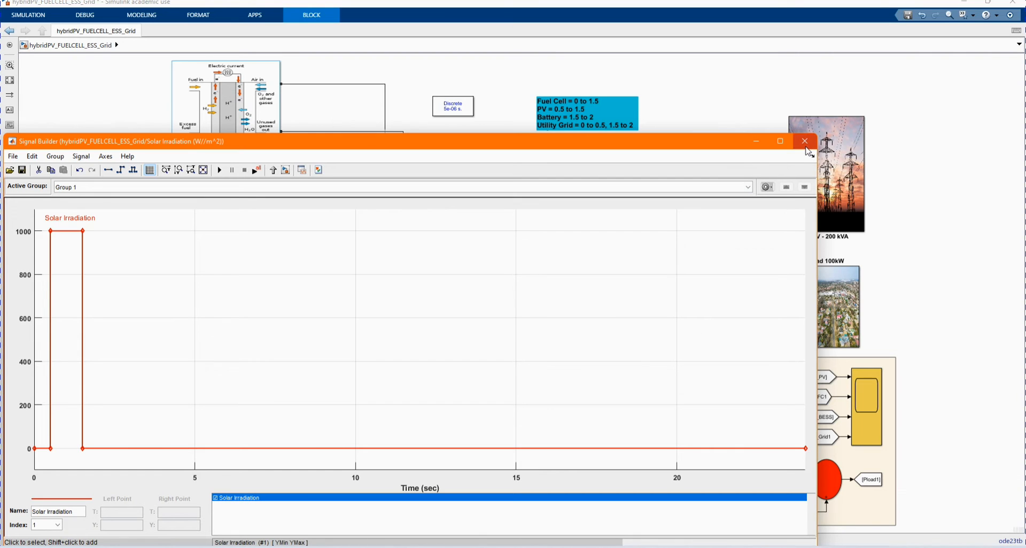
left_click(804, 141)
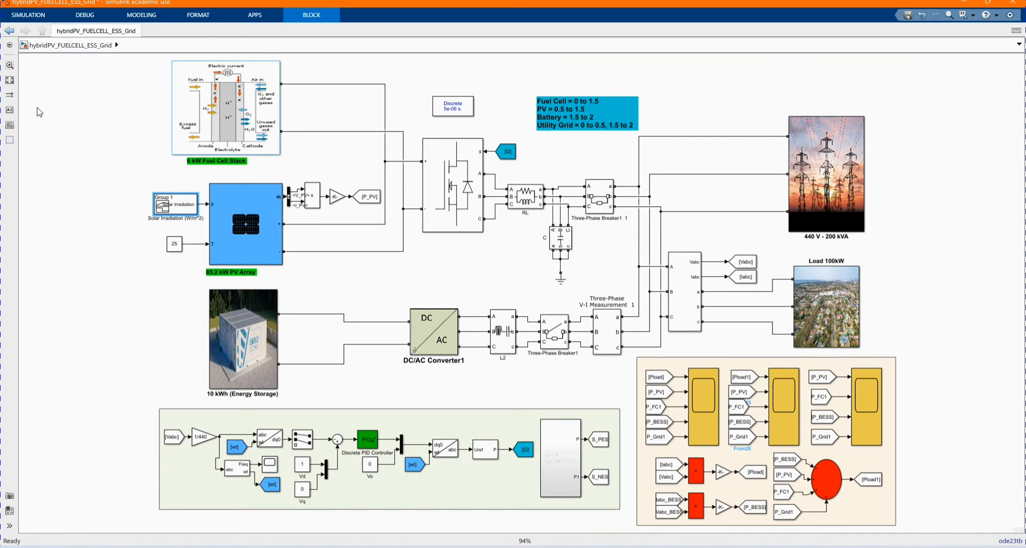
left_click(243, 337)
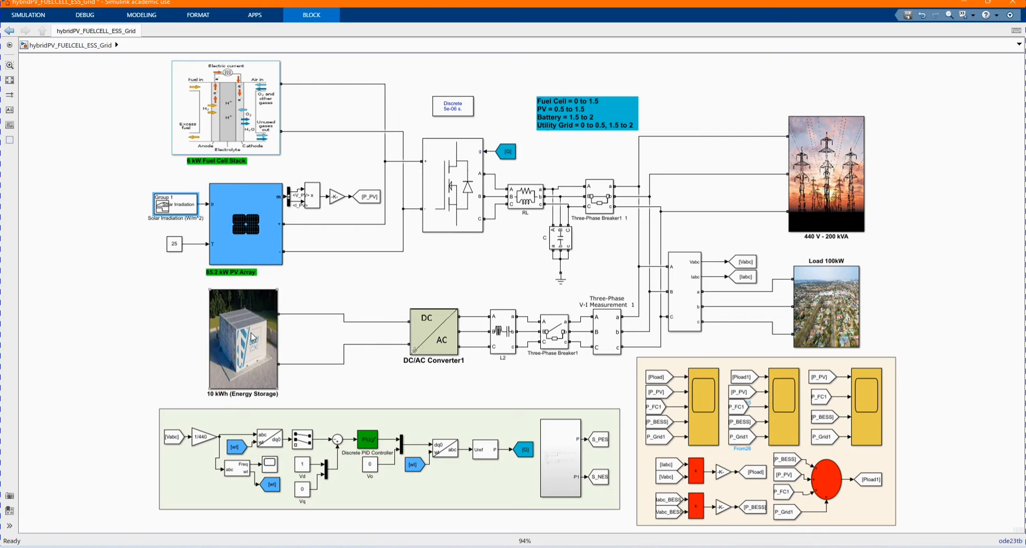
Review the 48 V, 210 Ah Lithium-Ion Battery2 settings and enter the bidirectional buck/boost converter.
left_click(242, 340)
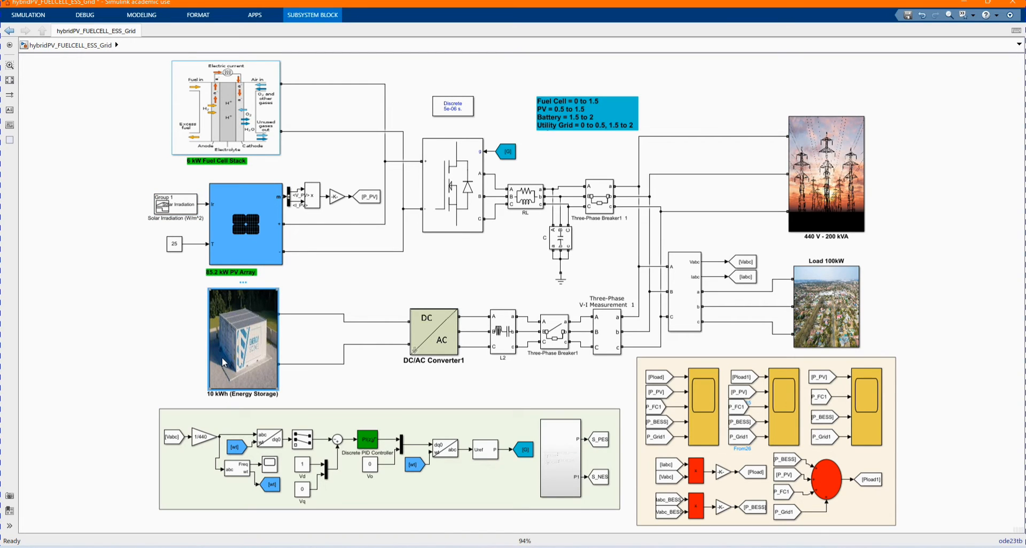
double_click(243, 337)
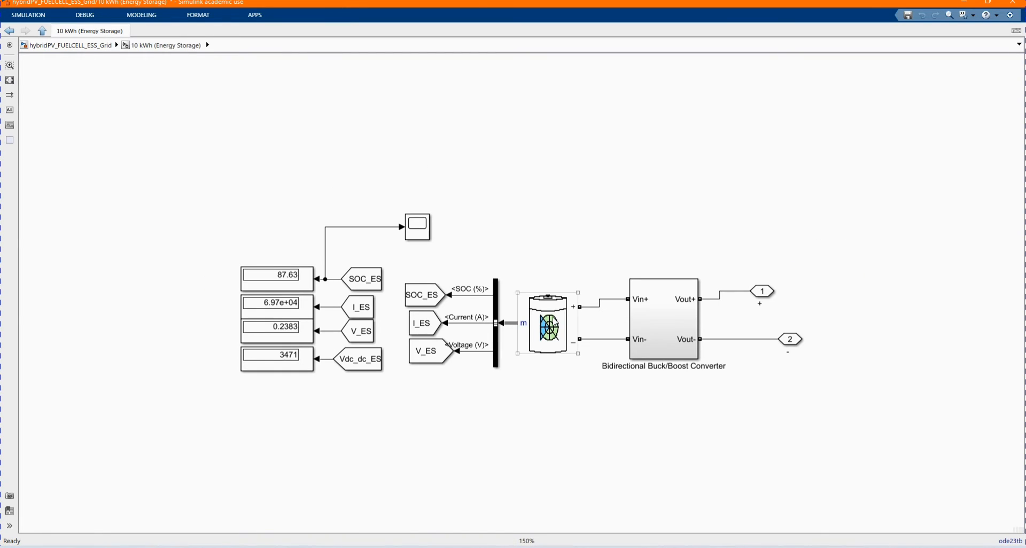
double_click(548, 323)
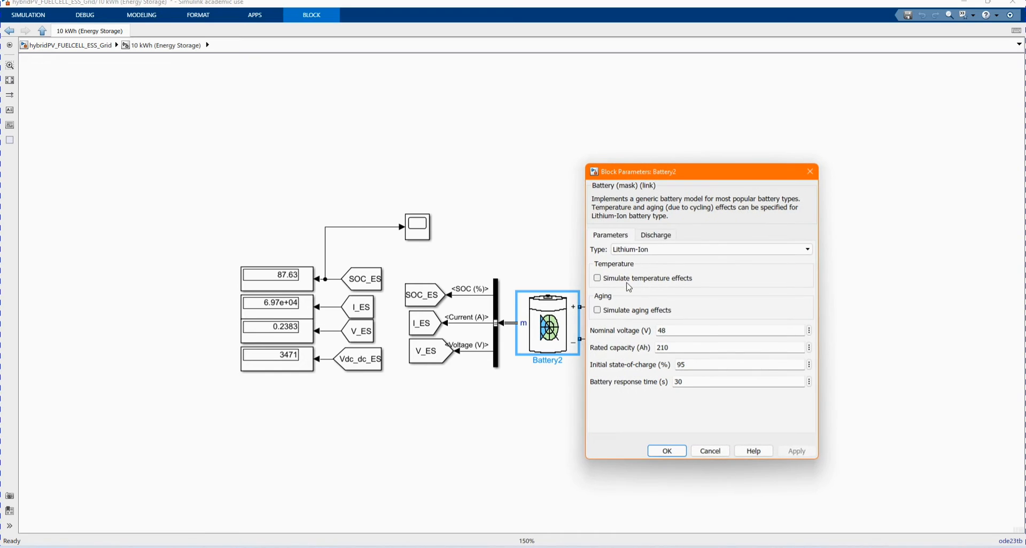
left_click_drag(700, 171, 346, 139)
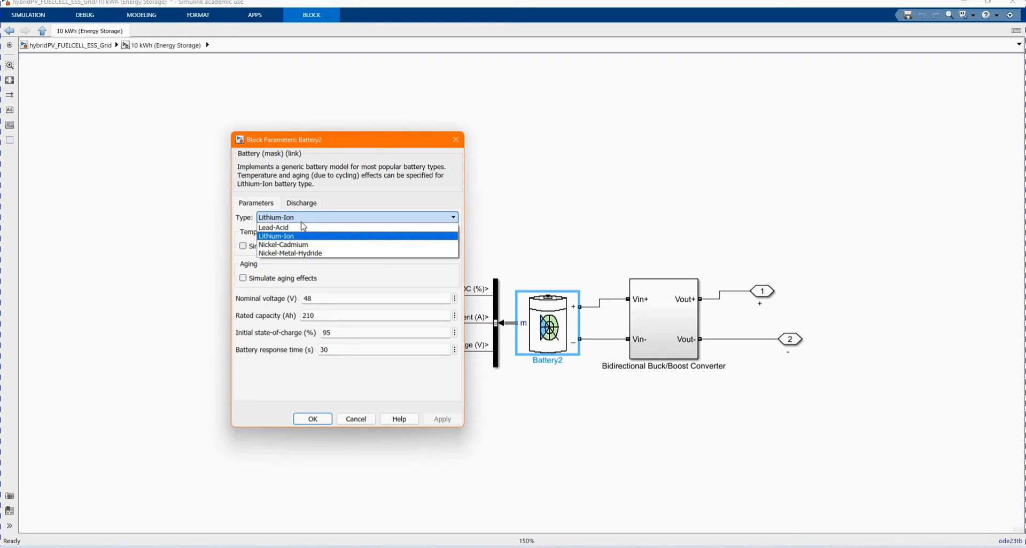
left_click(276, 235)
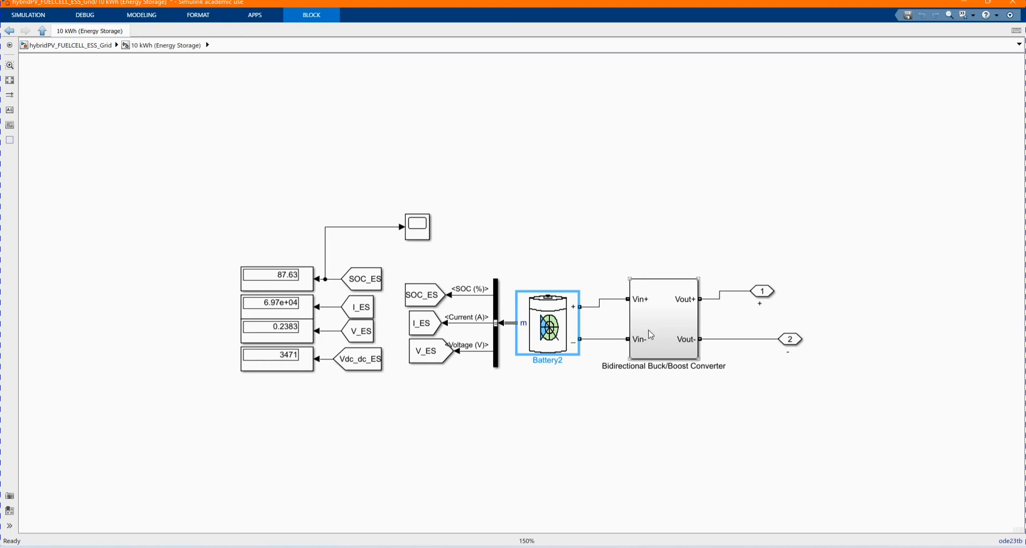
double_click(663, 318)
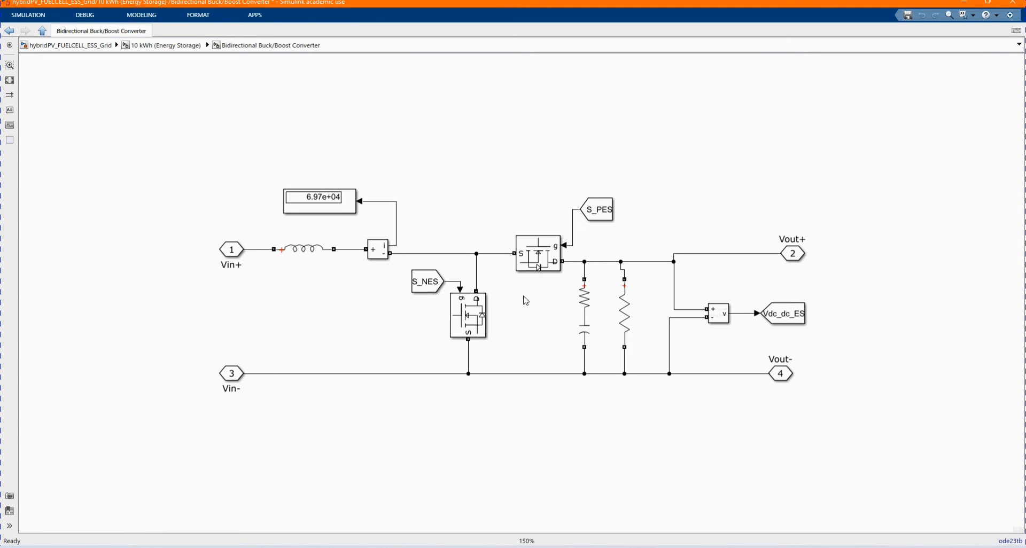
Inspect the buck/boost converter's MOSFET switches before returning to the top-level model.
left_click(467, 314)
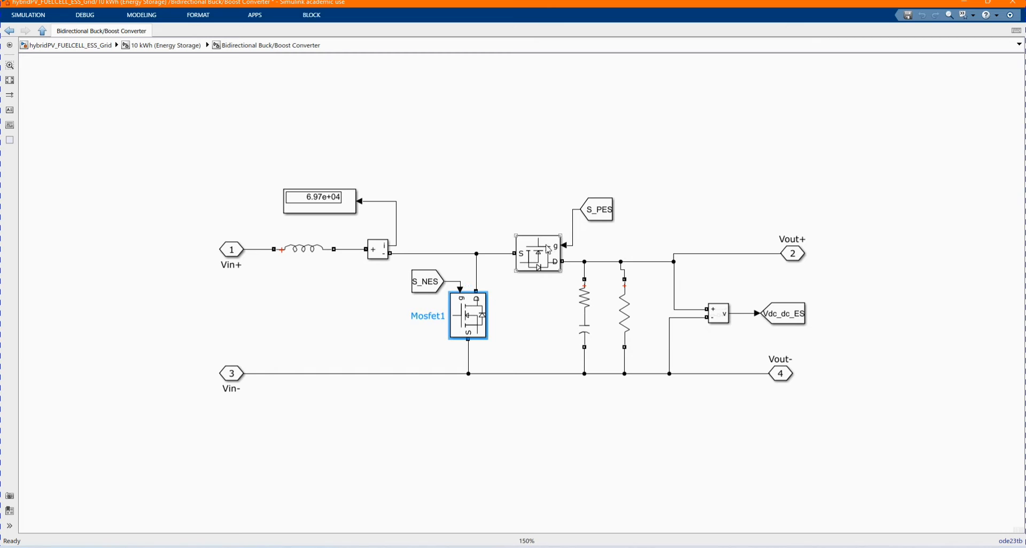
left_click(303, 249)
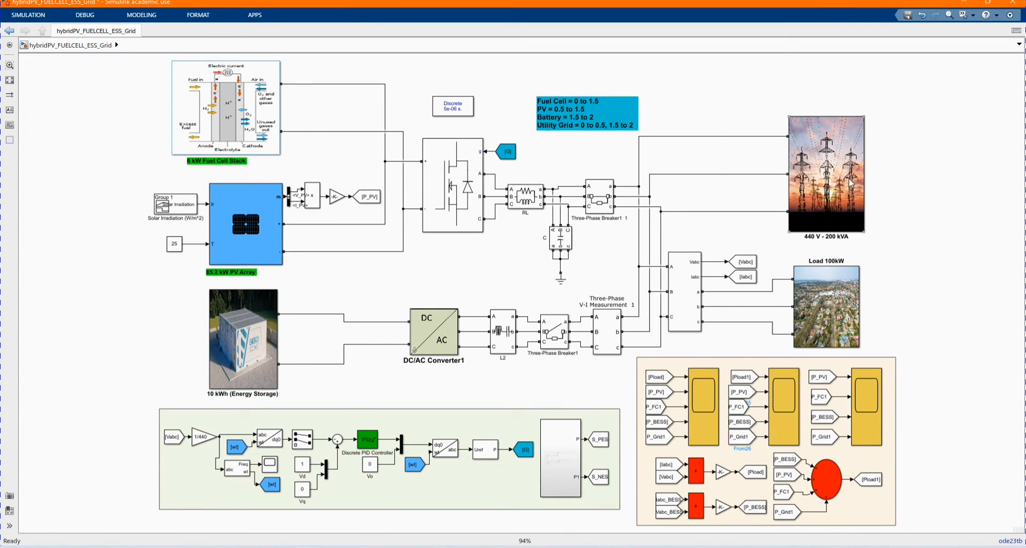
Change the Three-Phase Source base voltage from 400 to 440 V in the 440 V - 200 kVA subsystem.
double_click(825, 174)
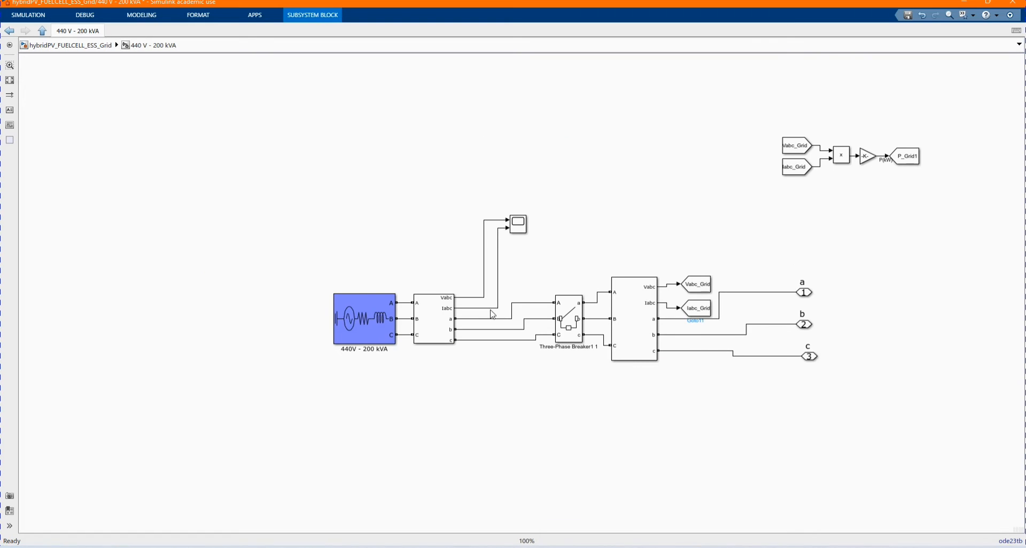
double_click(363, 318)
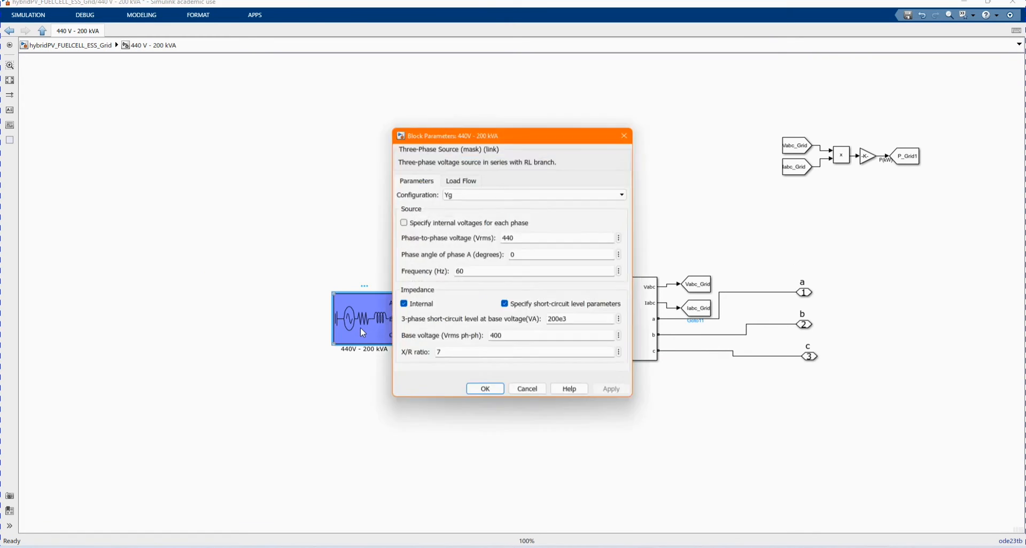
left_click_drag(446, 136, 465, 176)
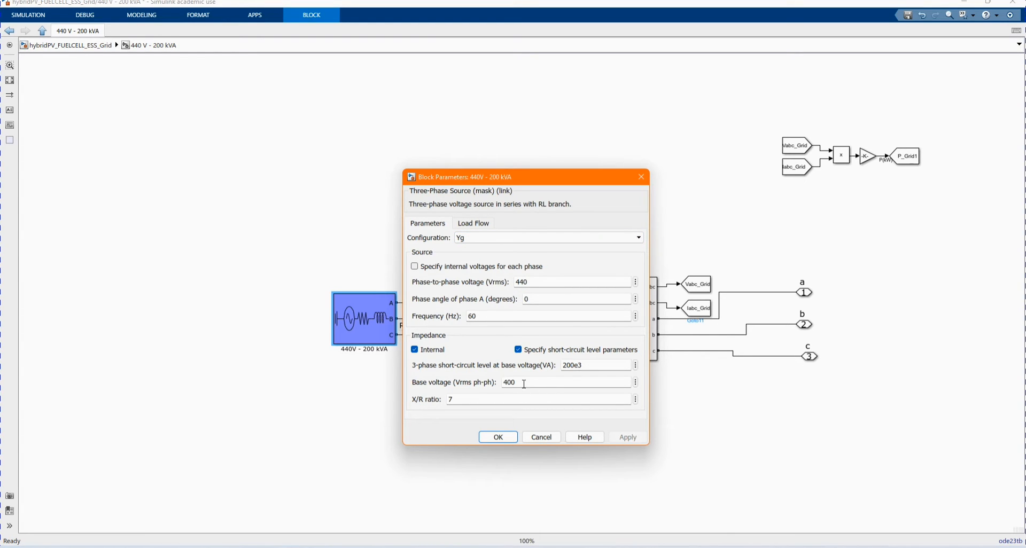
mouse_move(507, 454)
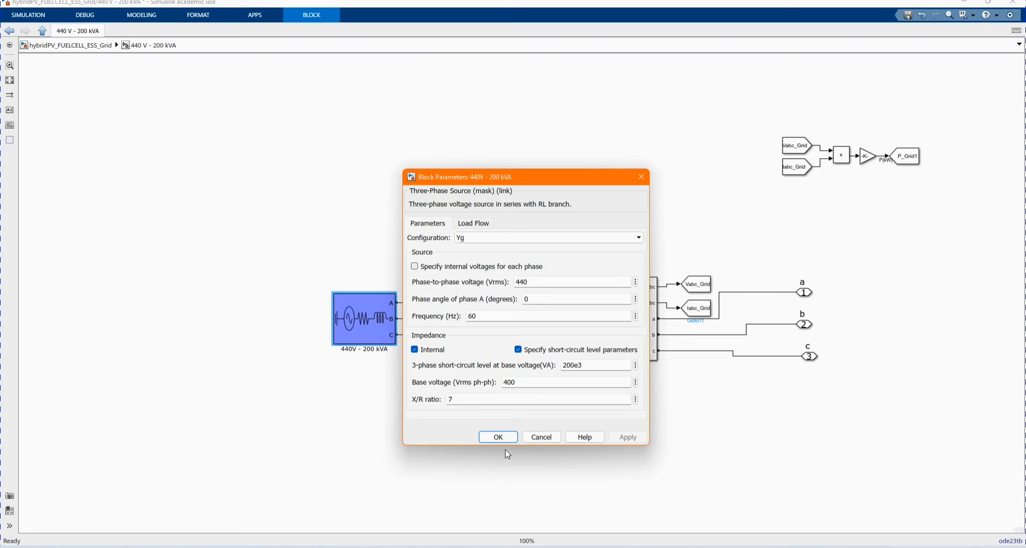
left_click(566, 382)
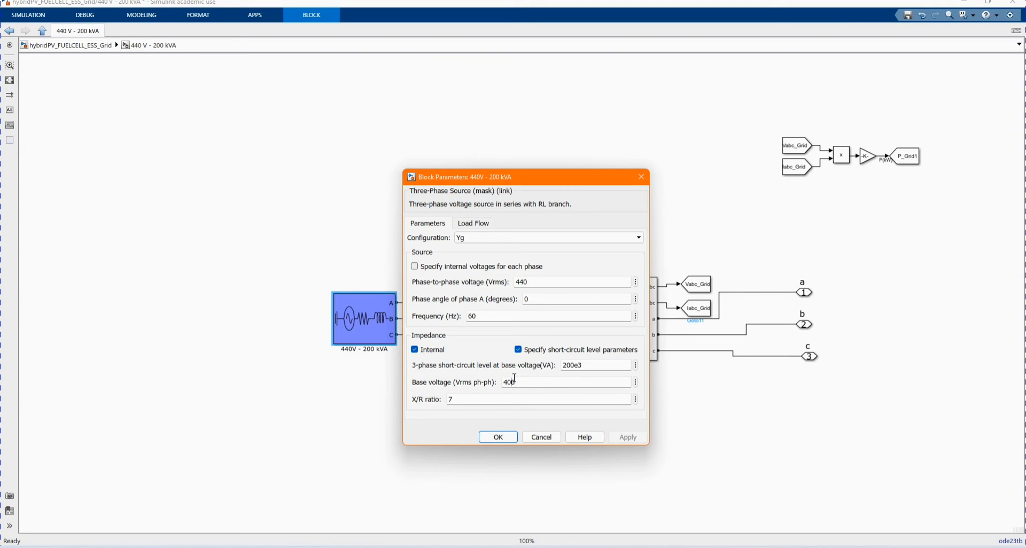
type("440")
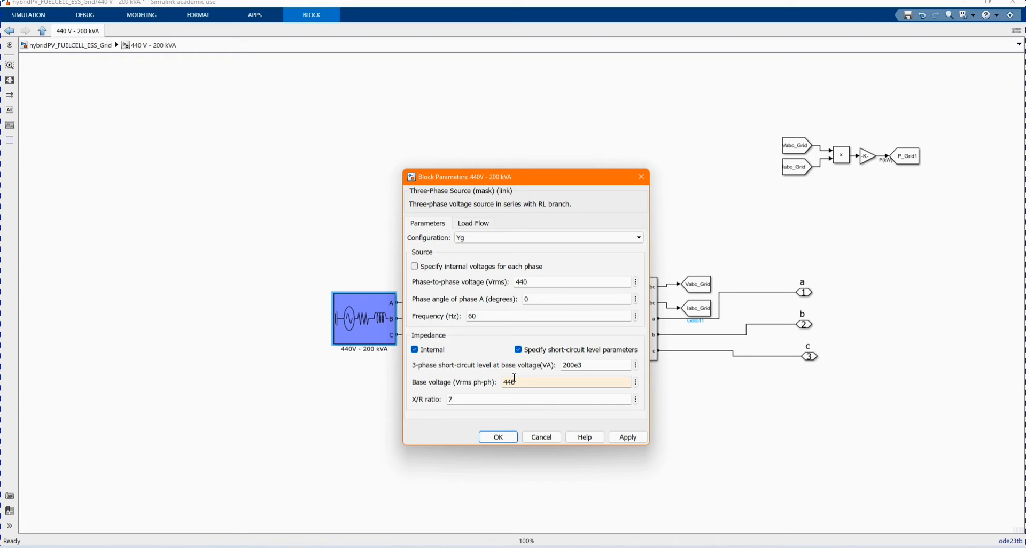
left_click(497, 437)
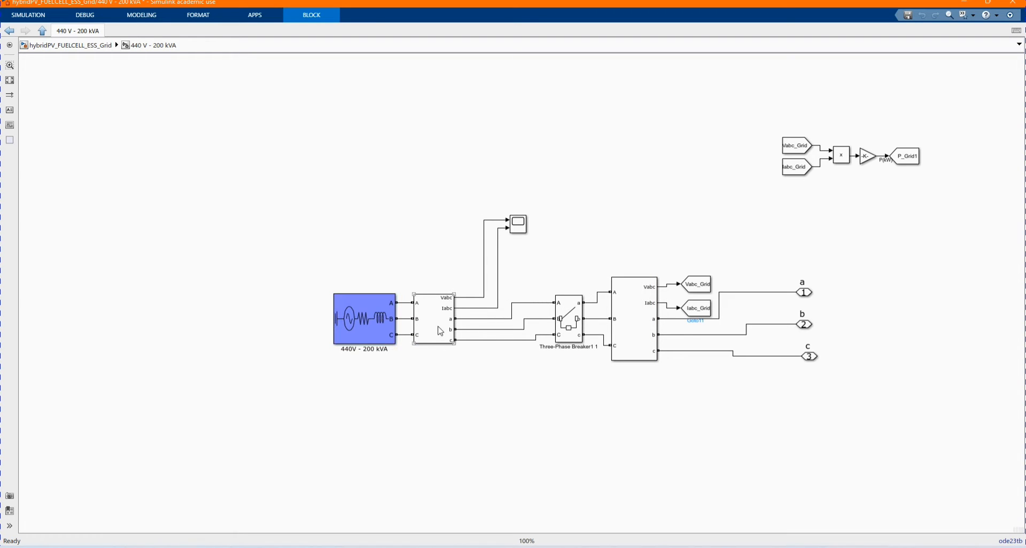
left_click(434, 319)
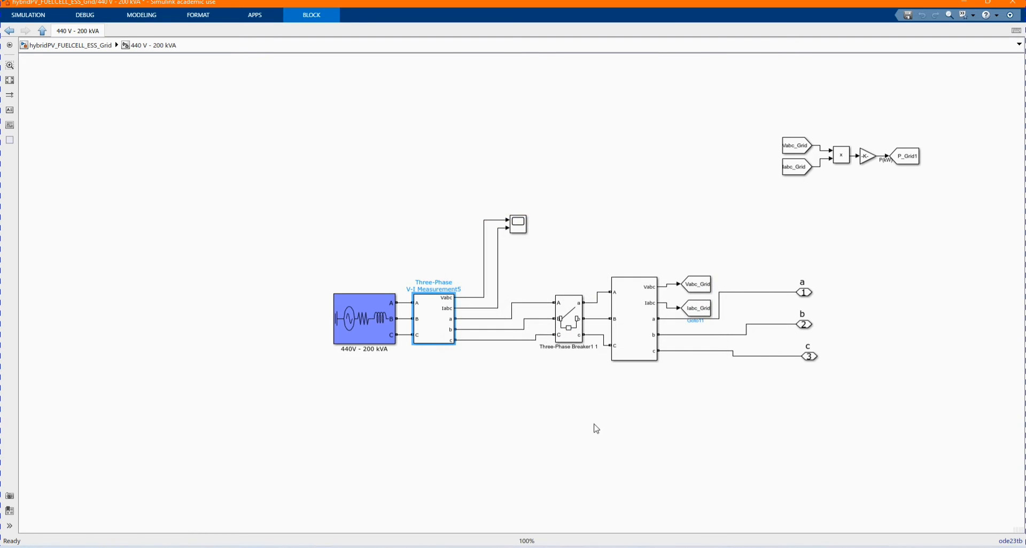
left_click(567, 319)
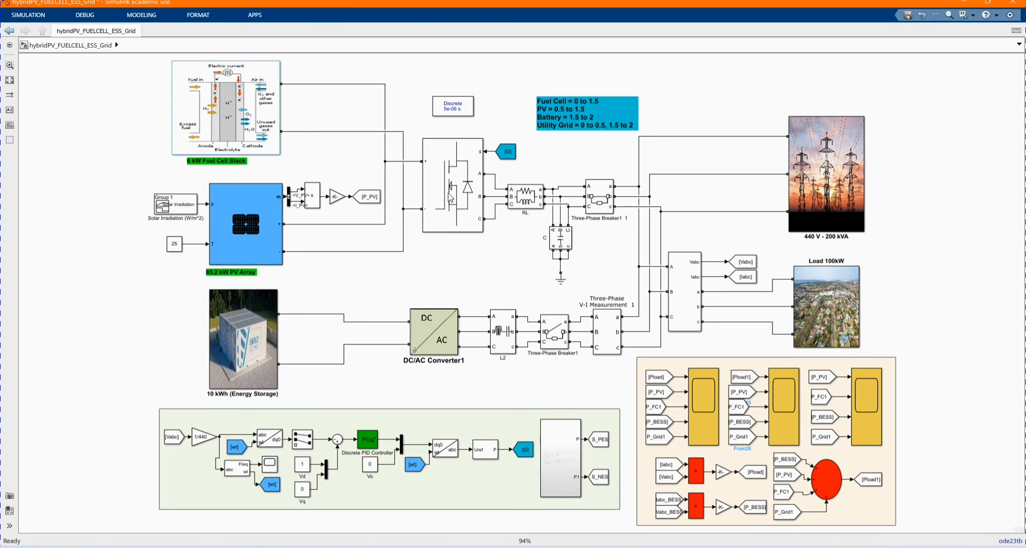
double_click(451, 186)
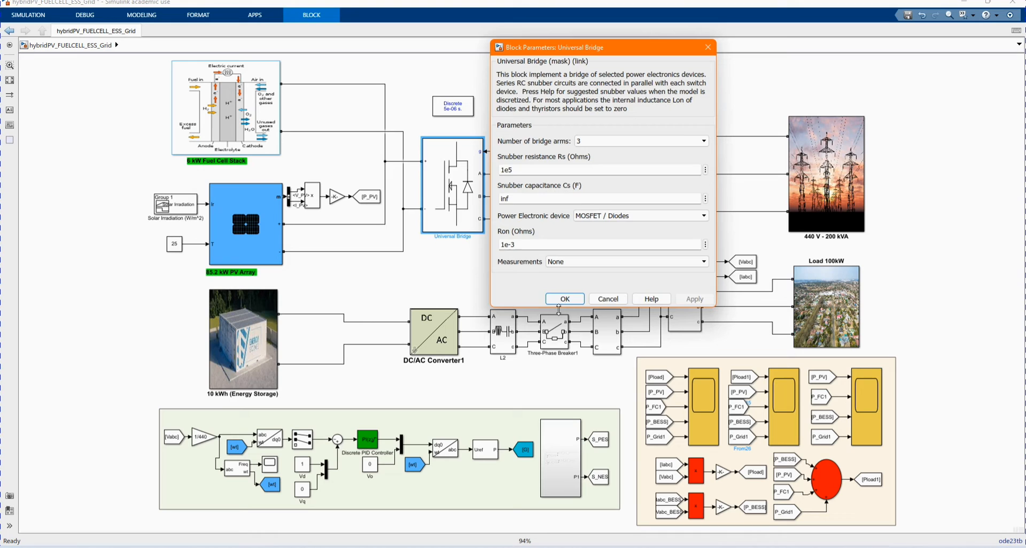
left_click(563, 299)
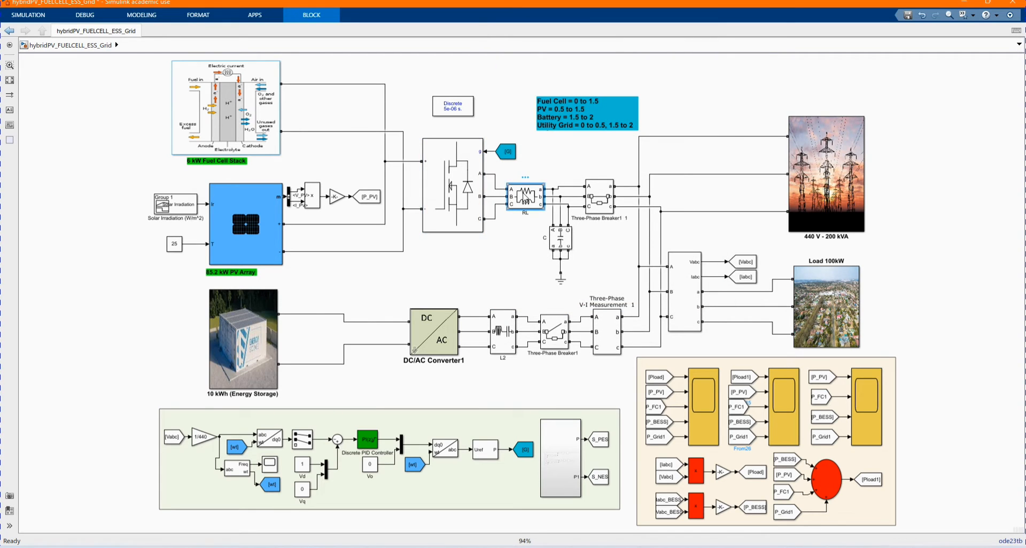
double_click(524, 196)
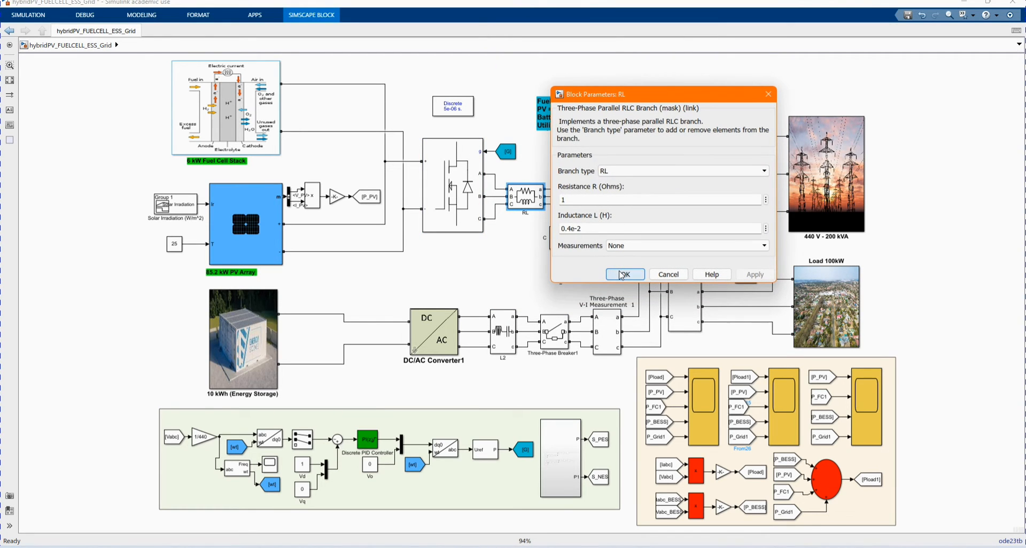
left_click(623, 274)
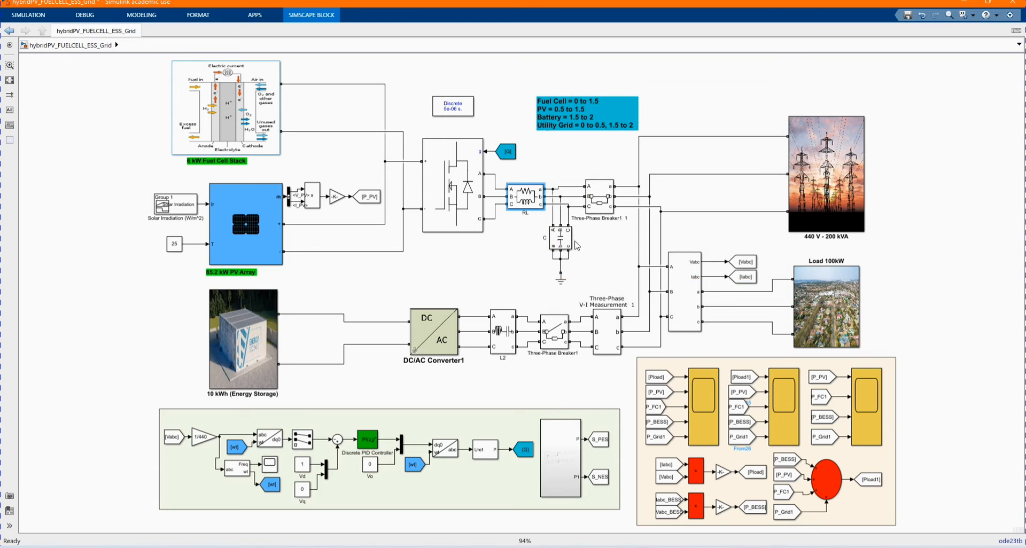
double_click(559, 245)
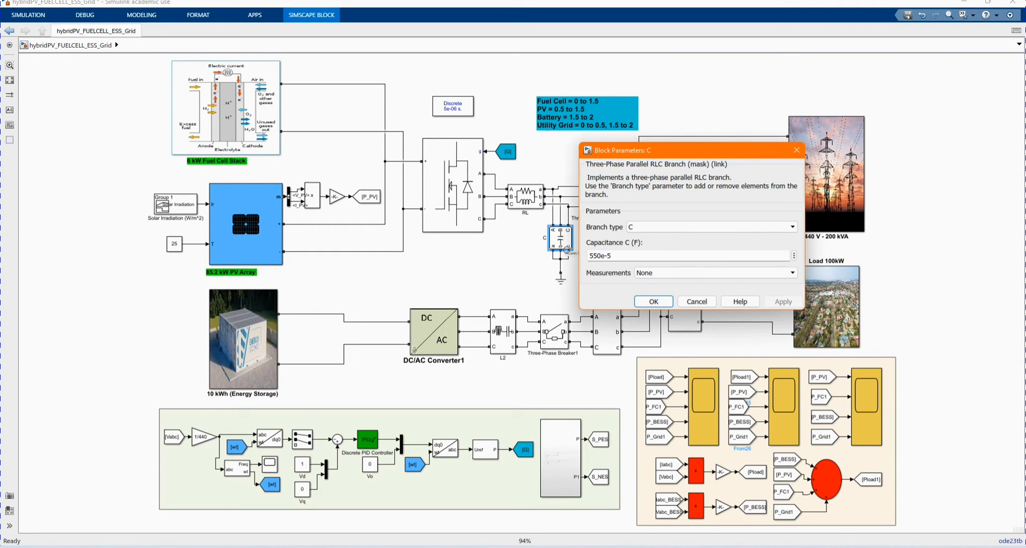
left_click(652, 301)
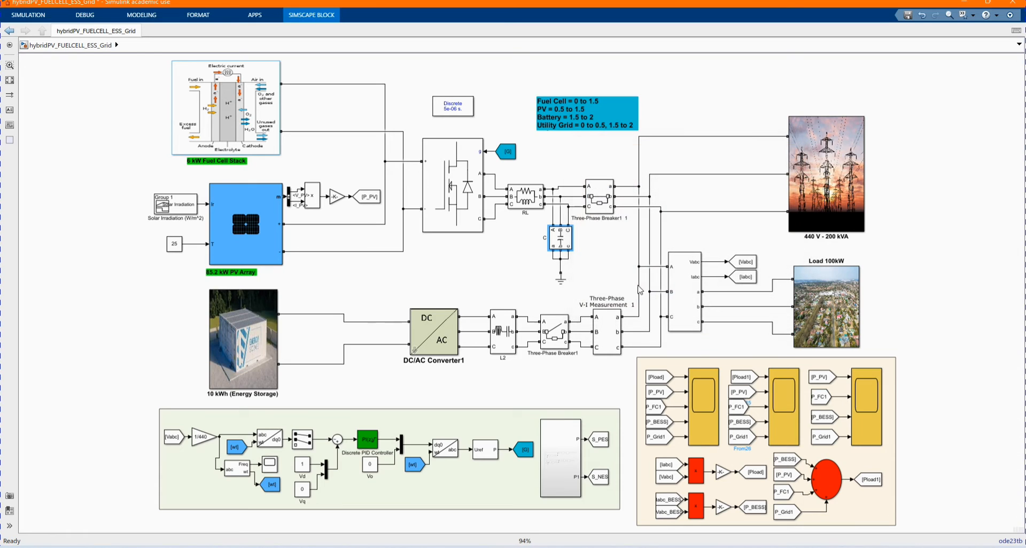
left_click(598, 196)
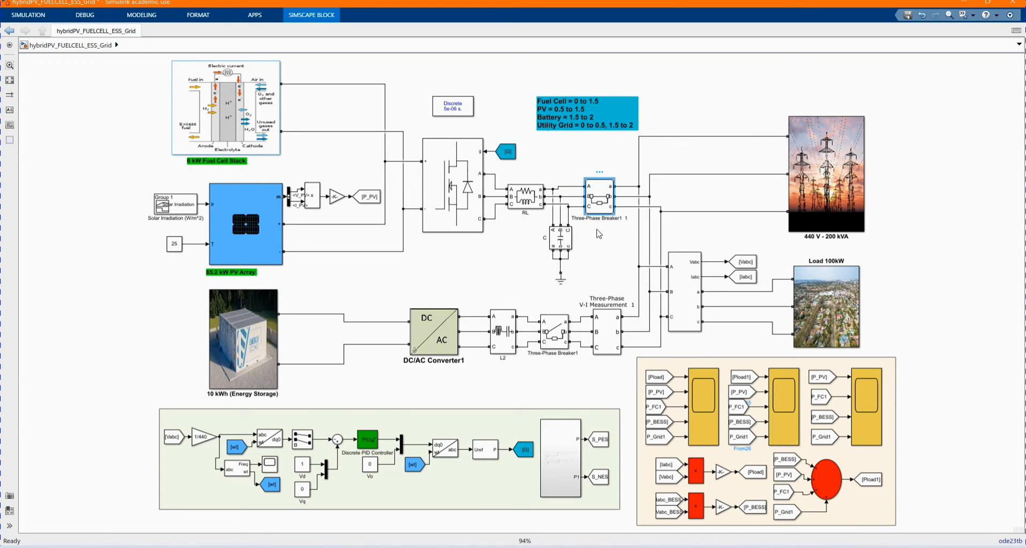
double_click(432, 331)
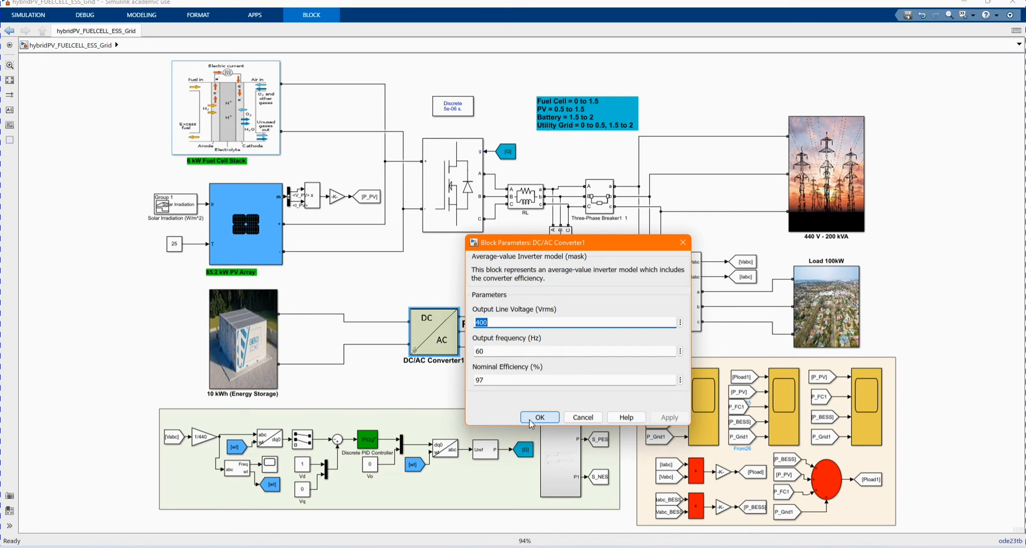
left_click(539, 418)
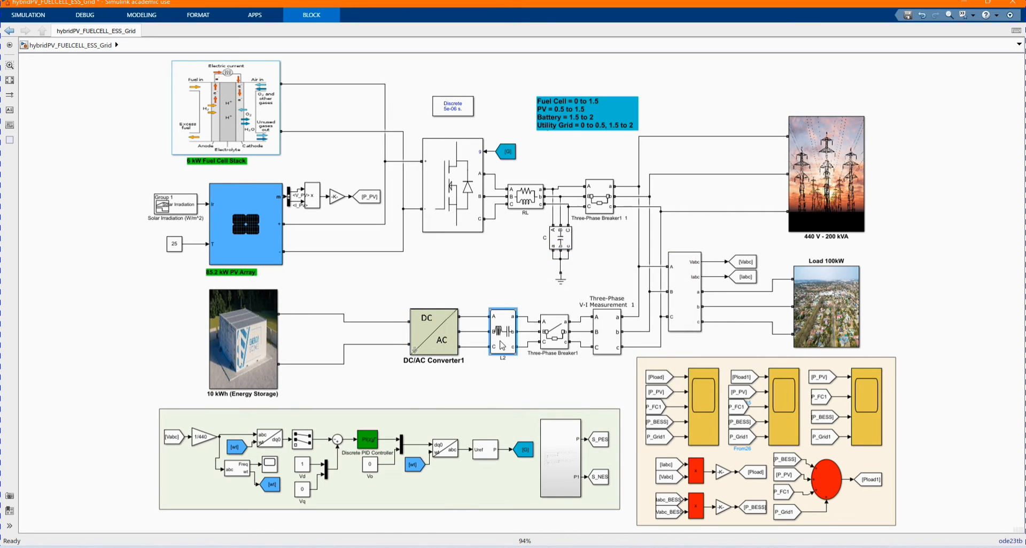
double_click(502, 330)
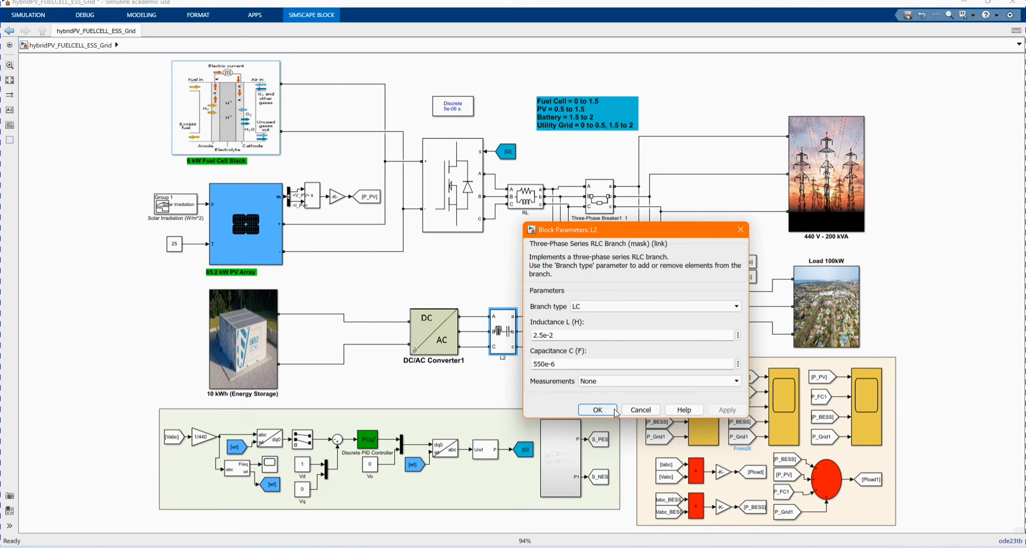
left_click(596, 411)
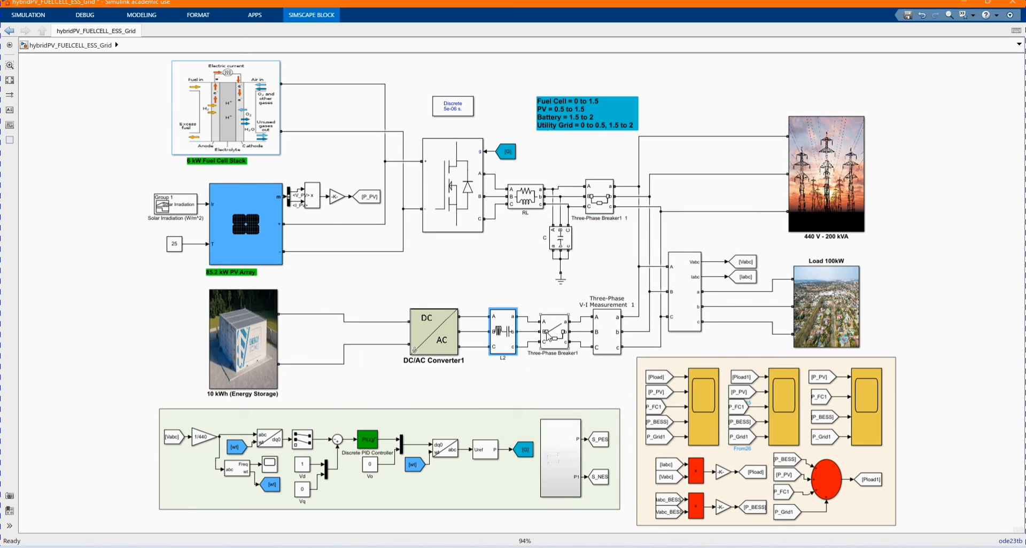
left_click(554, 332)
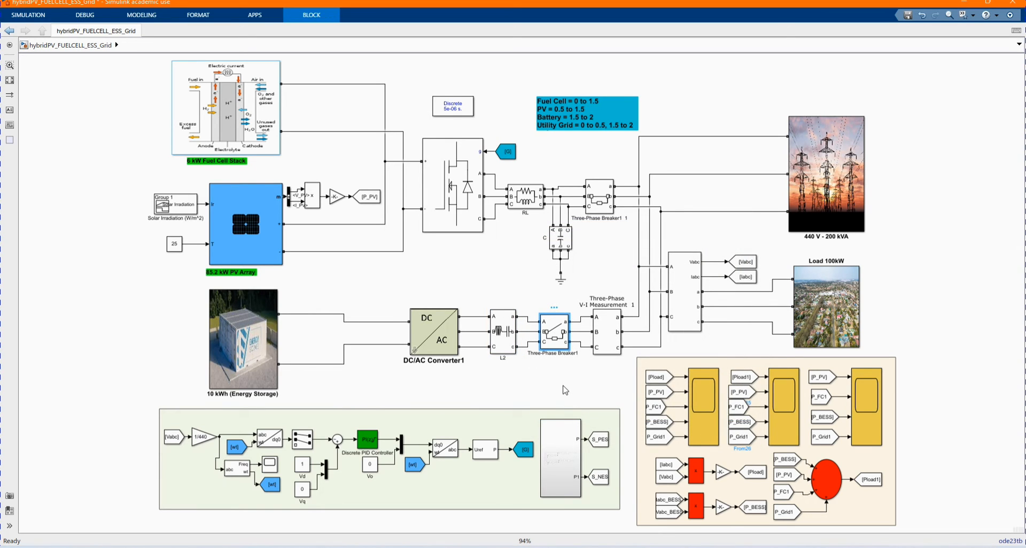
left_click(552, 338)
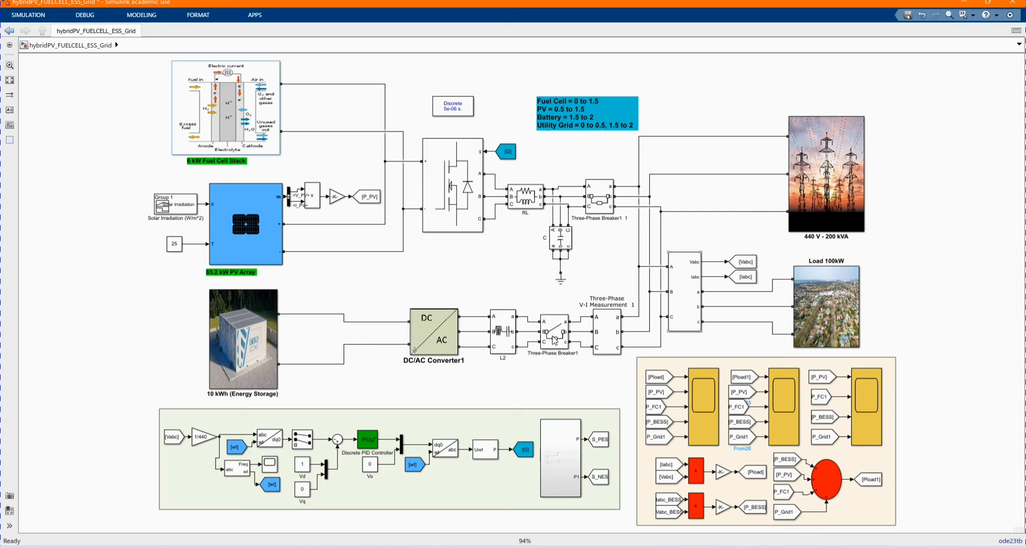
left_click(242, 337)
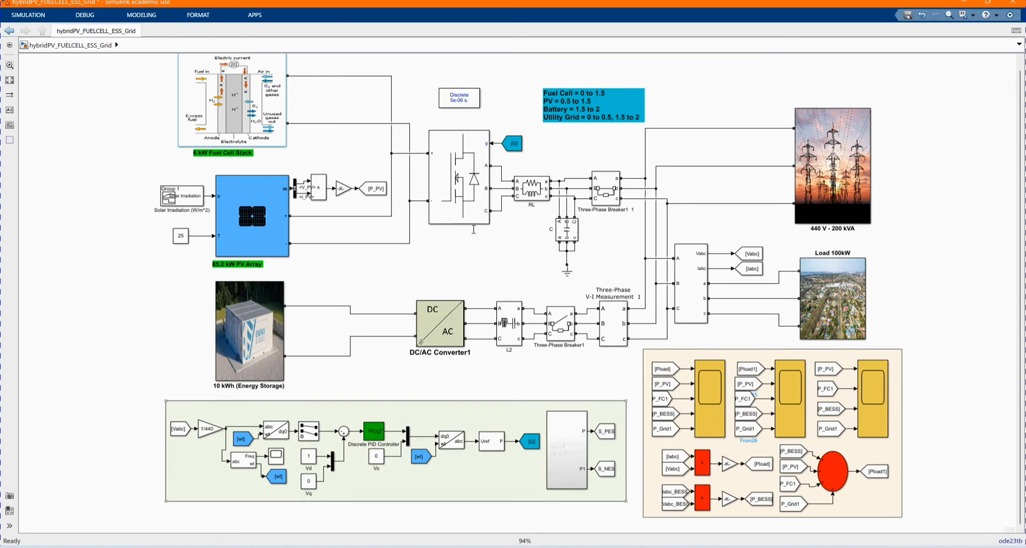
left_click(530, 442)
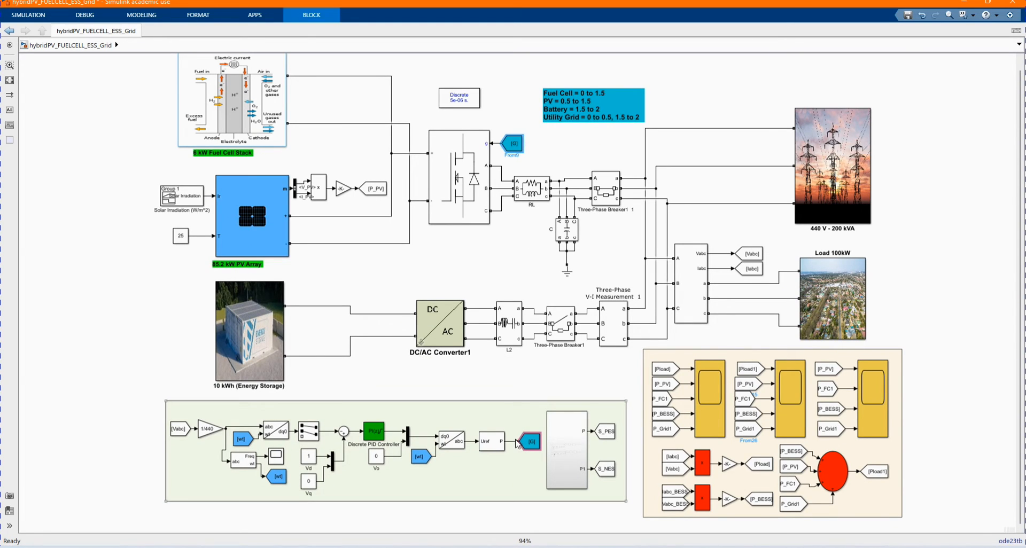
left_click(530, 441)
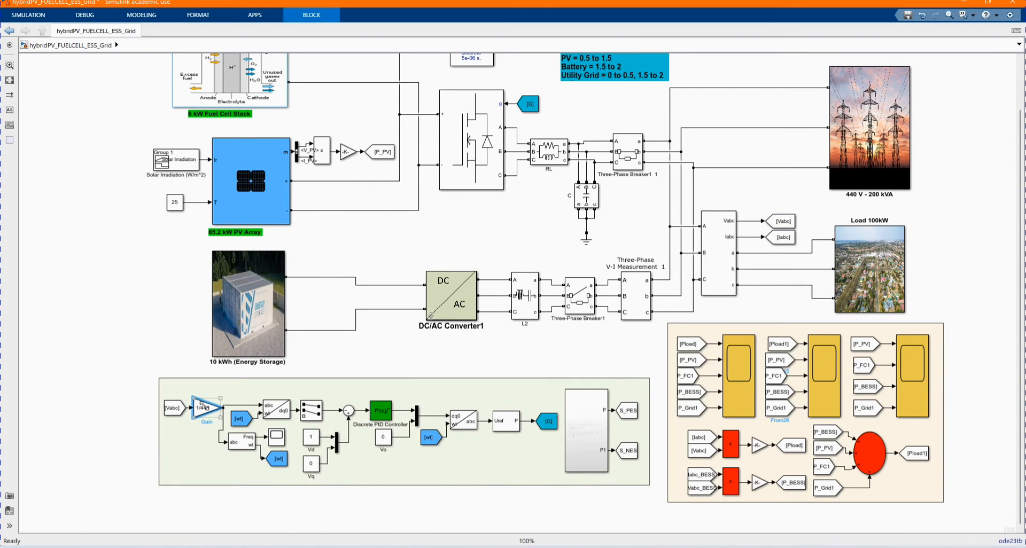
left_click(206, 407)
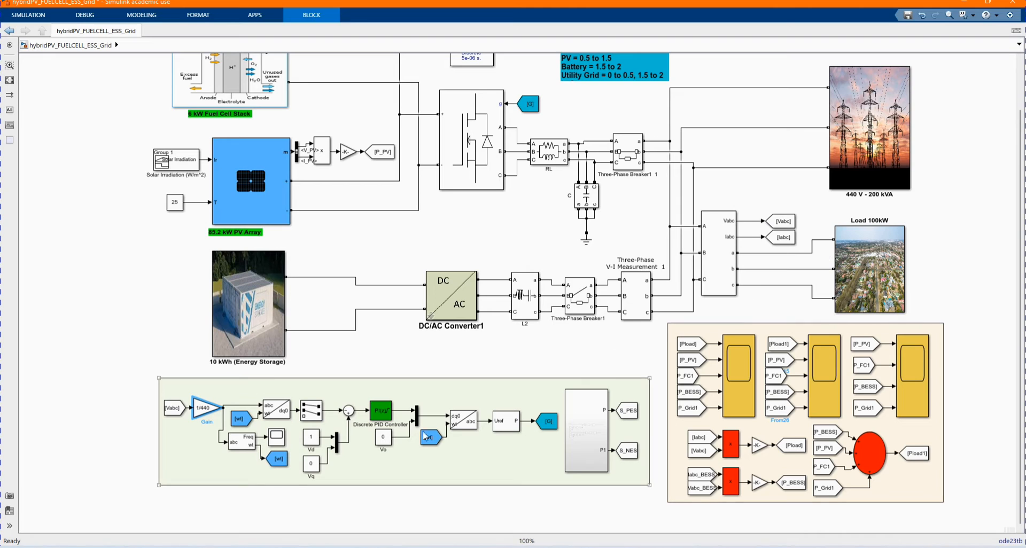
left_click(242, 442)
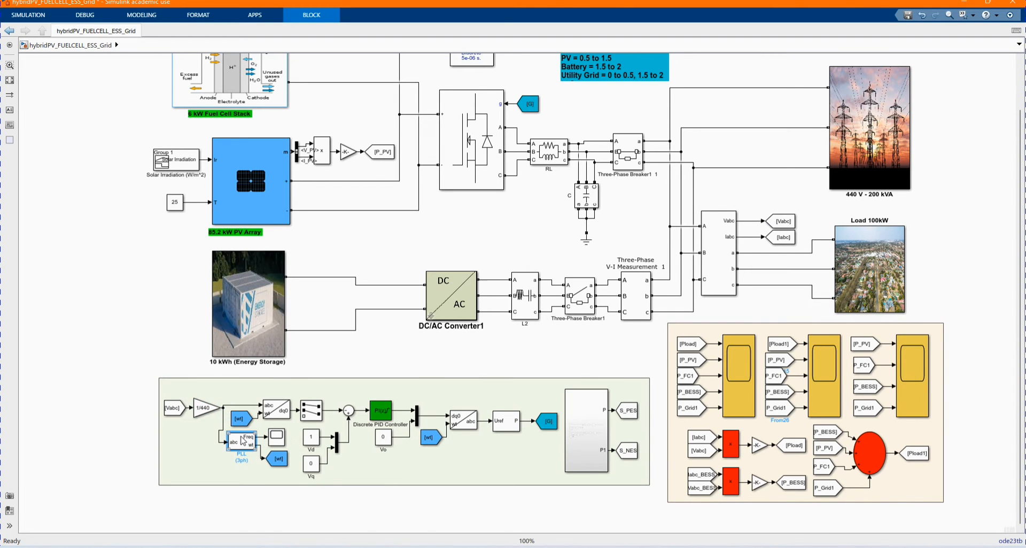
double_click(242, 441)
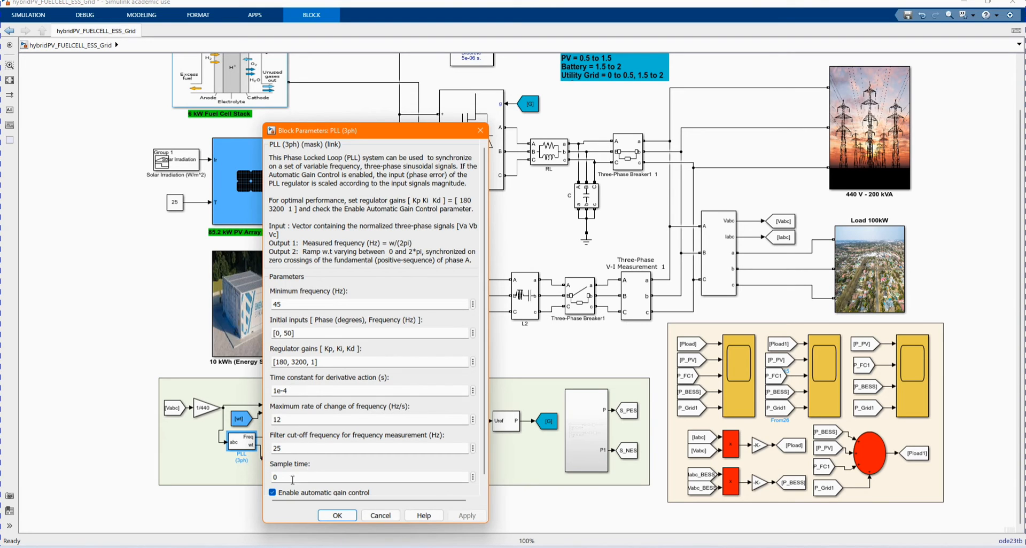
left_click(336, 515)
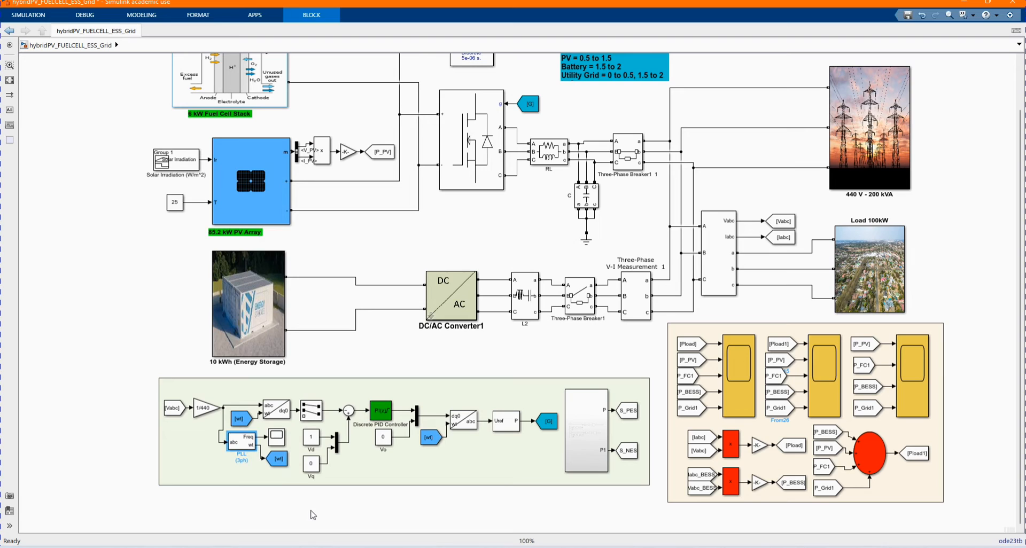
left_click(275, 409)
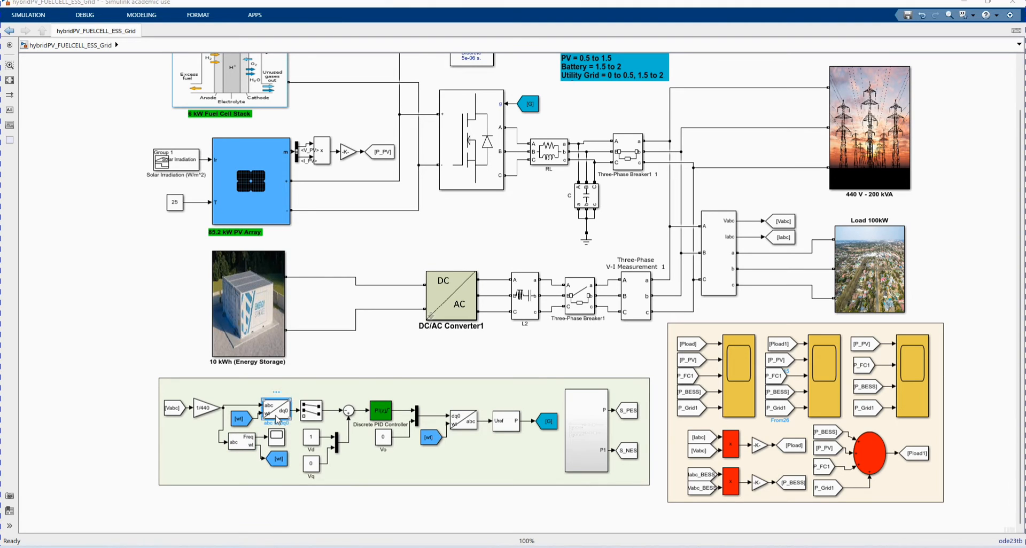
double_click(276, 407)
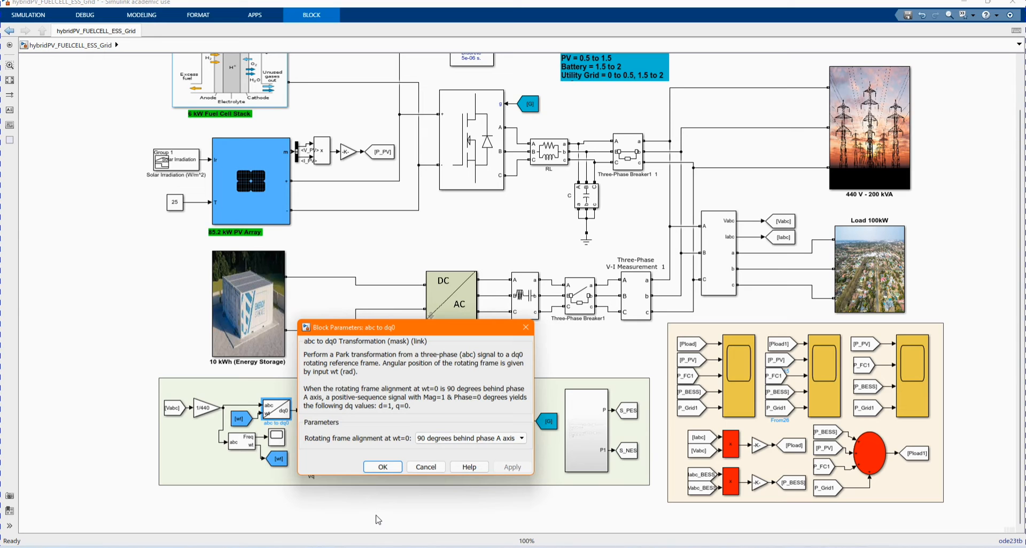
left_click(382, 467)
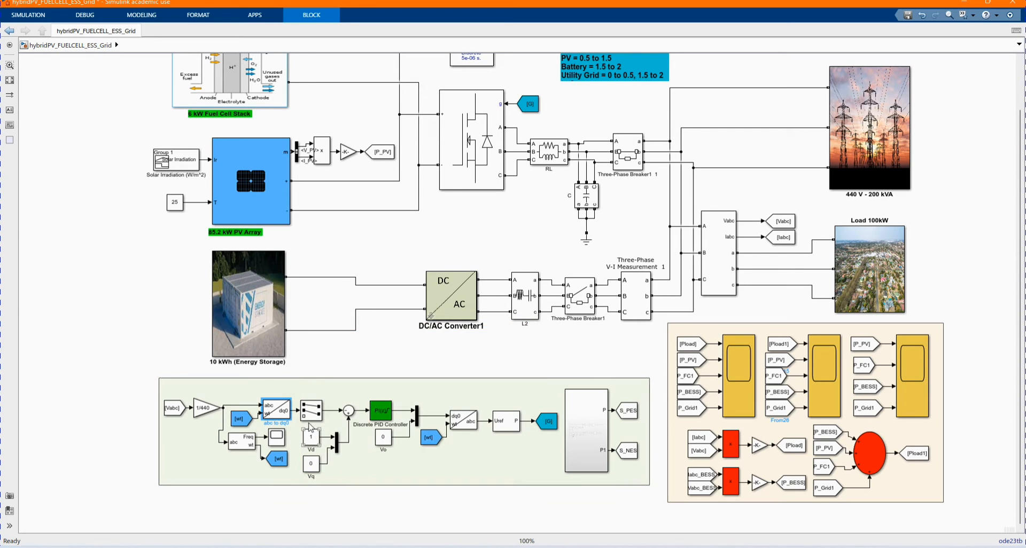
left_click(311, 410)
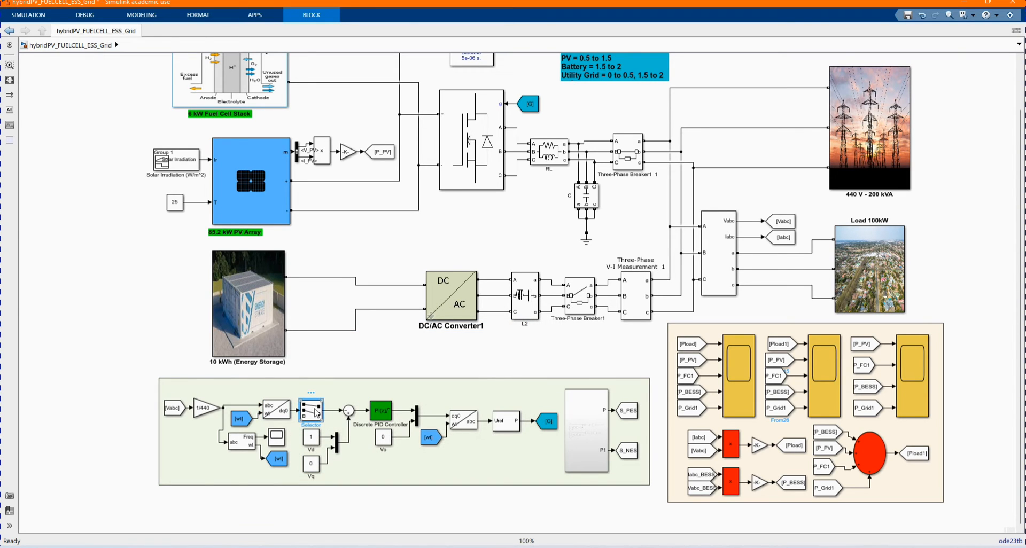
double_click(311, 411)
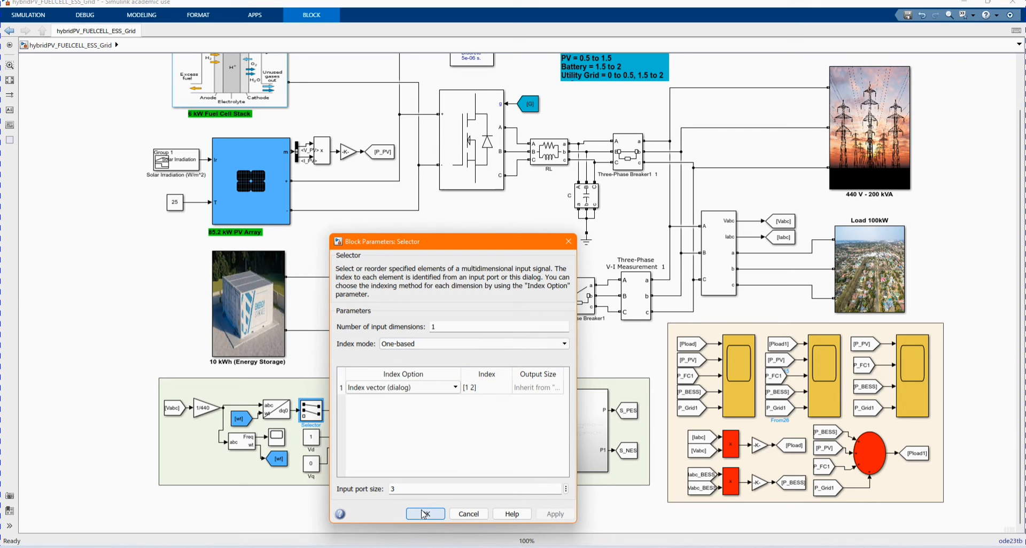
left_click(424, 514)
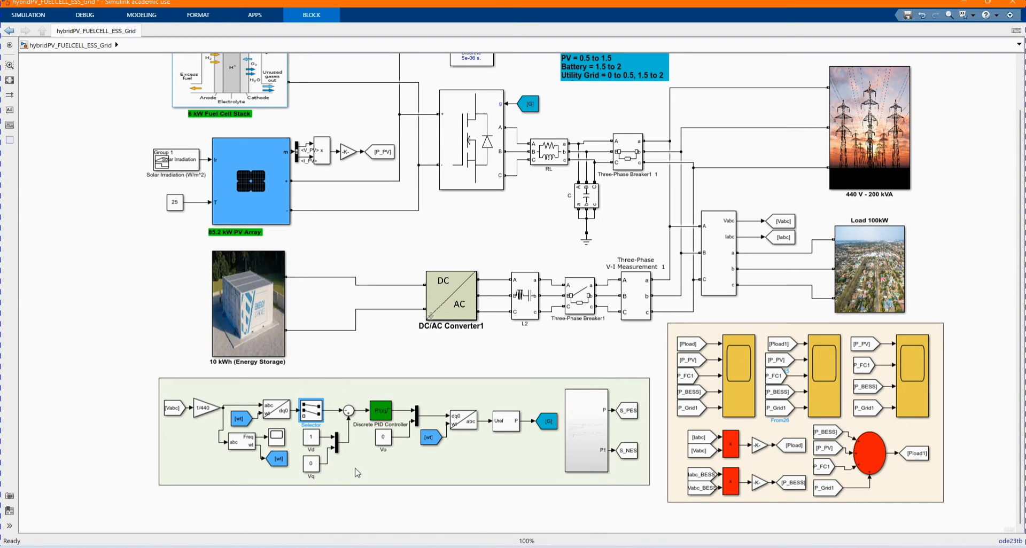
left_click(381, 411)
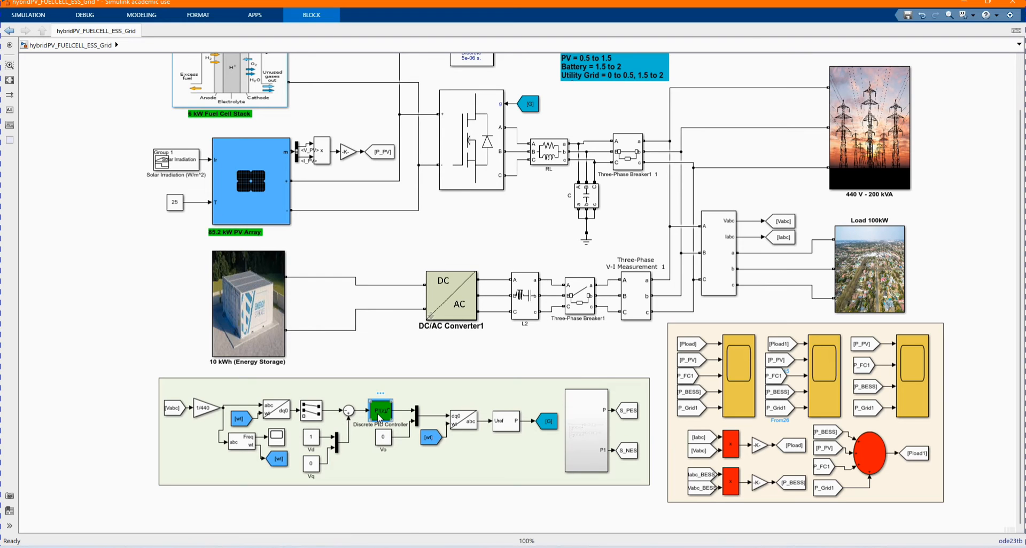
double_click(383, 411)
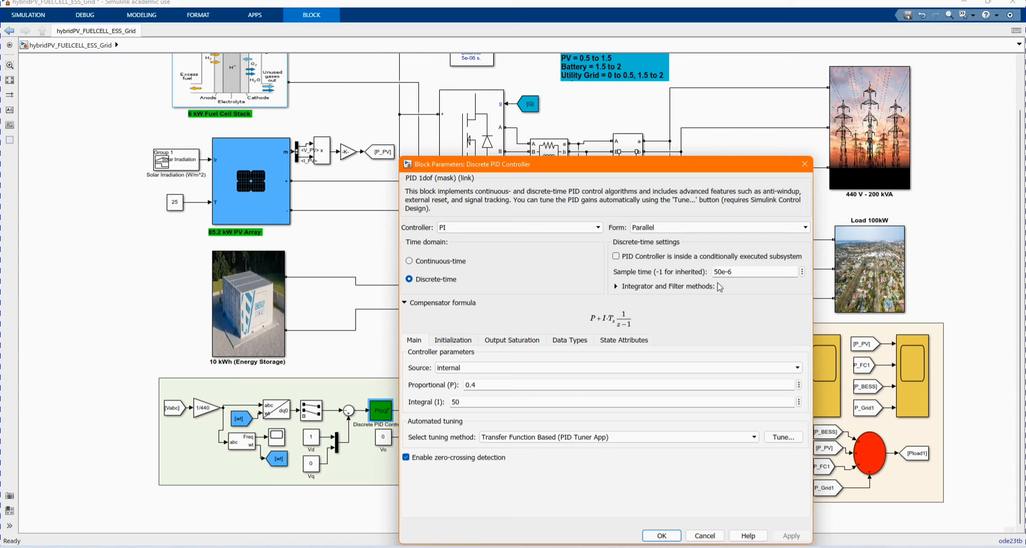
left_click(451, 340)
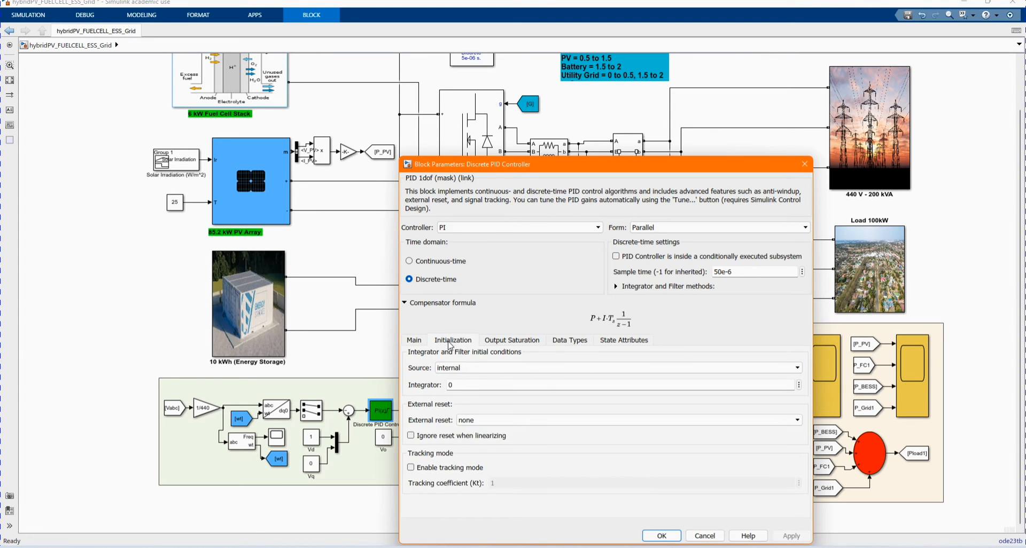
left_click(412, 340)
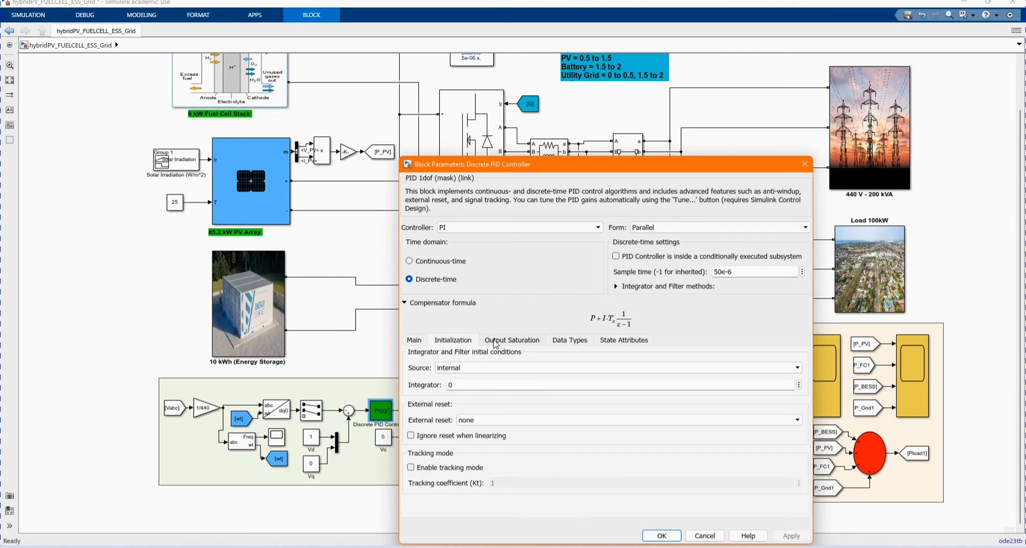
left_click(511, 340)
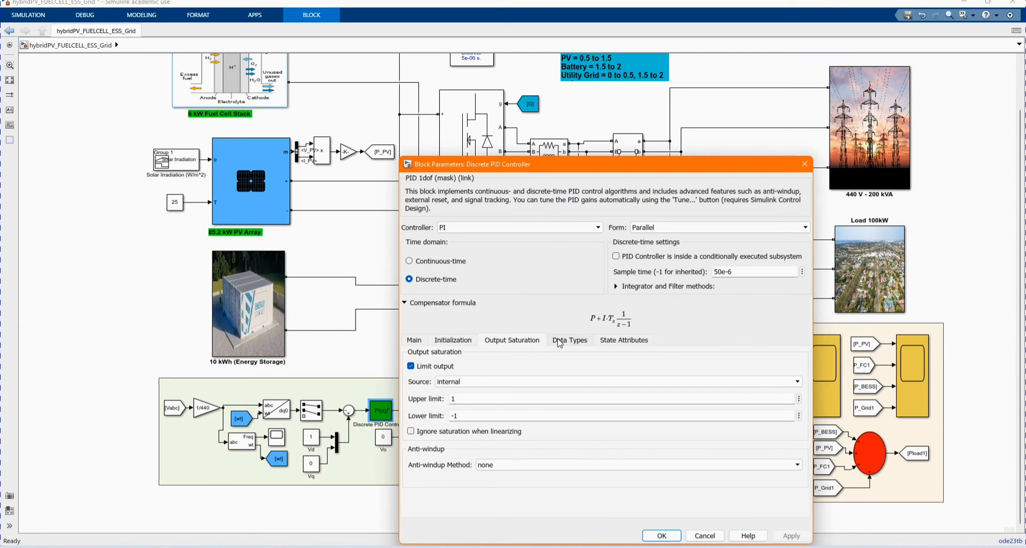
left_click(623, 340)
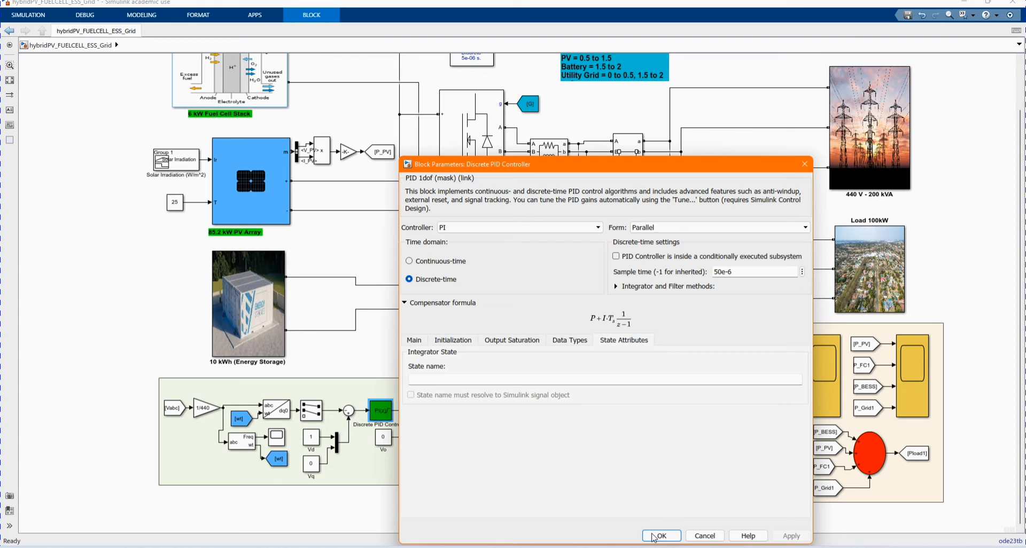
left_click(660, 536)
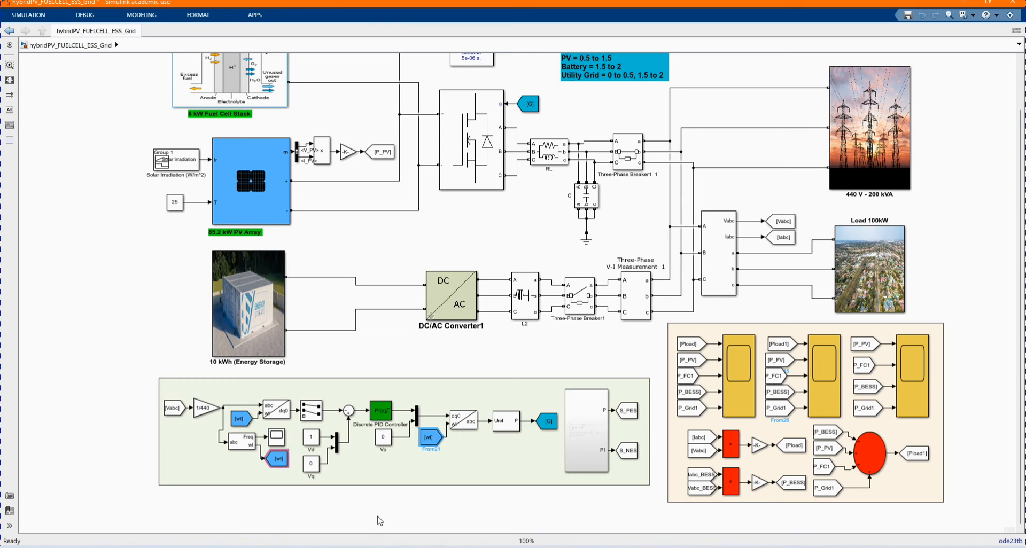
double_click(462, 419)
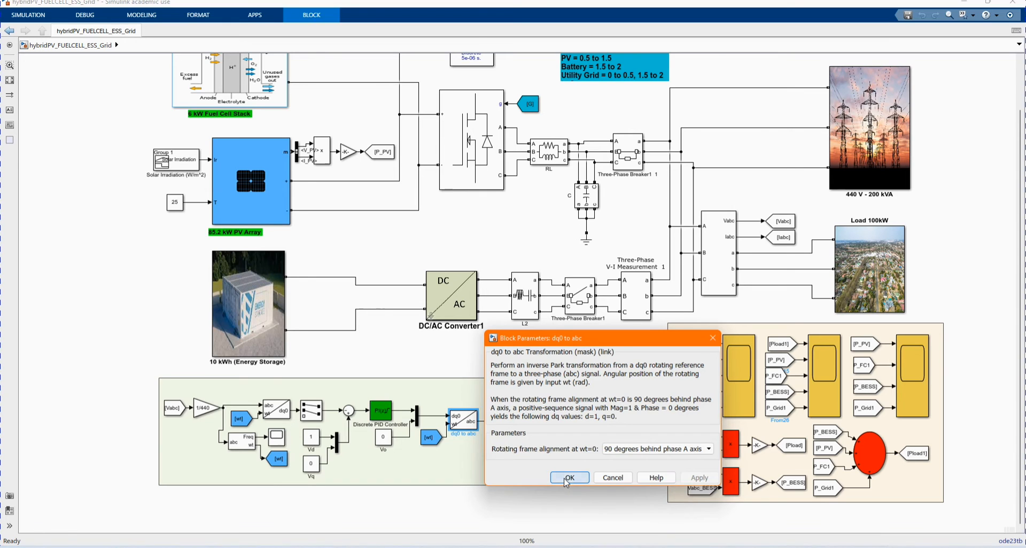
left_click(569, 477)
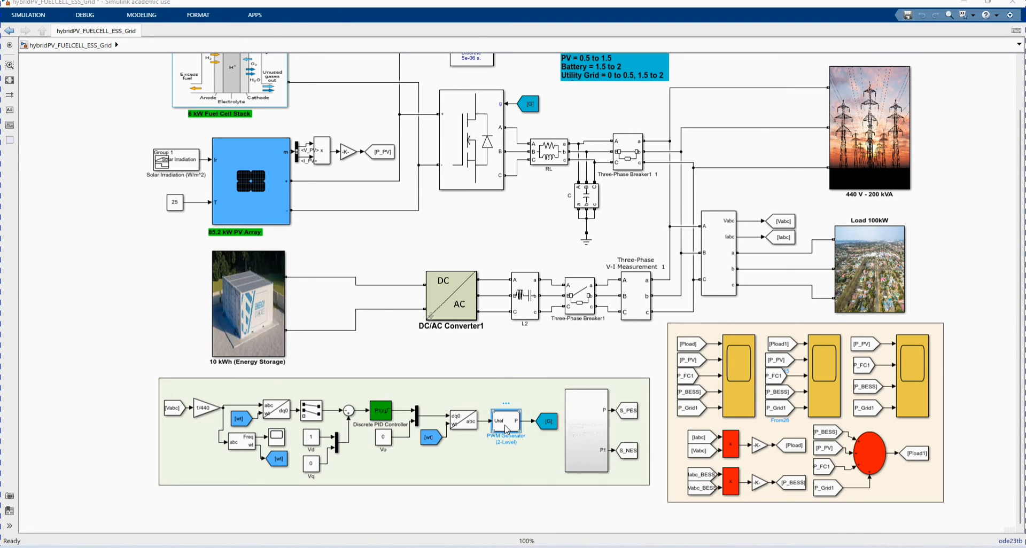
double_click(504, 422)
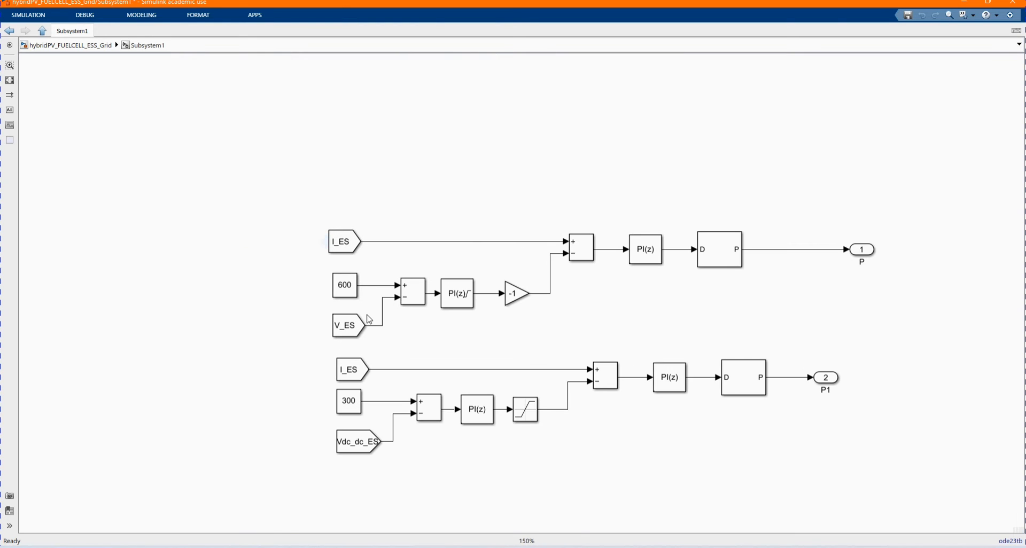
left_click(345, 285)
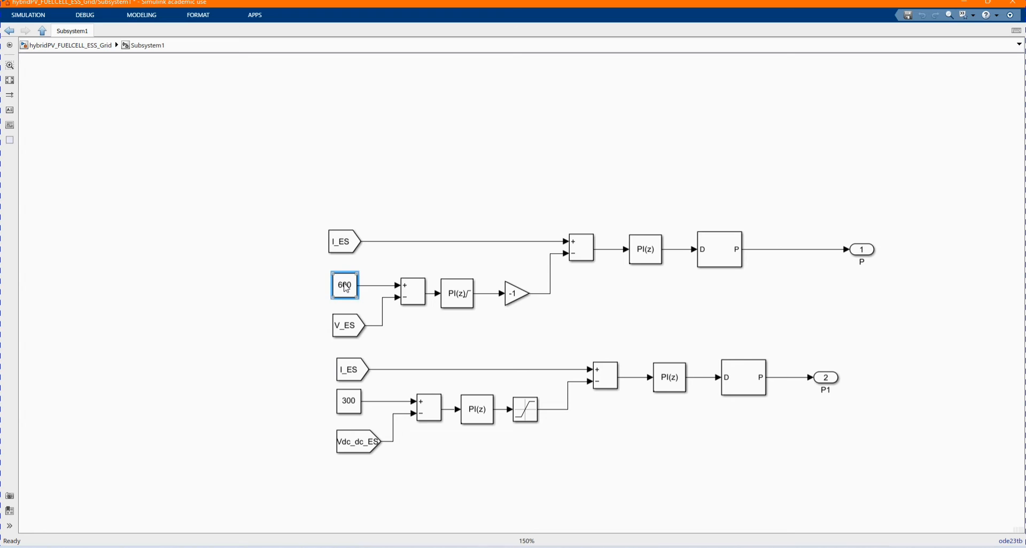
double_click(345, 286)
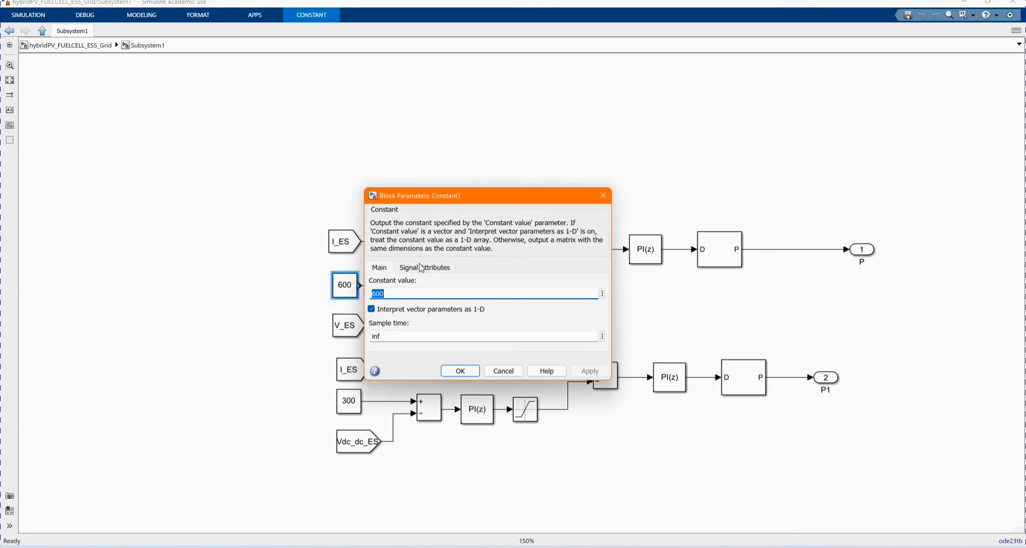
left_click(459, 370)
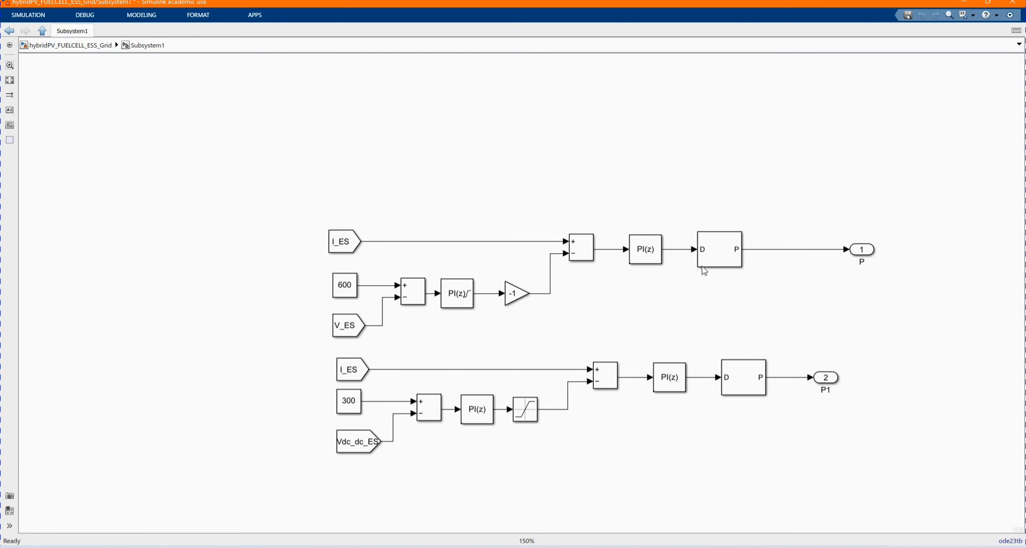
mouse_move(583, 252)
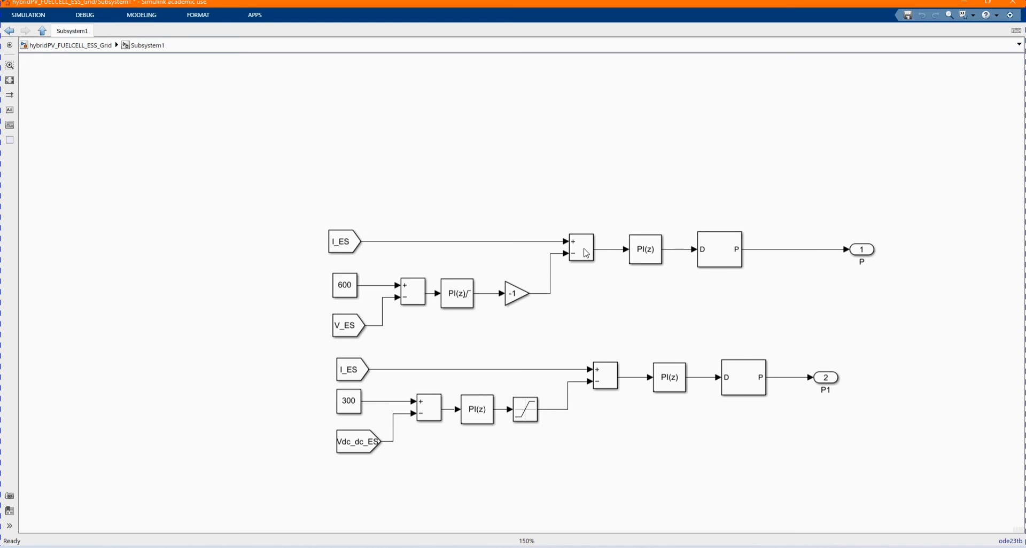
left_click(457, 292)
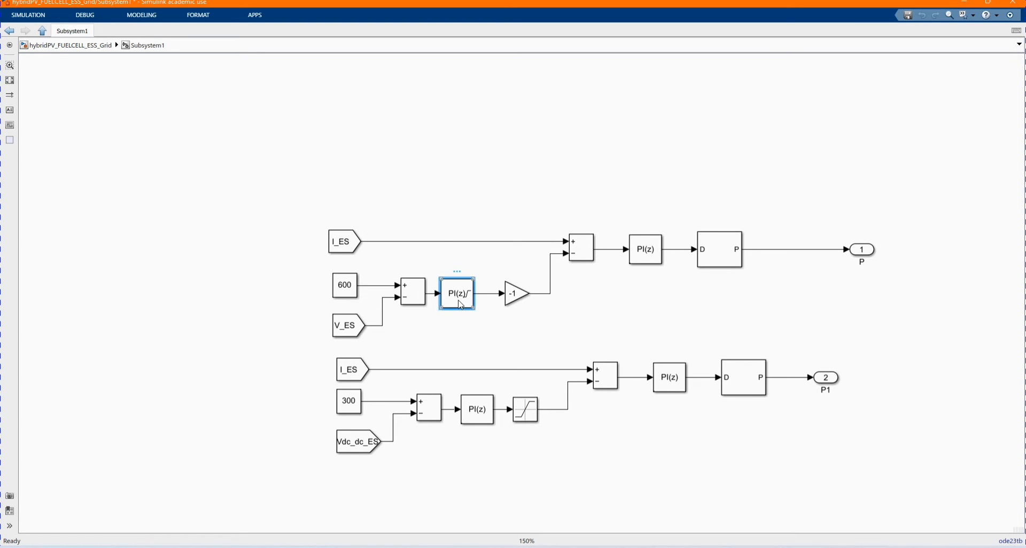
left_click(456, 293)
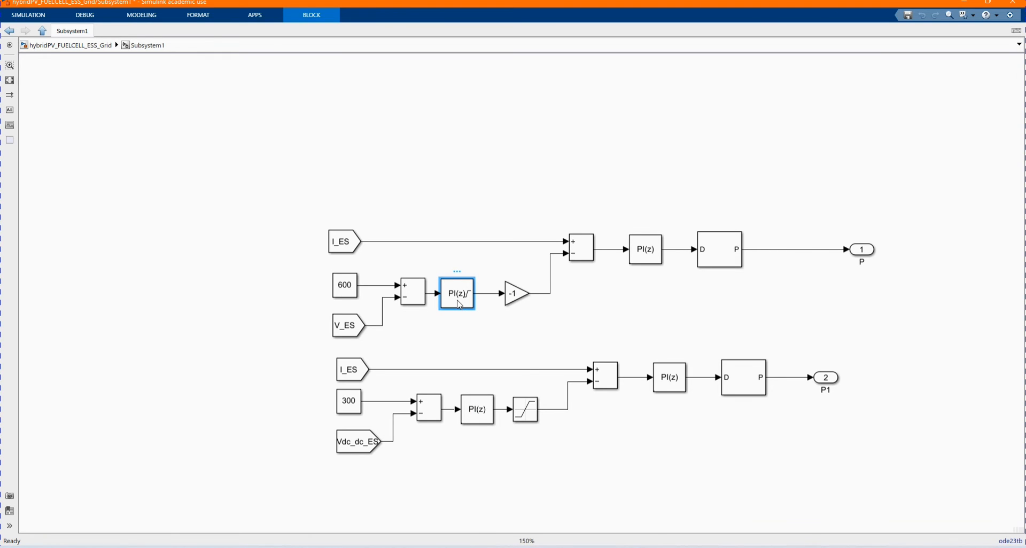
double_click(457, 292)
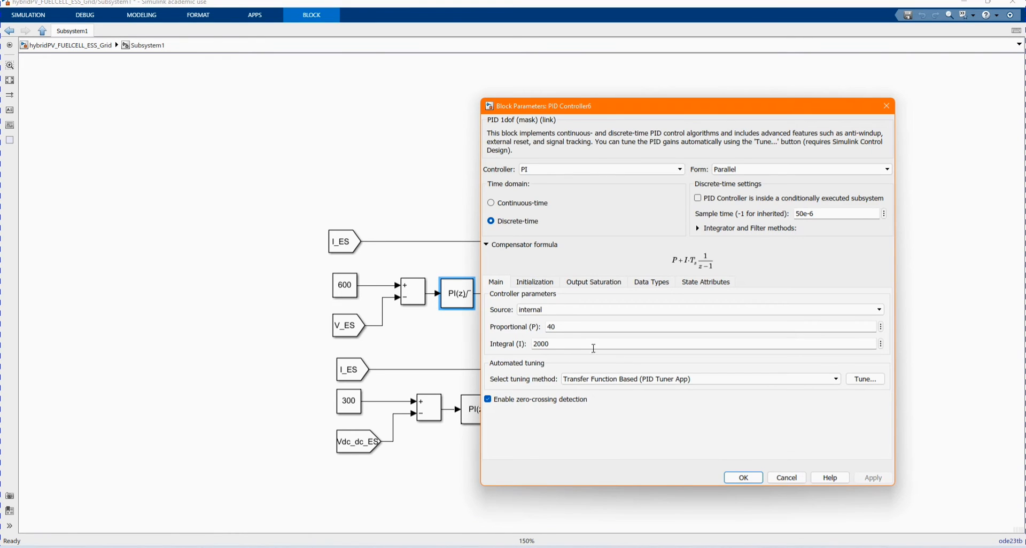
left_click(742, 477)
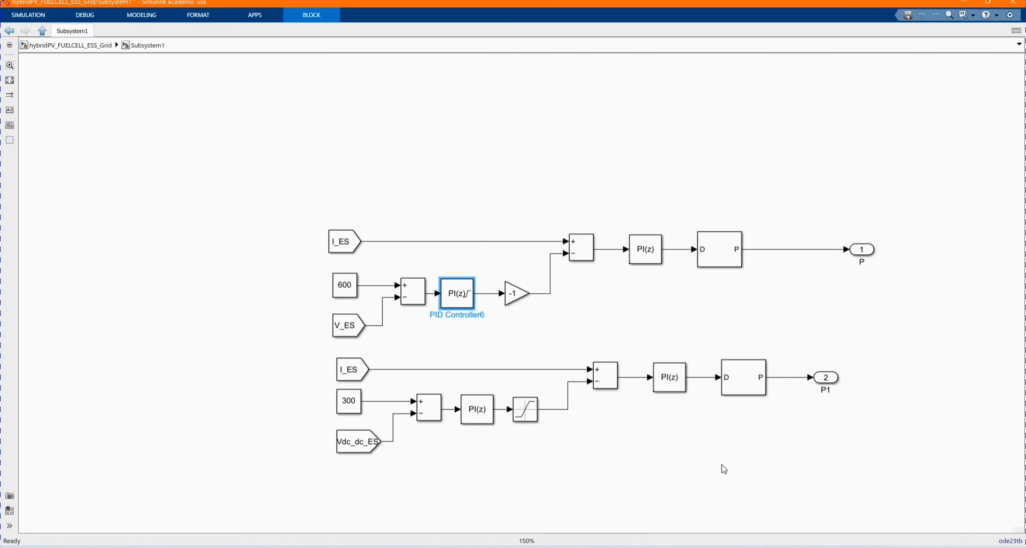
left_click(644, 249)
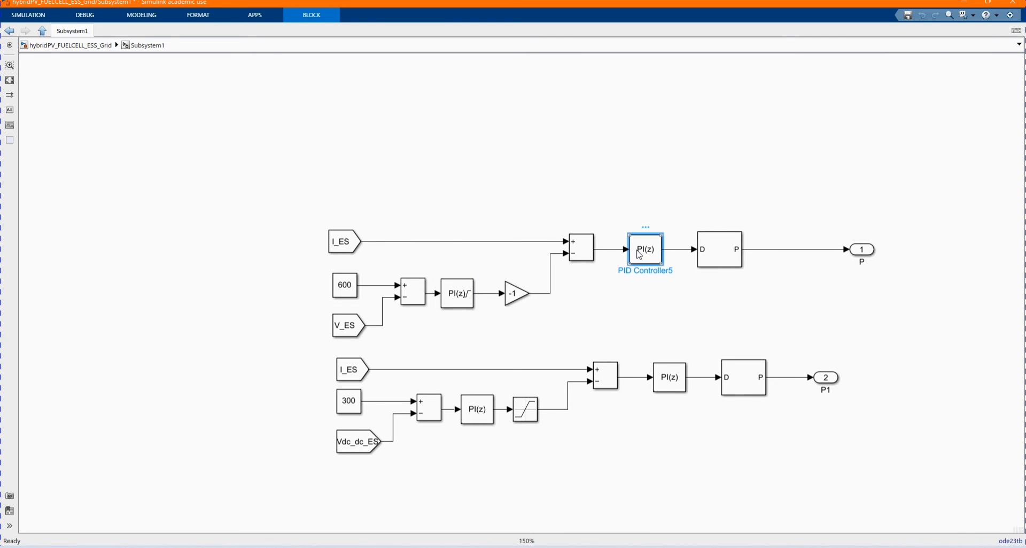
double_click(644, 249)
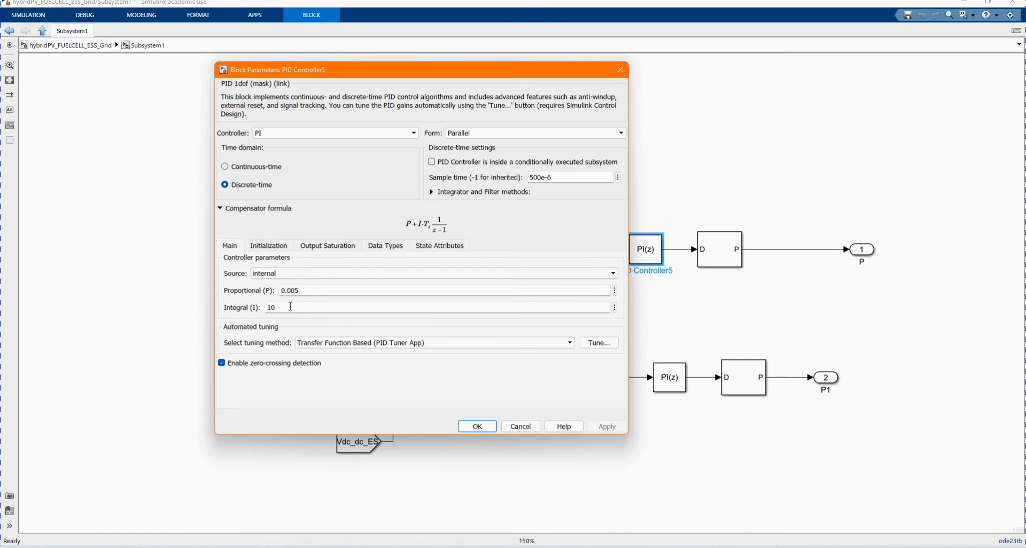
left_click(327, 246)
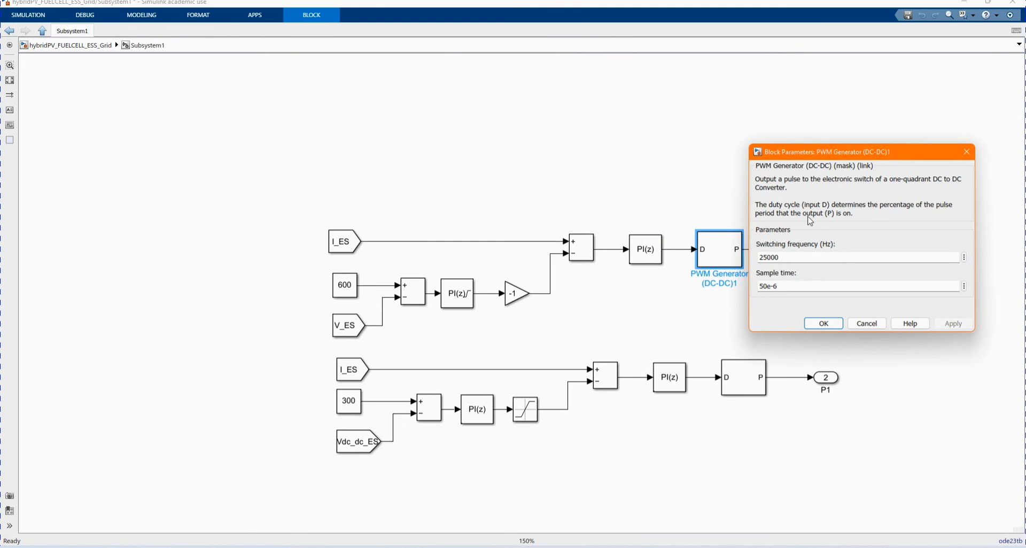
mouse_move(788, 301)
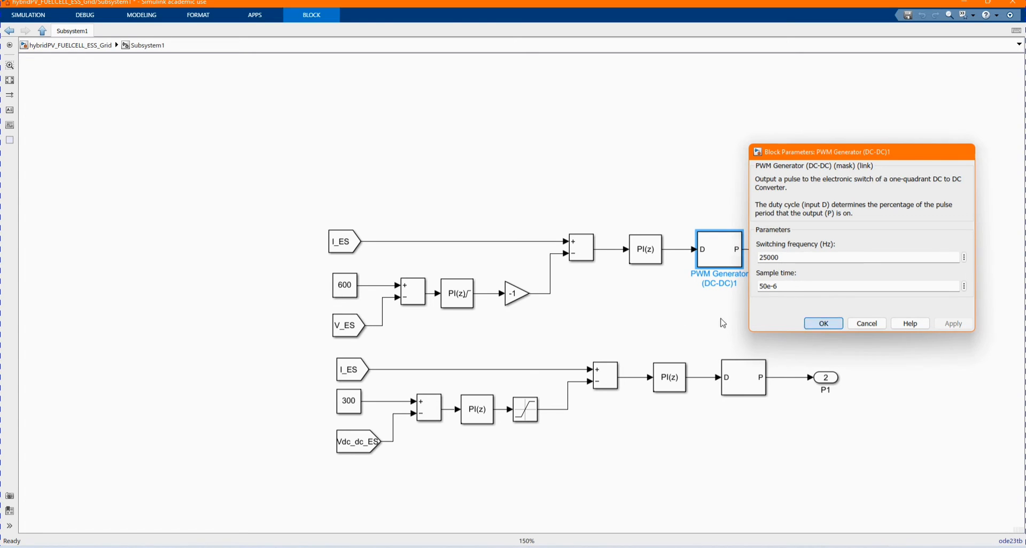
left_click(823, 323)
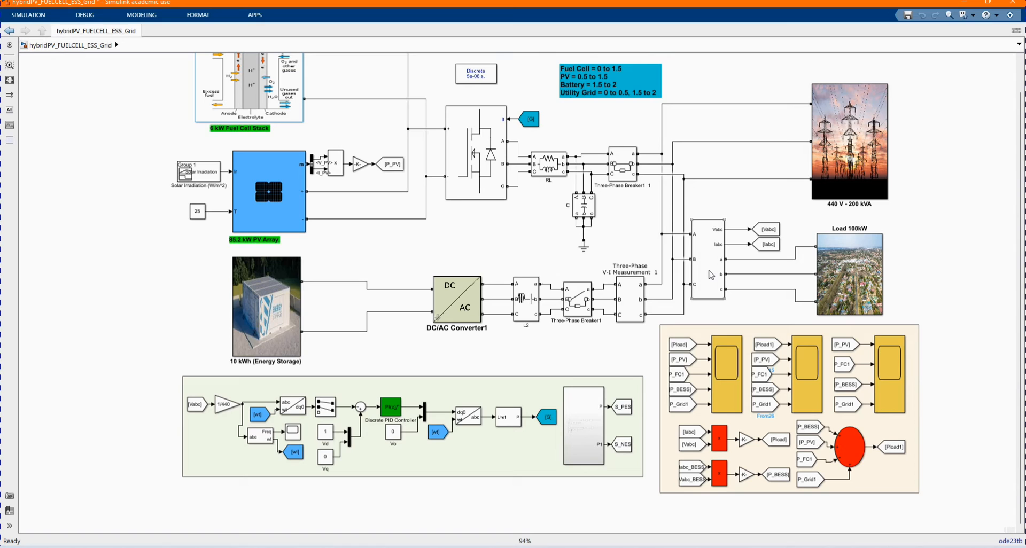
double_click(707, 268)
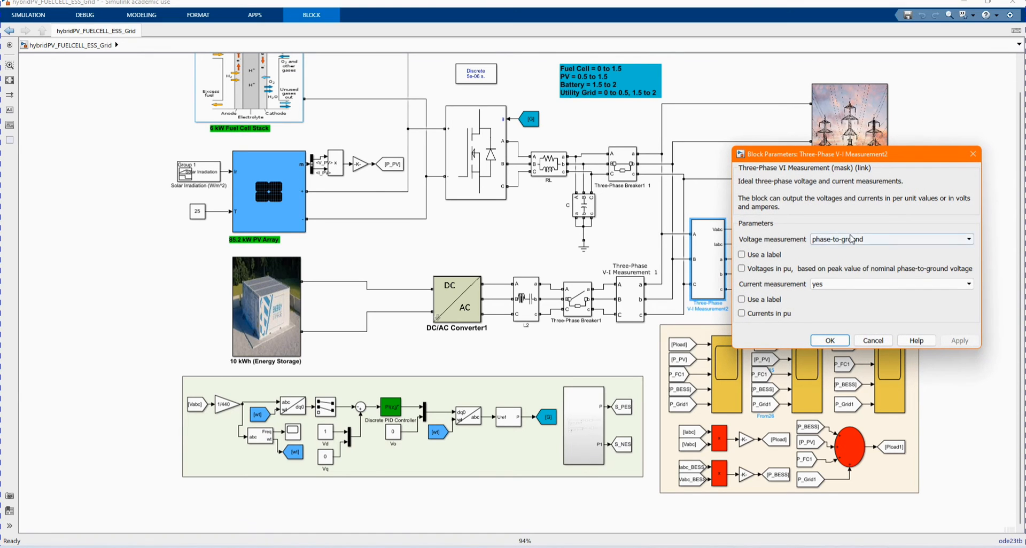
left_click(829, 340)
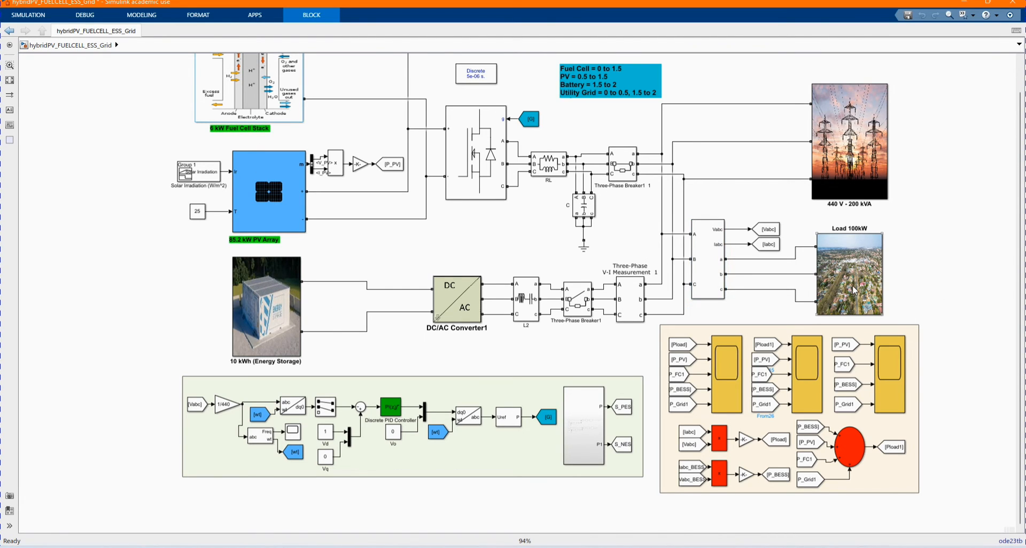
double_click(848, 273)
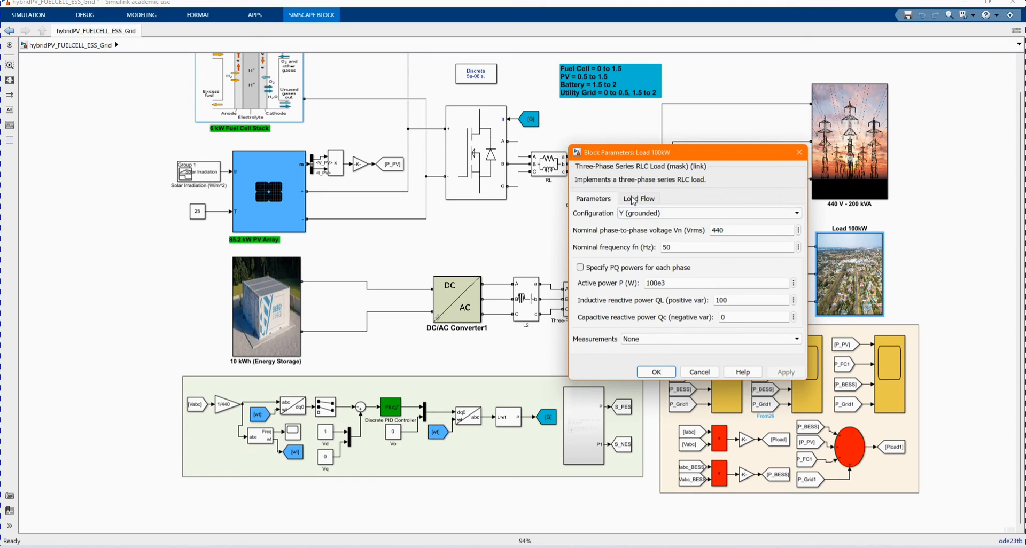
left_click(638, 198)
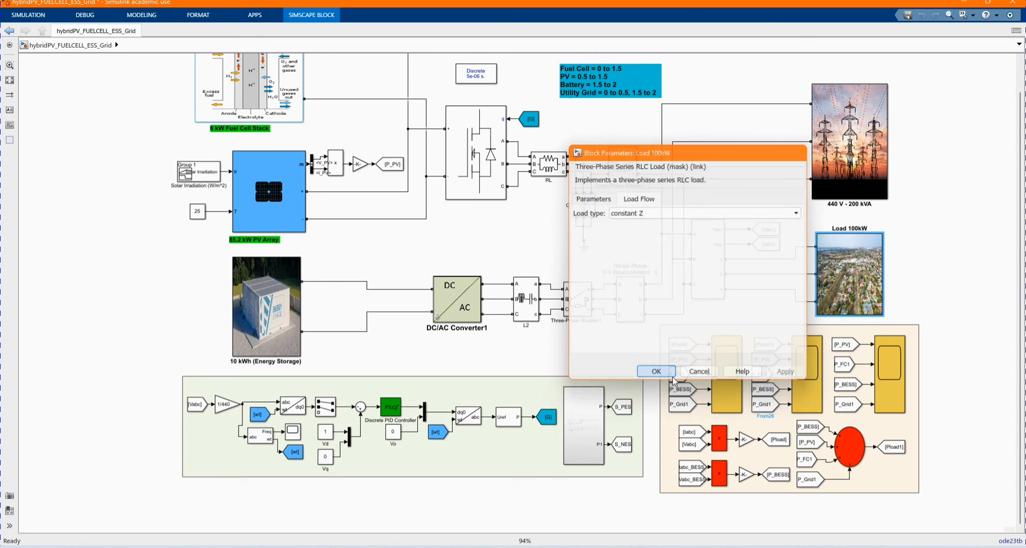
left_click(655, 371)
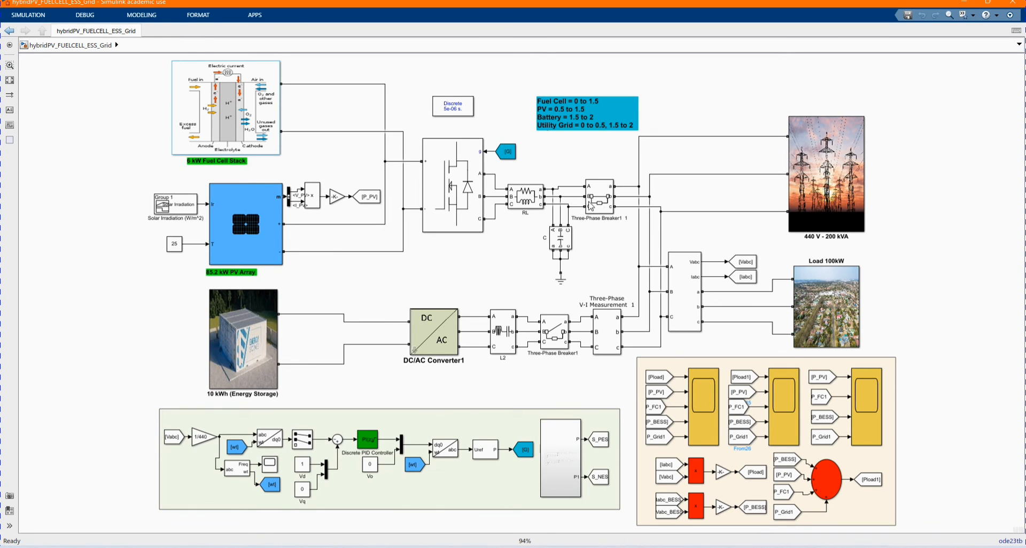
double_click(598, 194)
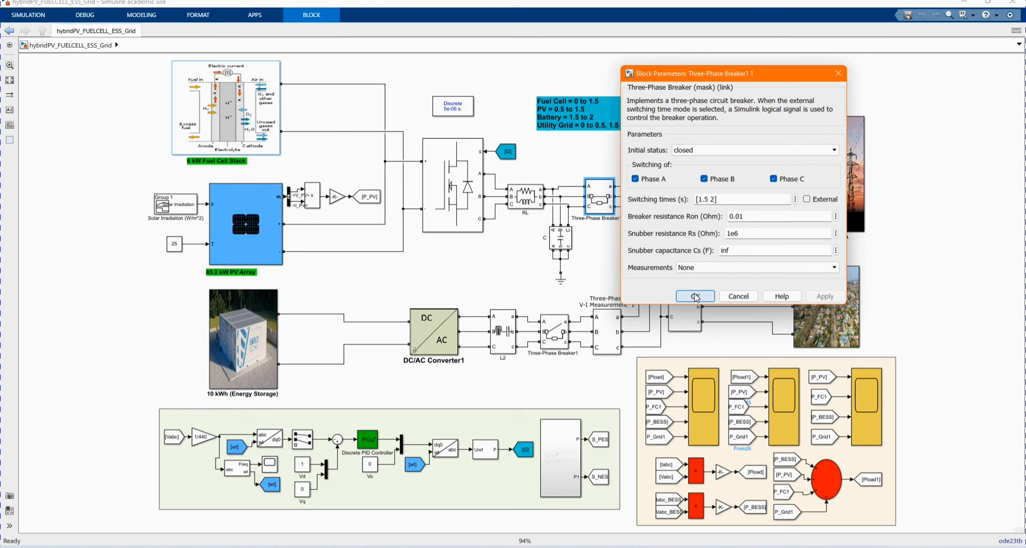
left_click(695, 296)
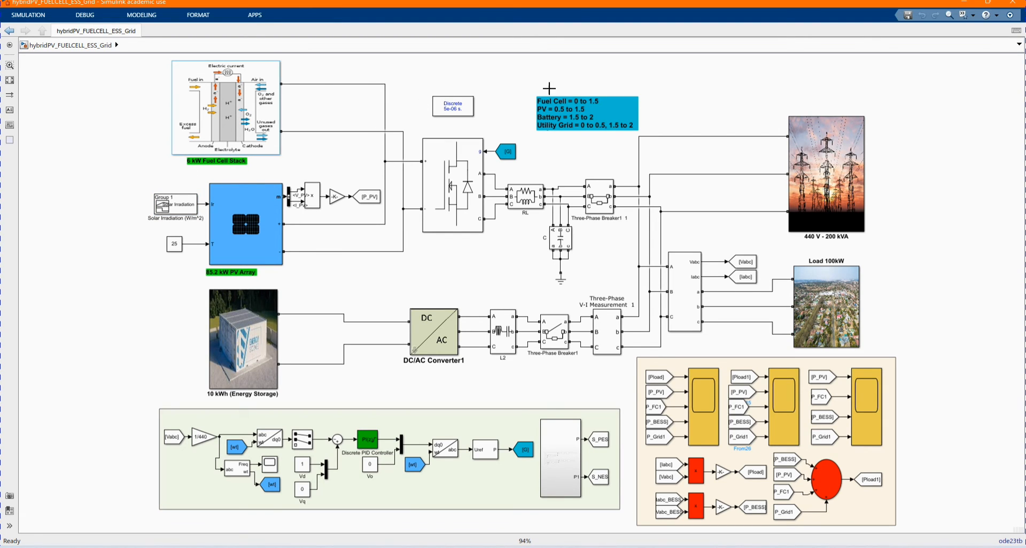
mouse_move(613, 258)
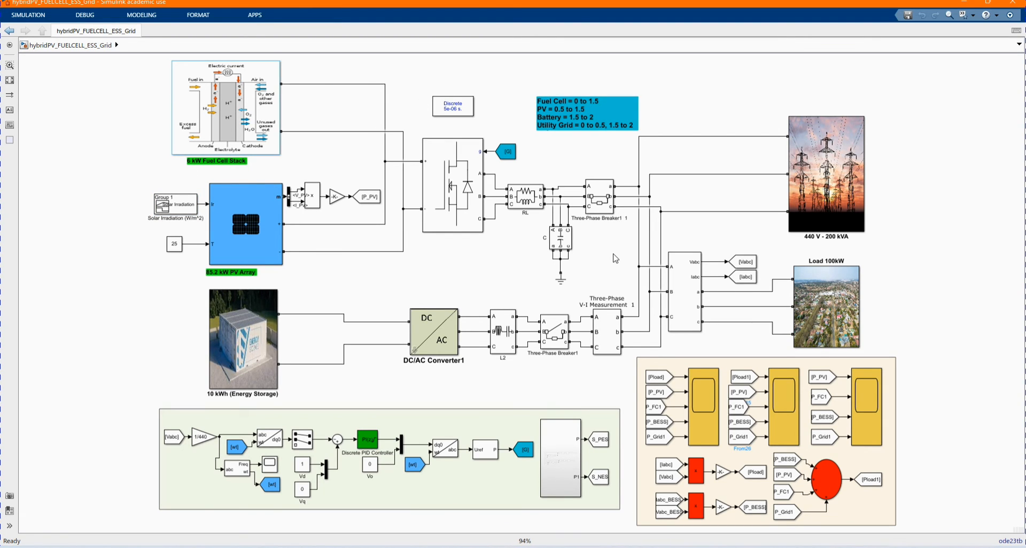
left_click(586, 112)
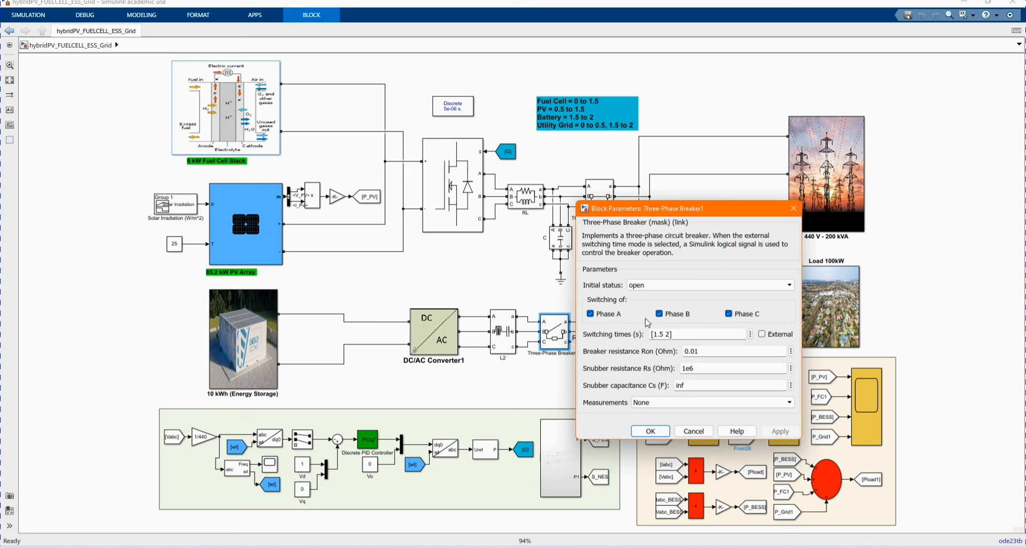
left_click(661, 335)
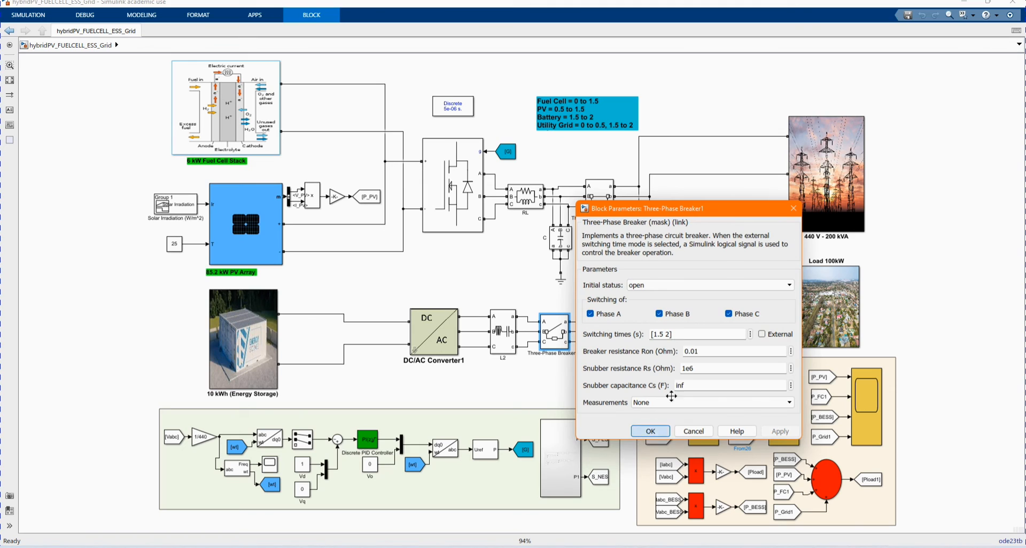
left_click(649, 430)
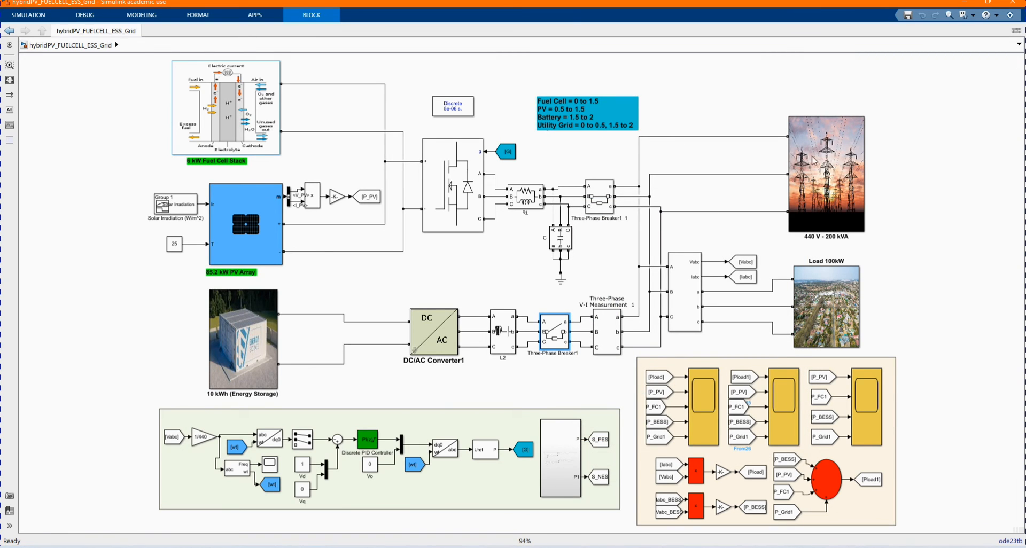
double_click(826, 175)
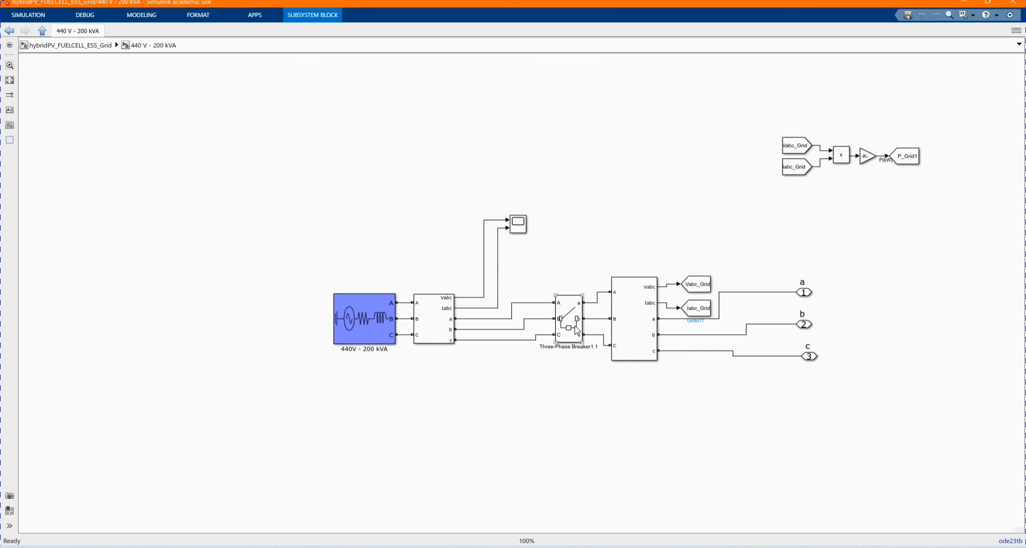
double_click(568, 319)
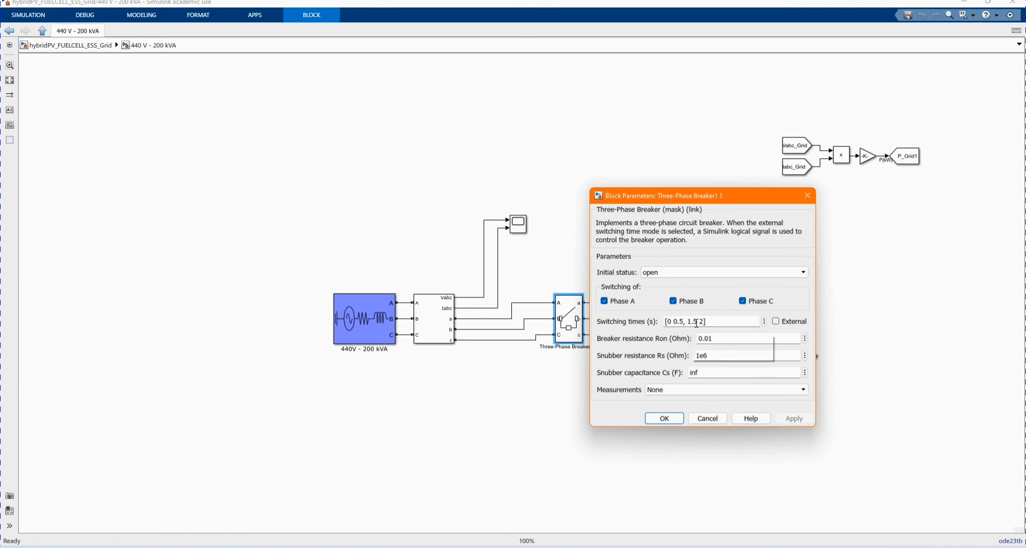
left_click(663, 418)
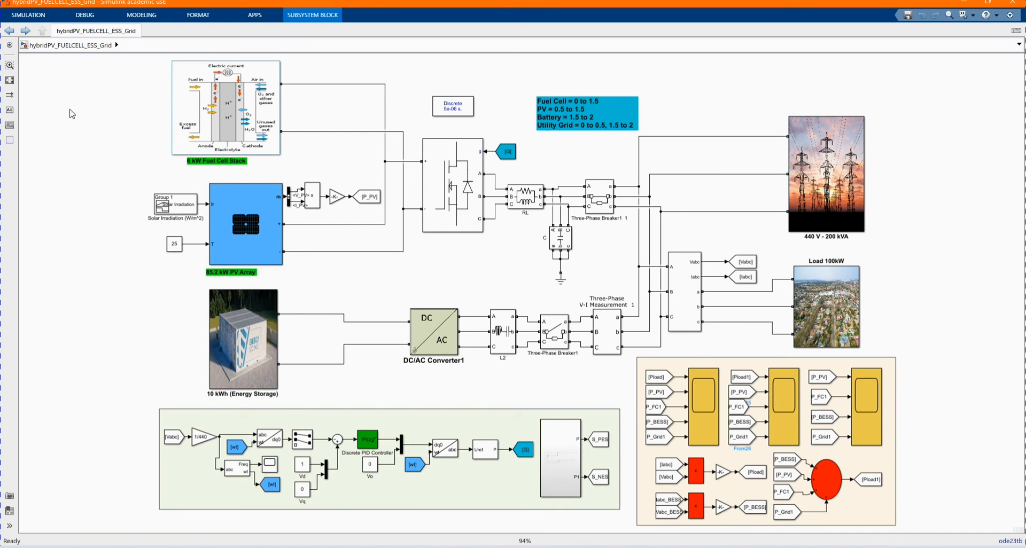
Run the hybrid model from the Simulation controls with its 2 s stop time.
left_click(27, 14)
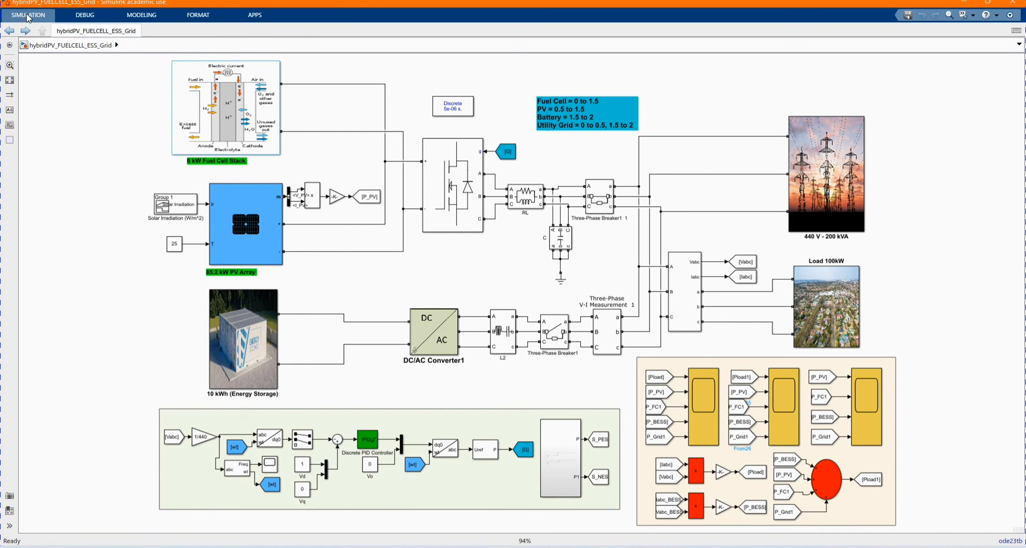
left_click(28, 14)
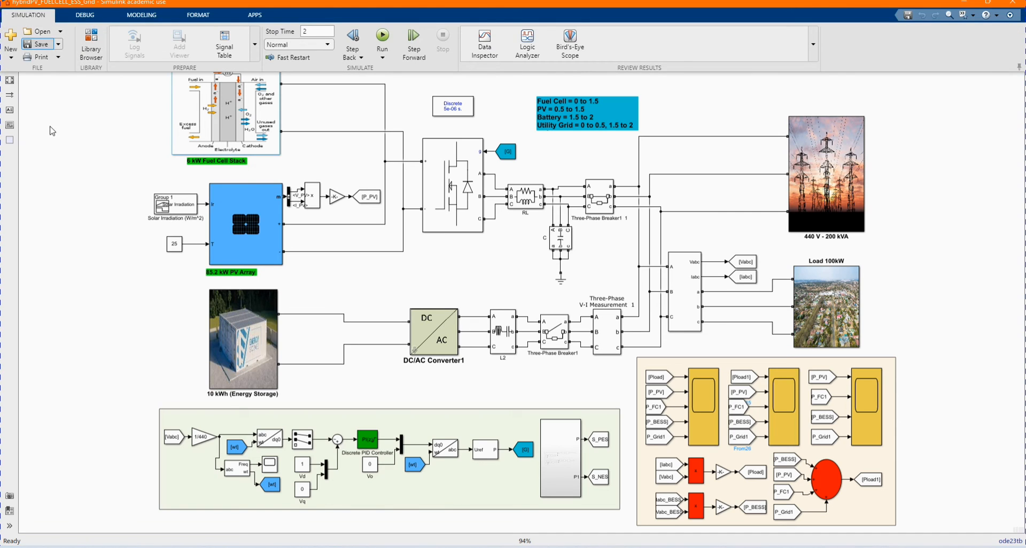
left_click(38, 44)
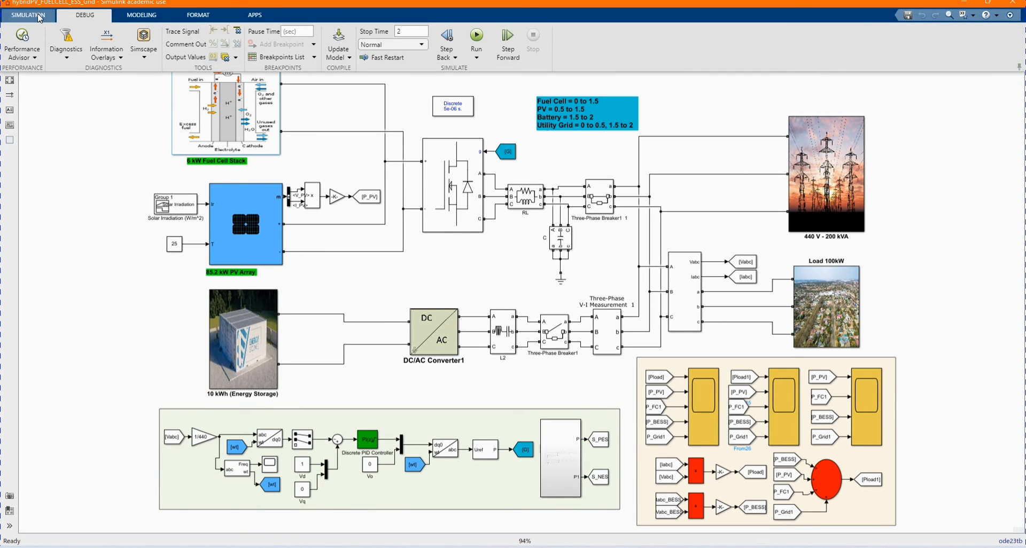
left_click(28, 14)
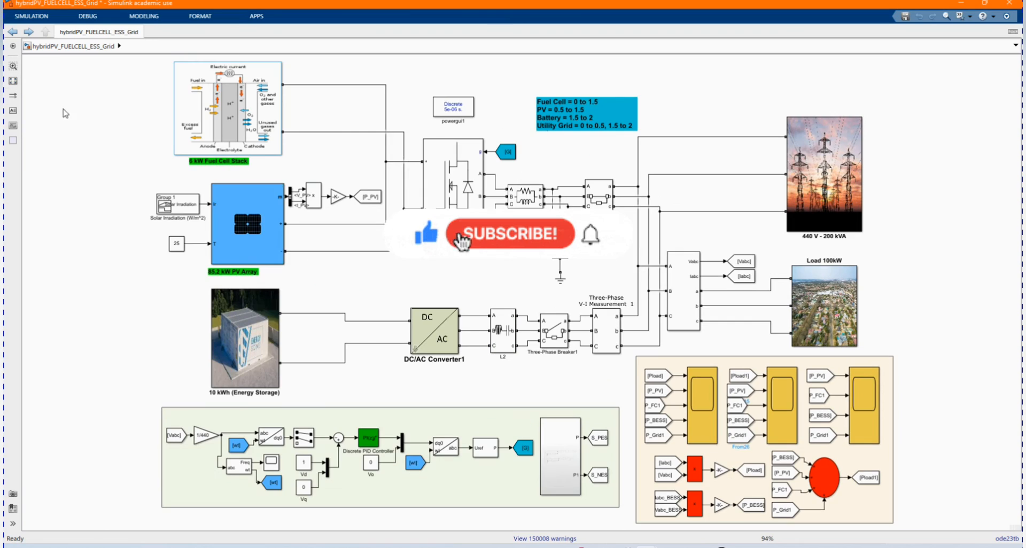
left_click(511, 234)
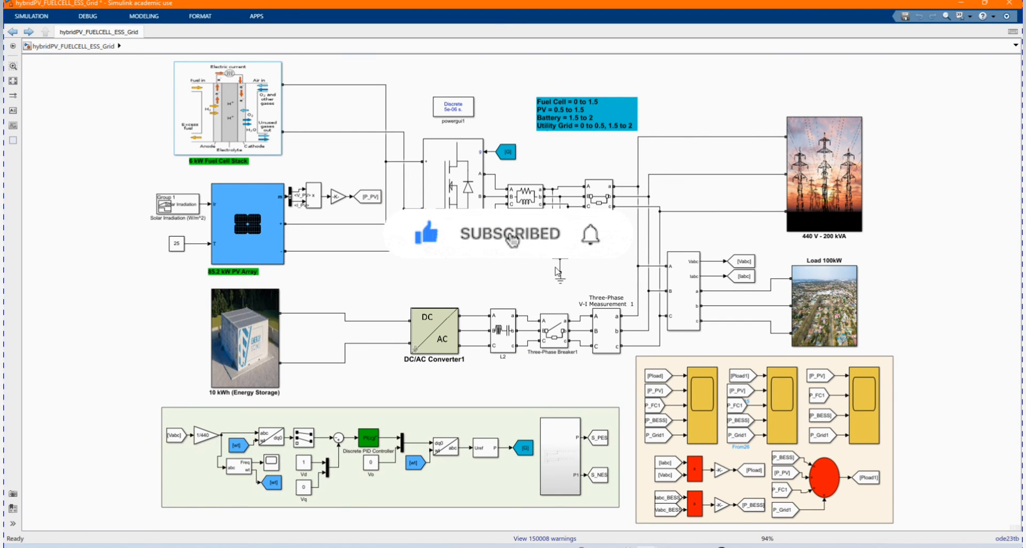
mouse_move(589, 240)
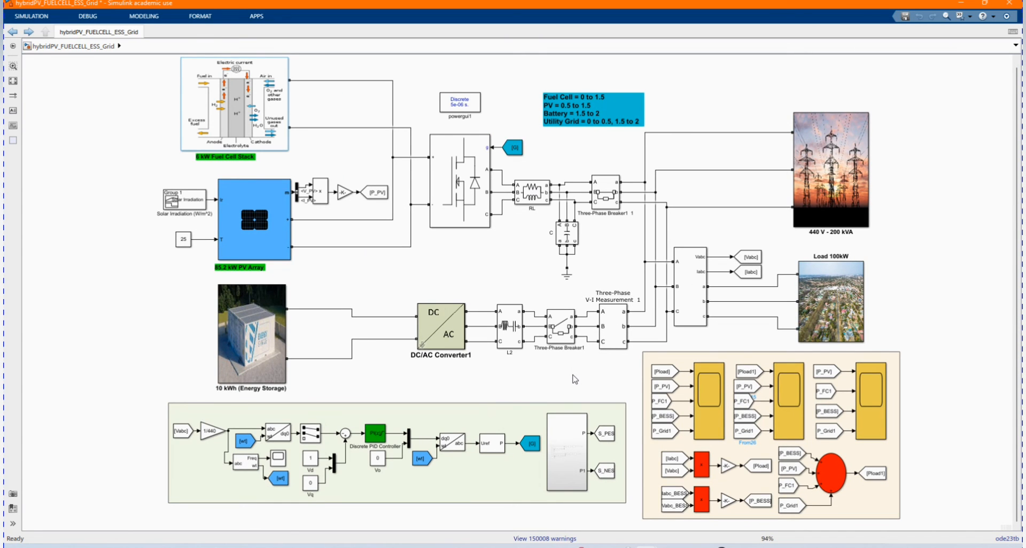
mouse_move(567, 371)
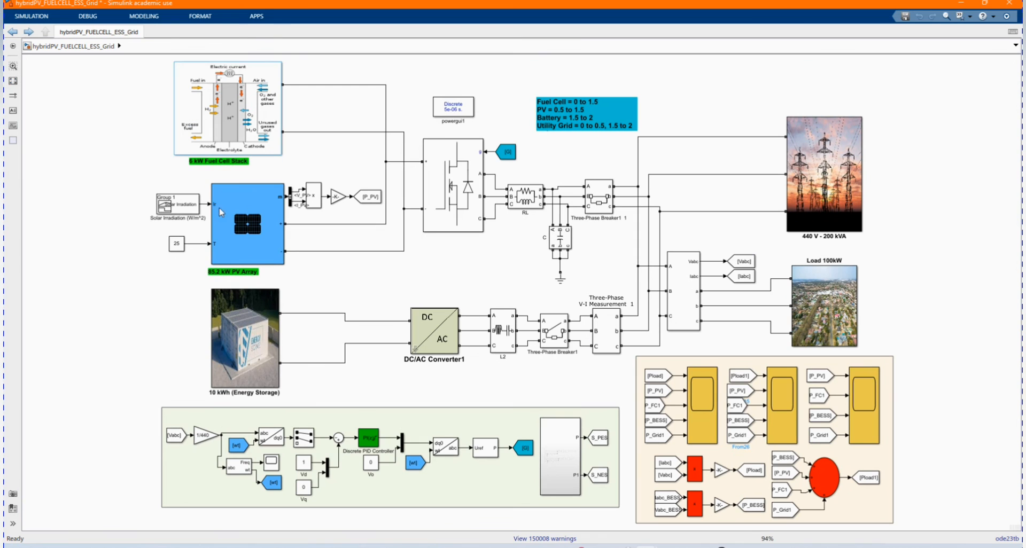
left_click(662, 390)
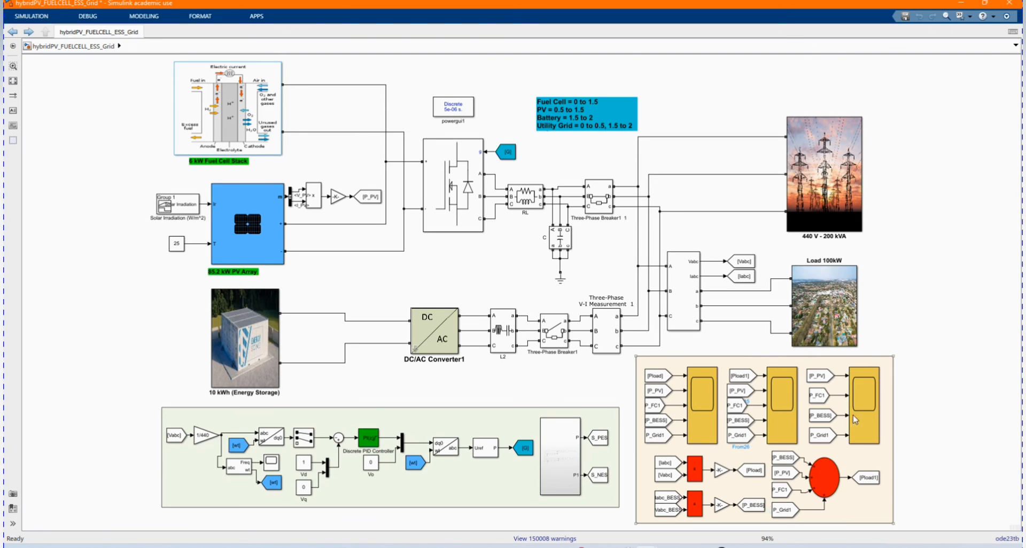
left_click(864, 402)
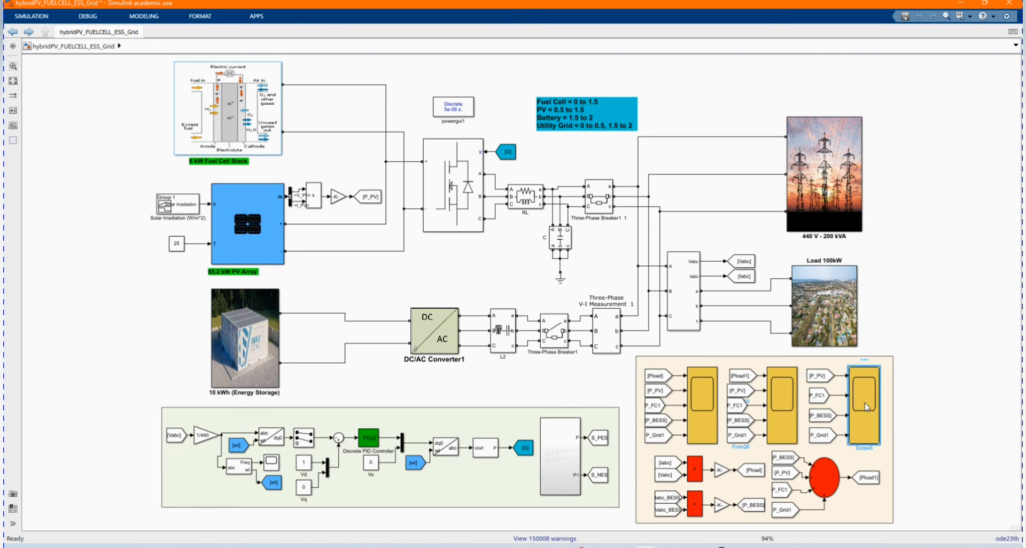
left_click(864, 406)
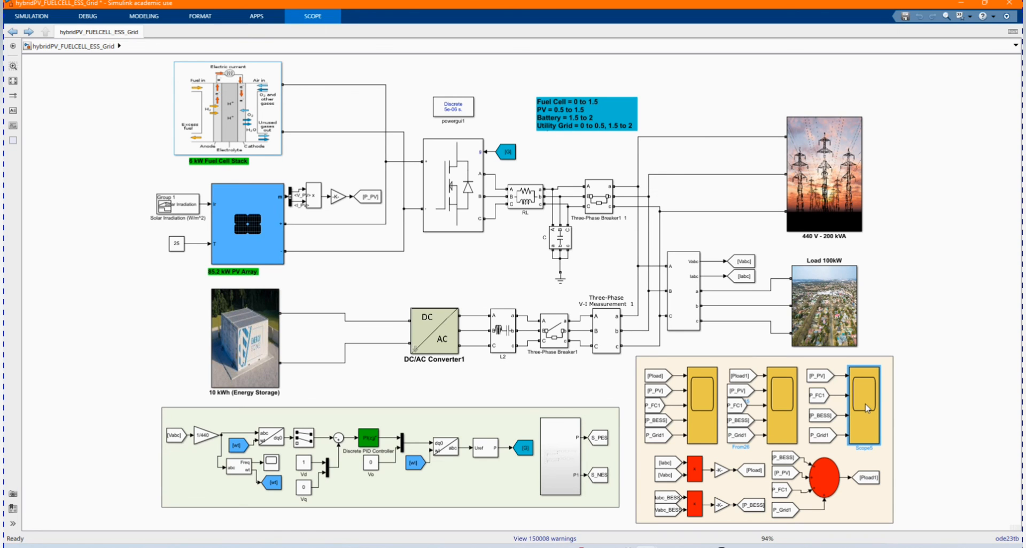
double_click(864, 404)
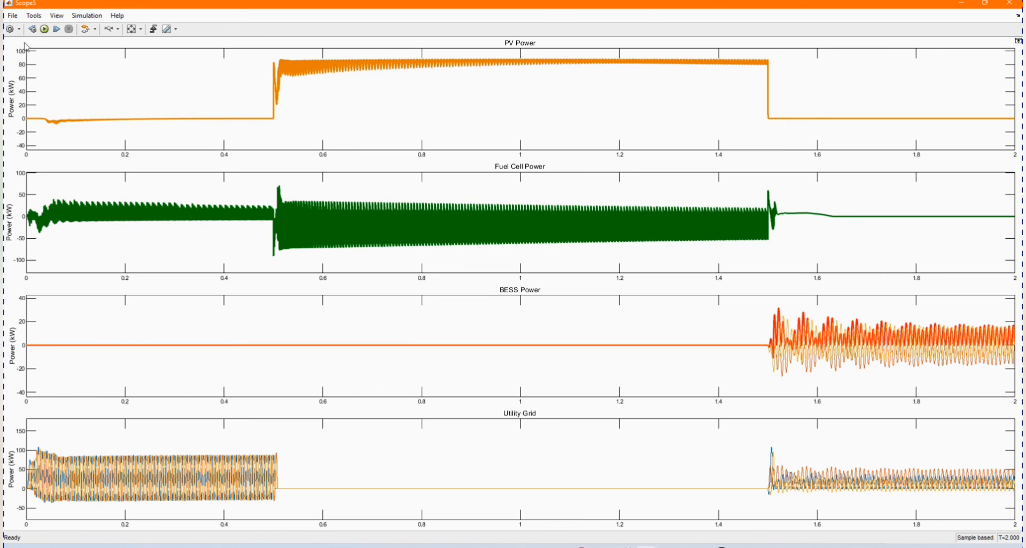
mouse_move(174, 63)
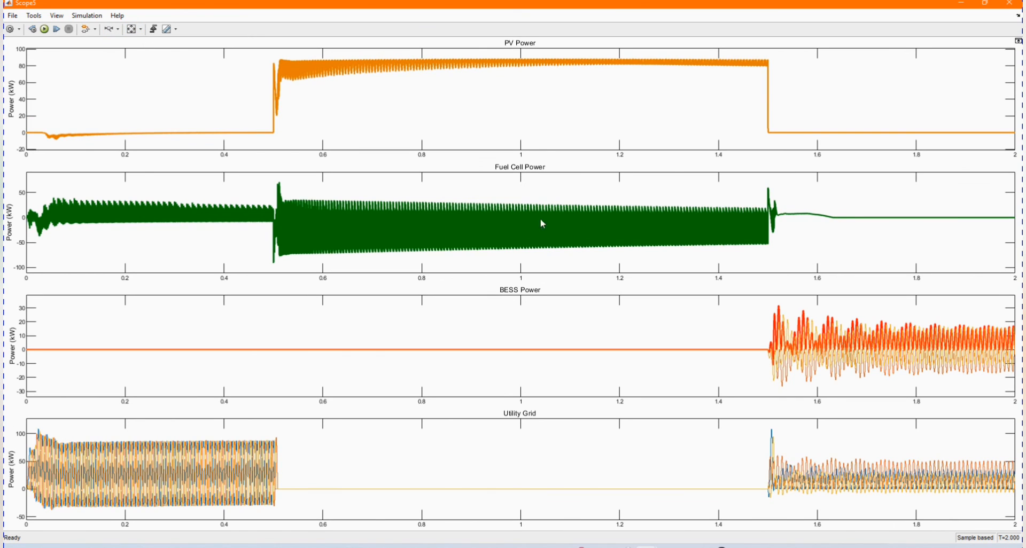
mouse_move(462, 302)
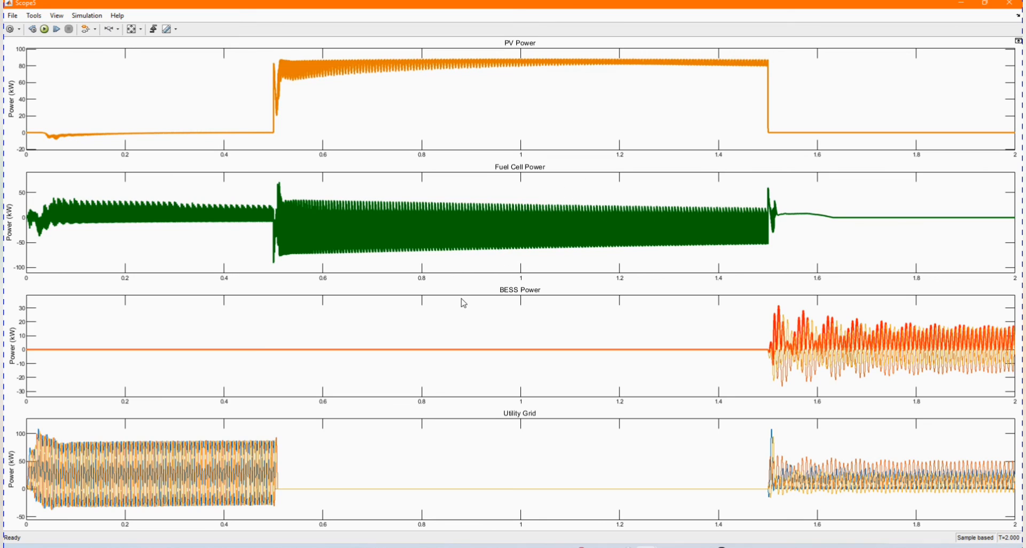
mouse_move(596, 443)
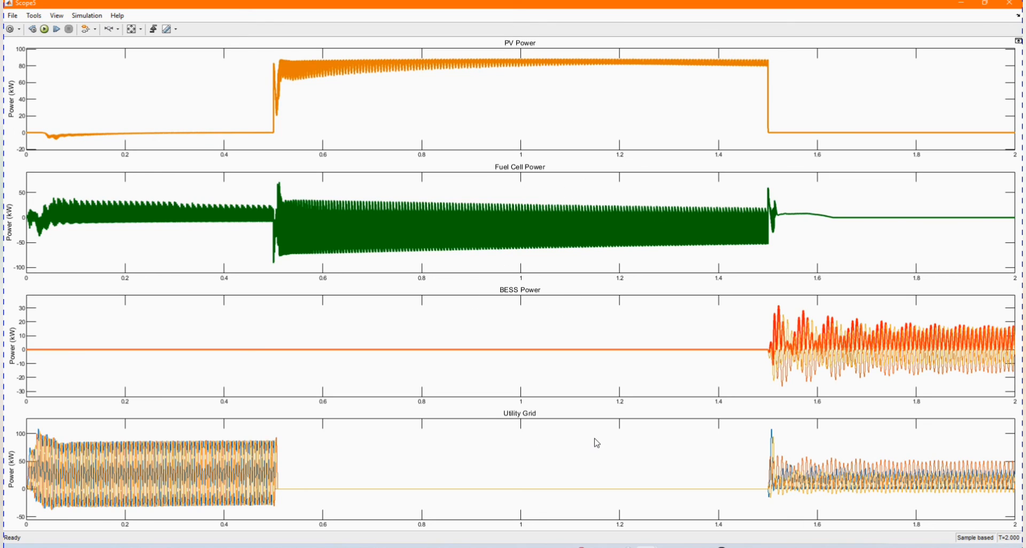
mouse_move(511, 45)
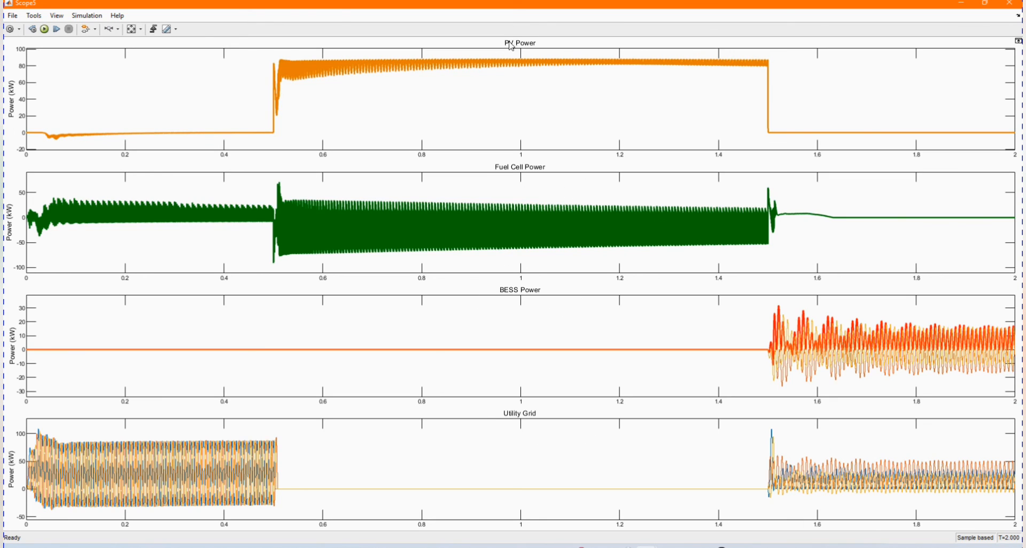
mouse_move(799, 54)
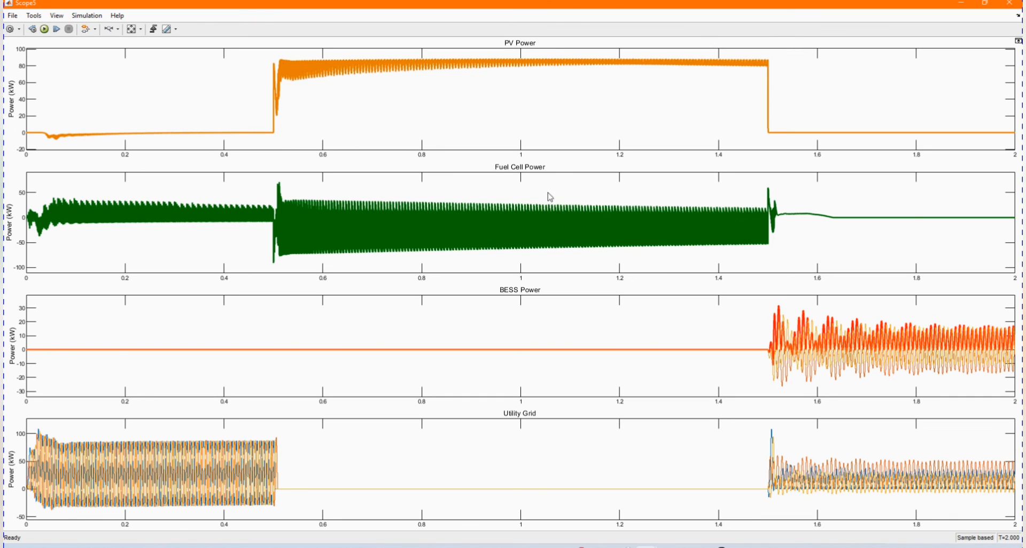
mouse_move(631, 245)
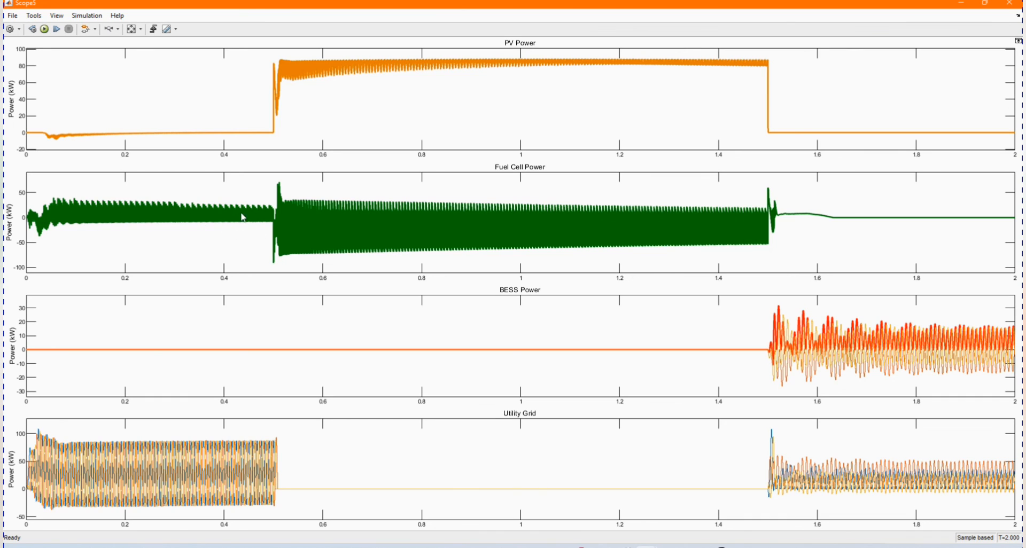
mouse_move(743, 370)
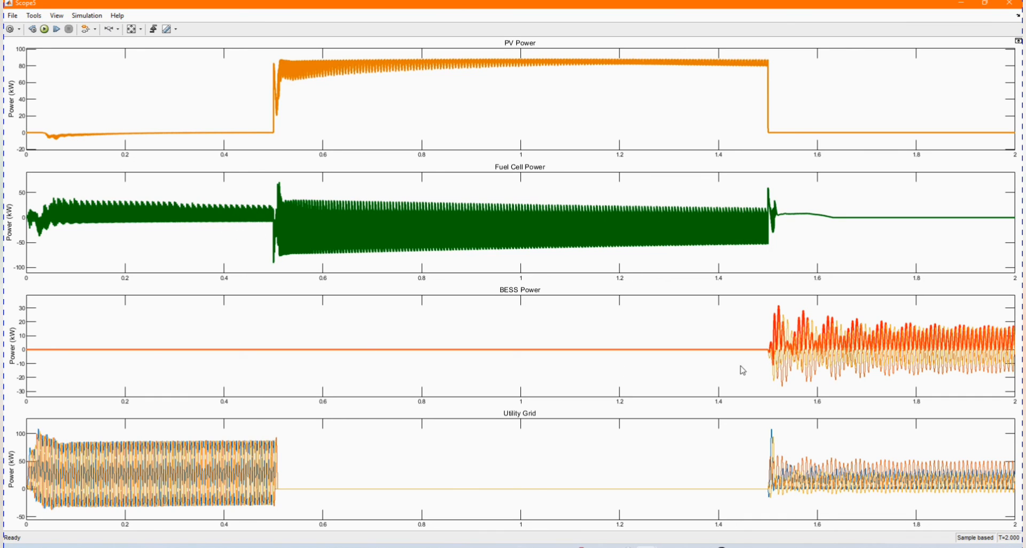
mouse_move(771, 357)
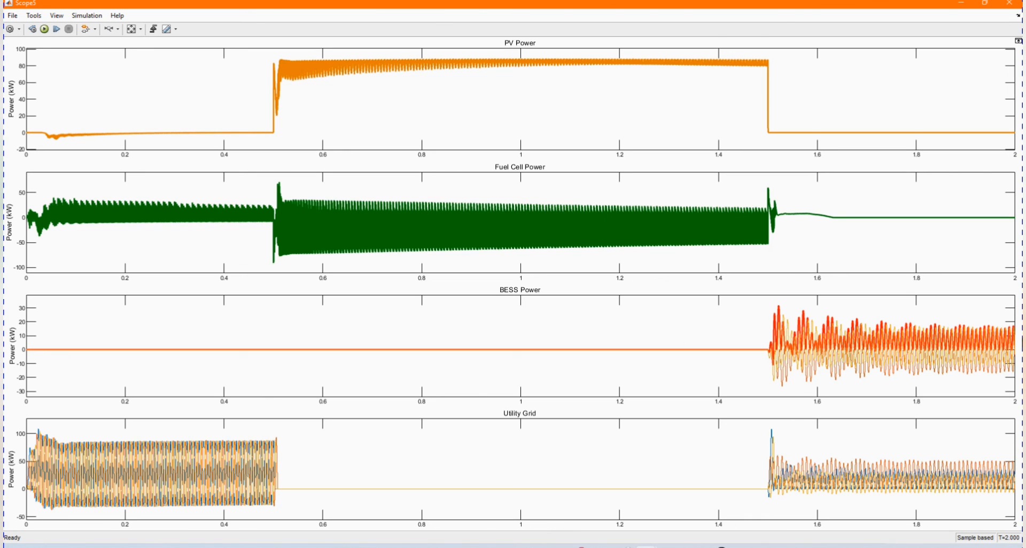
mouse_move(620, 366)
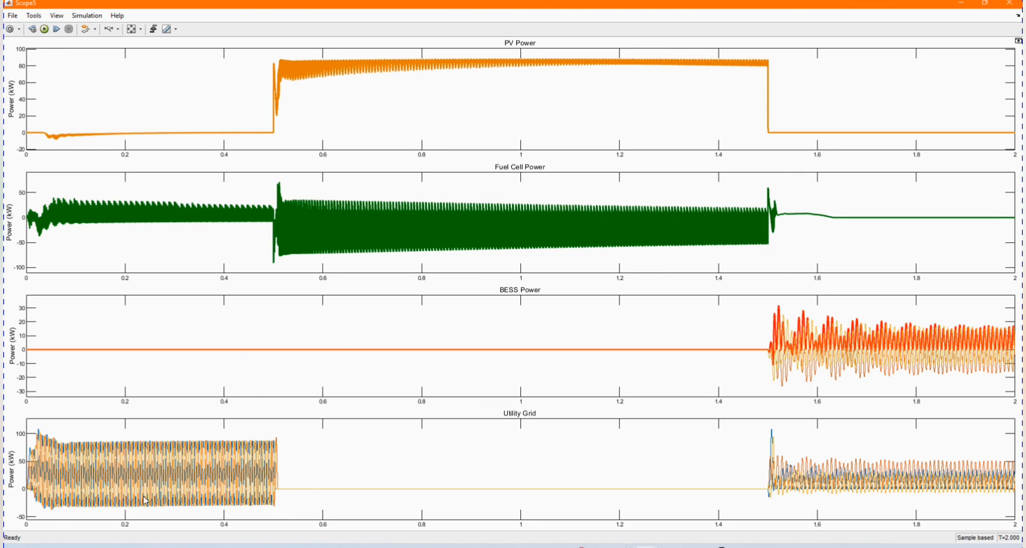
mouse_move(281, 503)
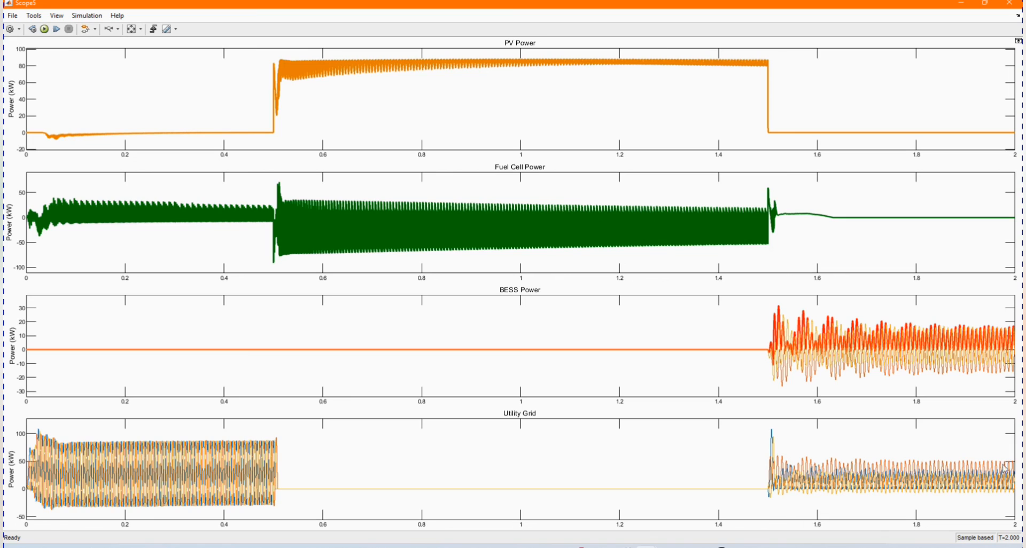
mouse_move(912, 407)
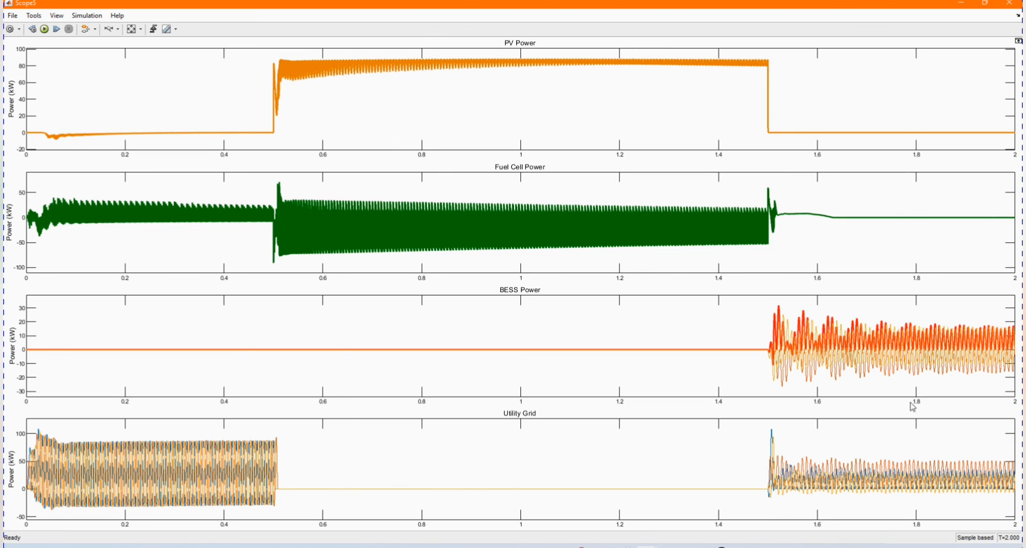
mouse_move(991, 26)
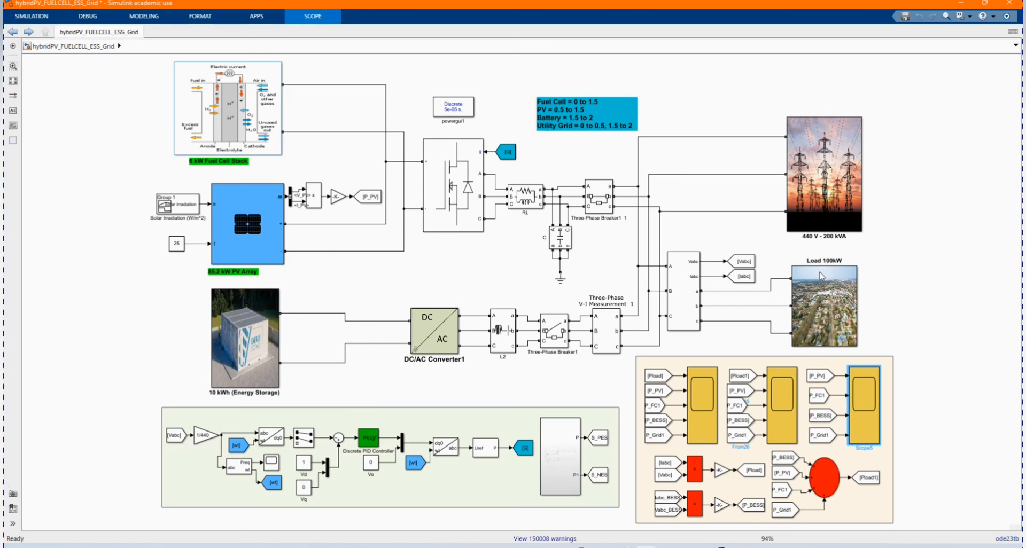
left_click(777, 406)
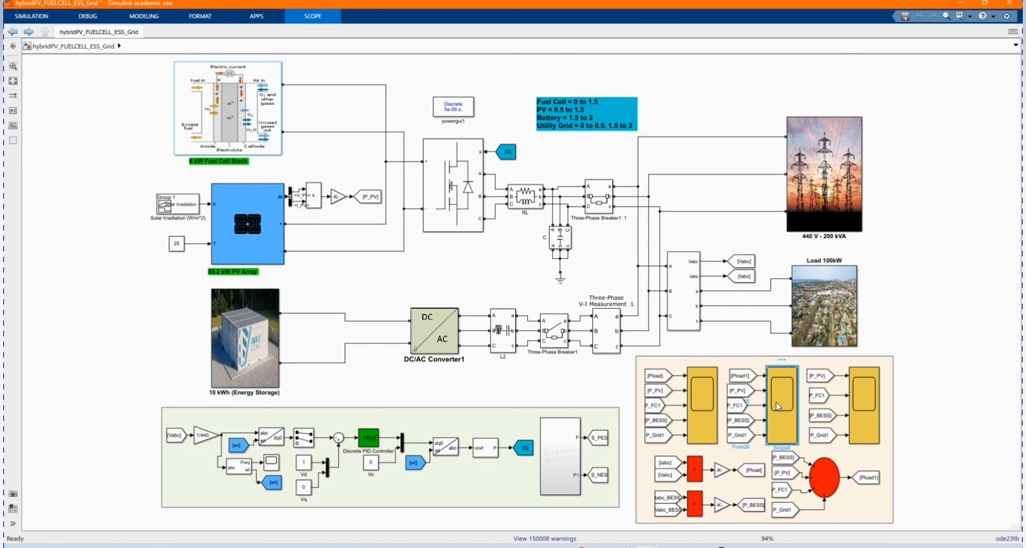
double_click(780, 406)
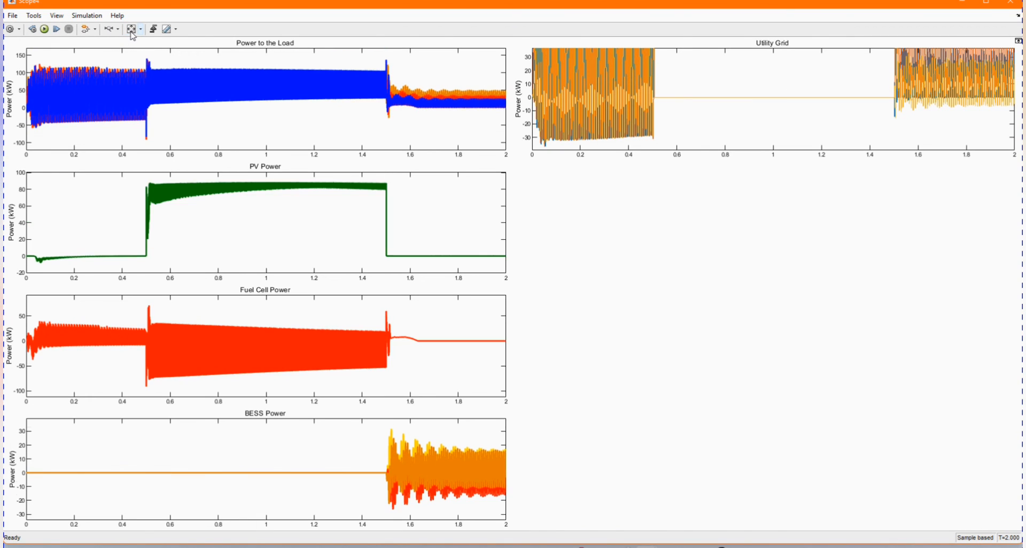
left_click(131, 29)
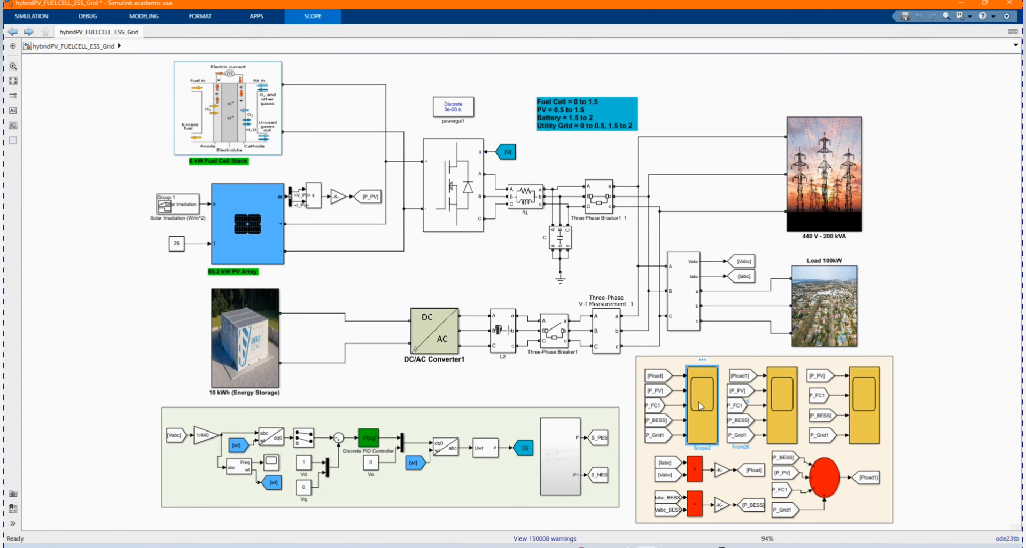
double_click(701, 402)
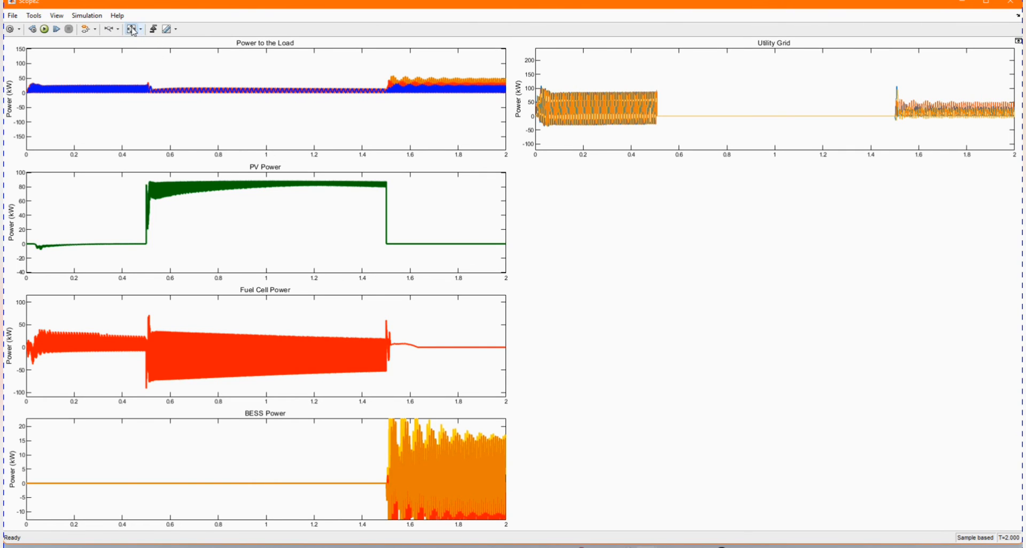
left_click(130, 29)
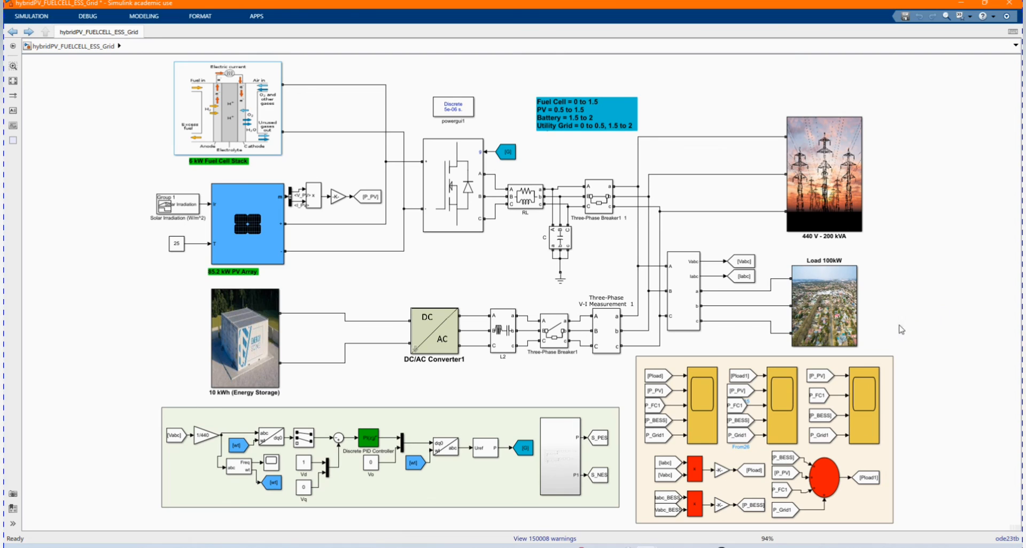
Check the grid subsystem's Gain6 value (1/1e3) unchanged and return to the top-level model.
left_click(824, 174)
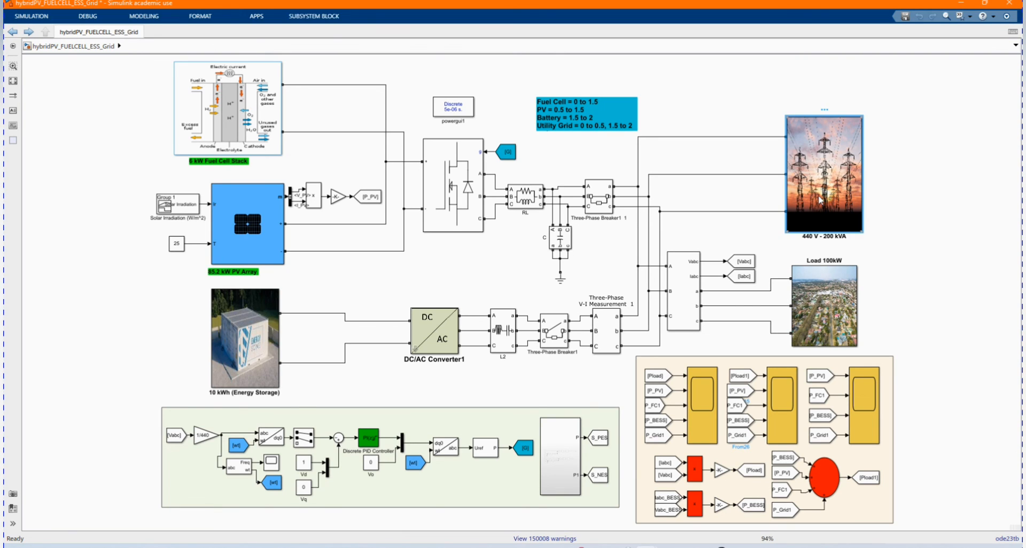
double_click(825, 173)
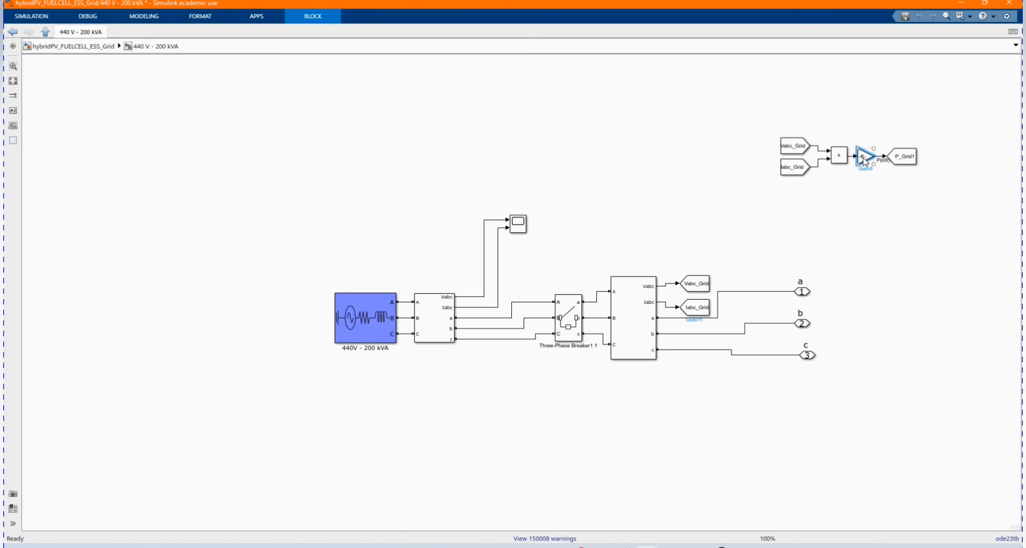
double_click(863, 140)
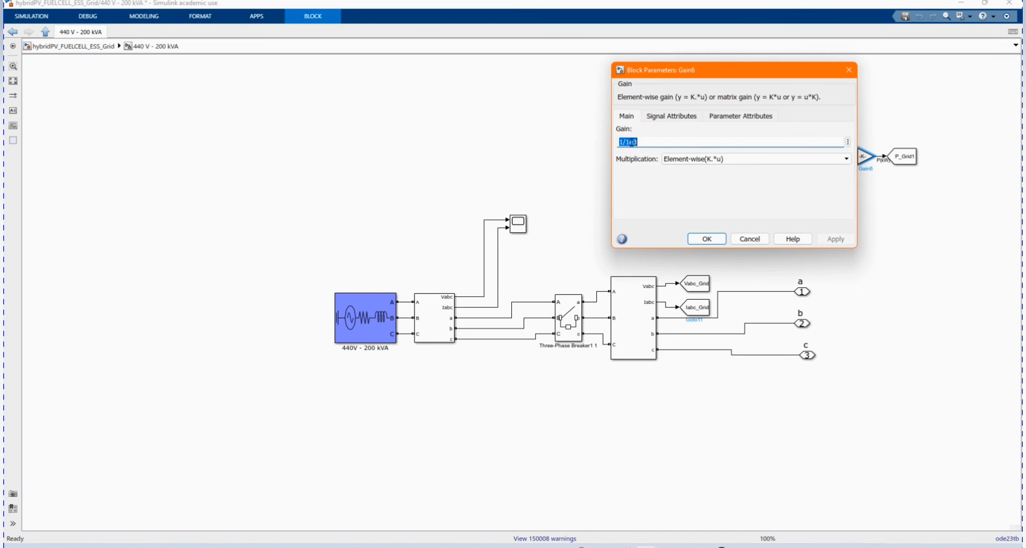
left_click(706, 238)
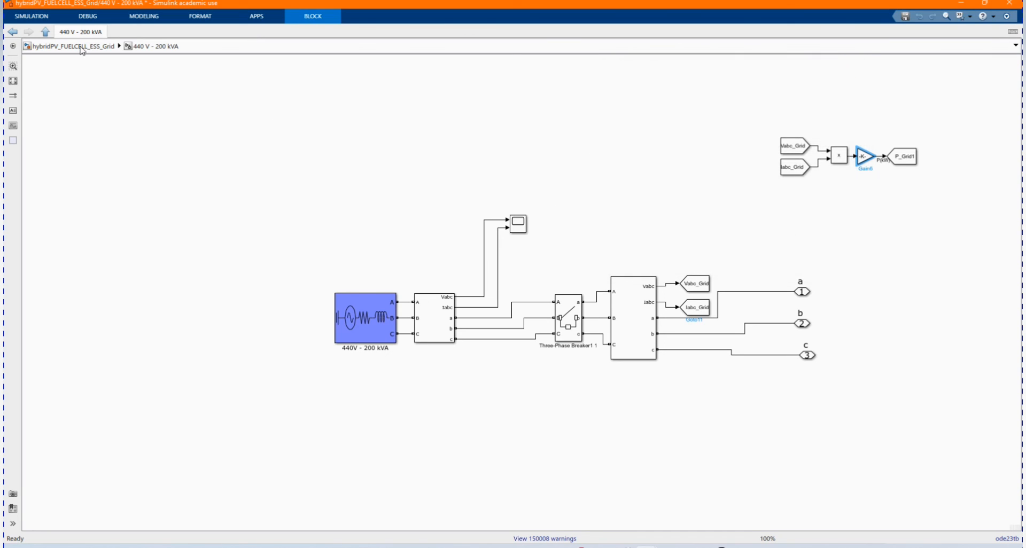
left_click(46, 31)
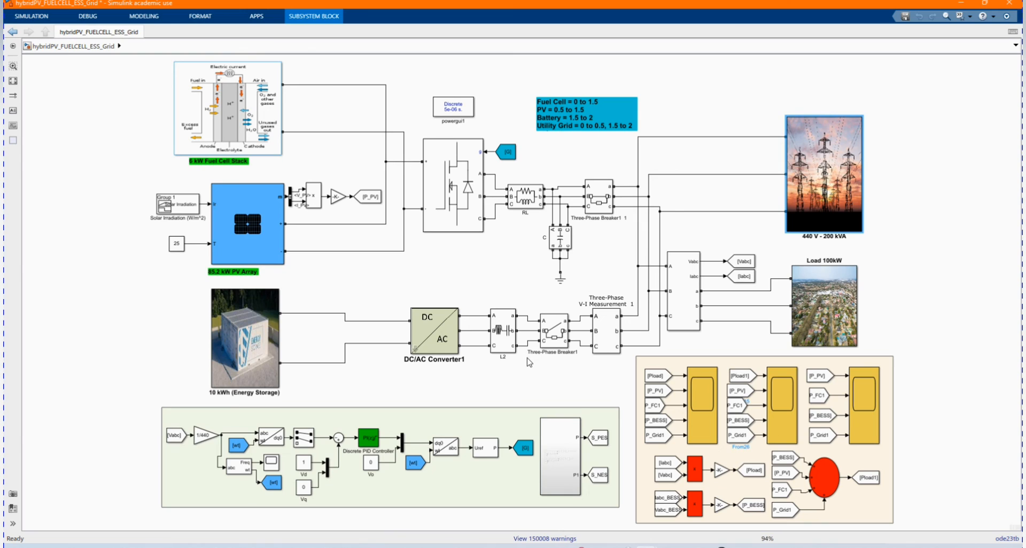
mouse_move(346, 220)
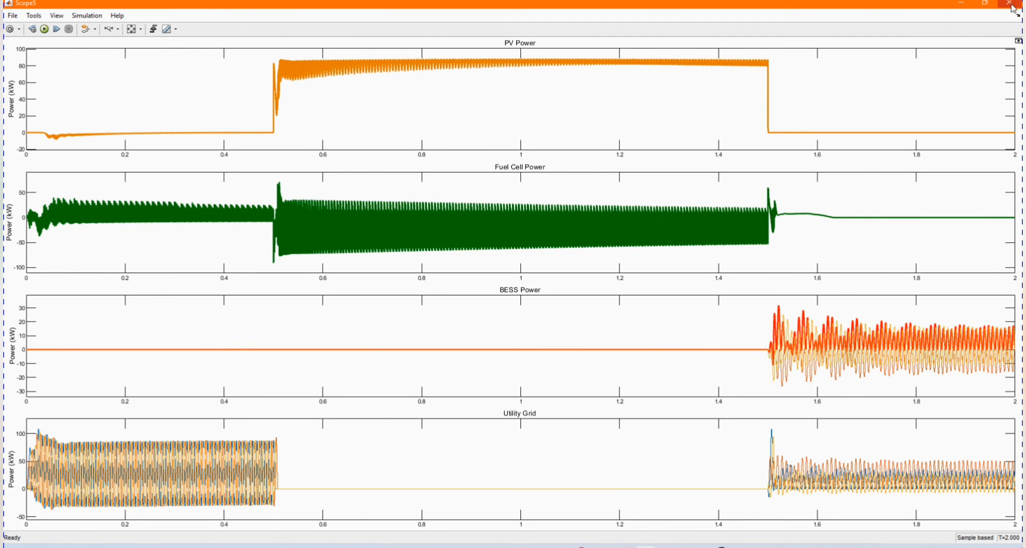
Close Scope3 and show Scope4 with load, PV, fuel cell, BESS and grid power curves.
left_click(1015, 4)
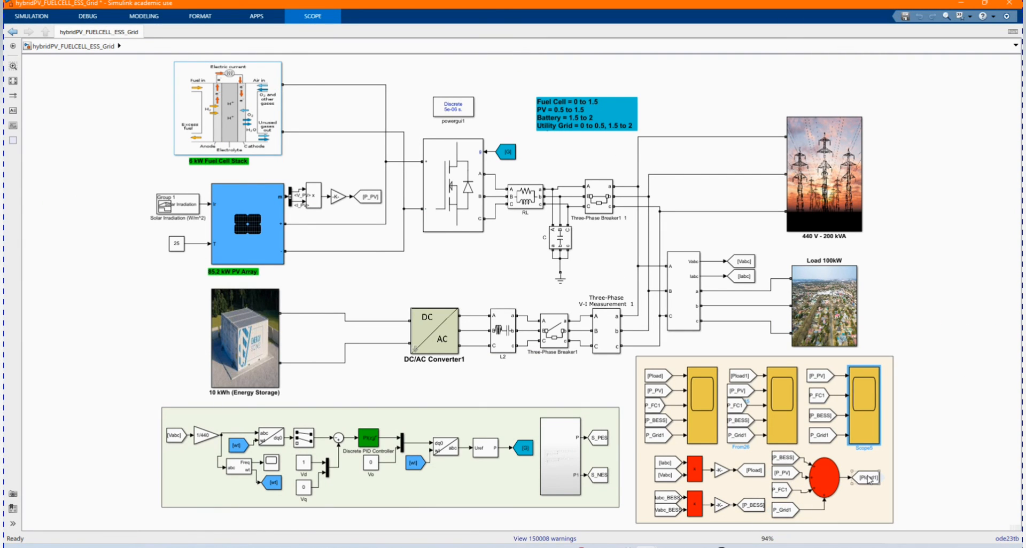
left_click(779, 396)
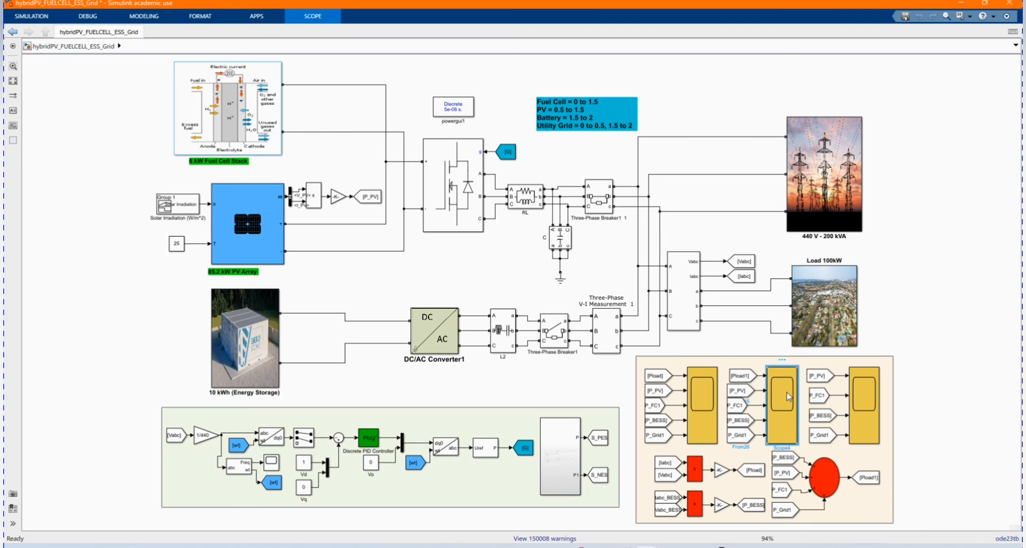
double_click(785, 395)
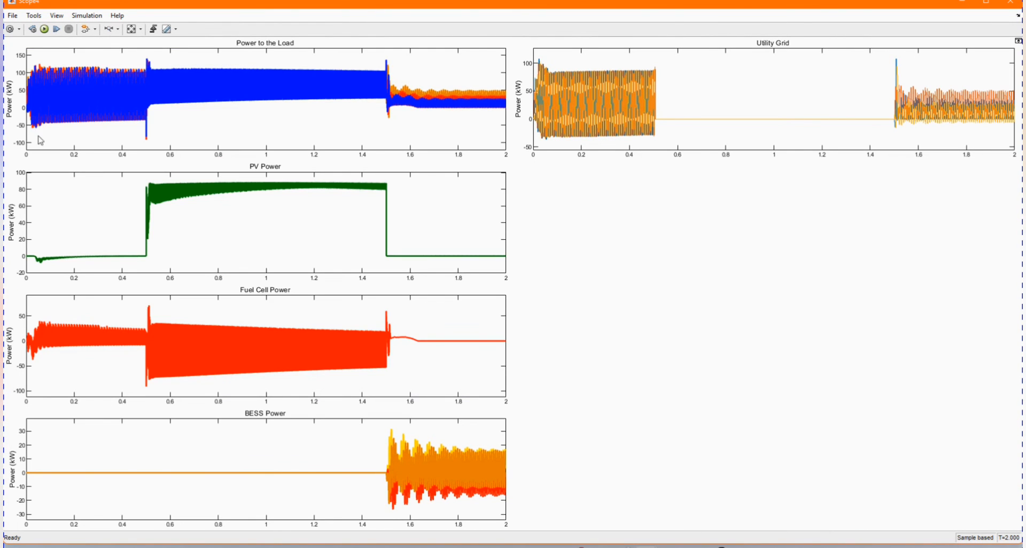
mouse_move(696, 58)
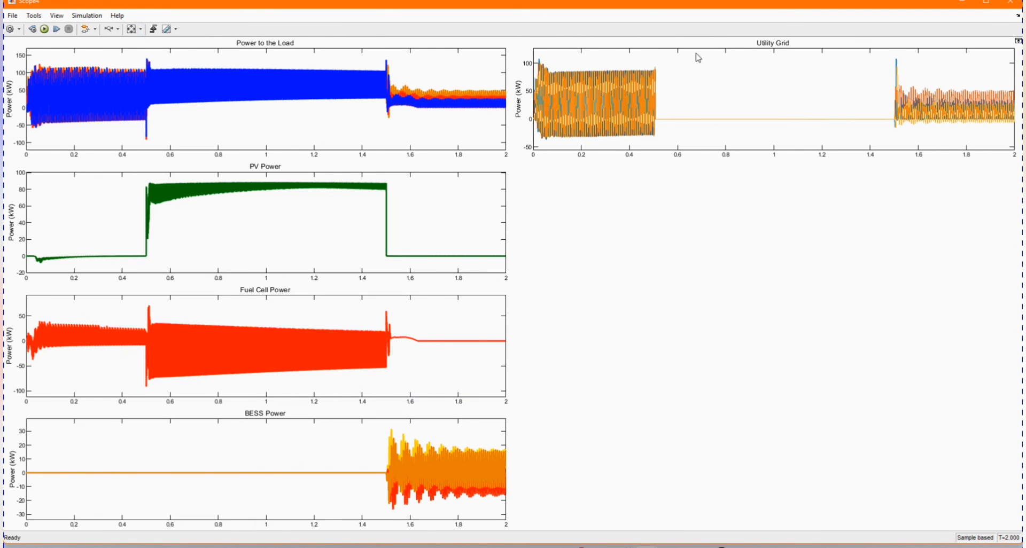